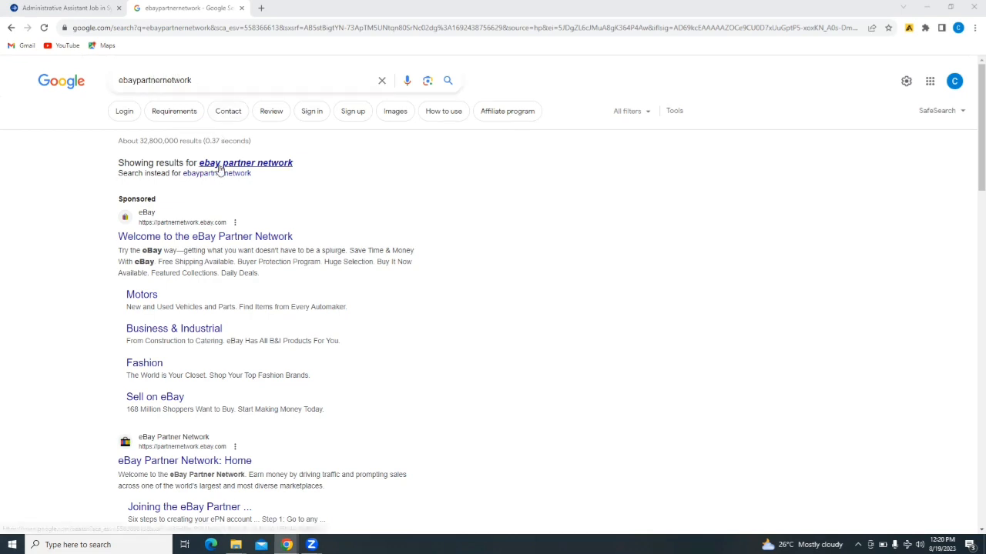
pyautogui.moveTo(216, 373)
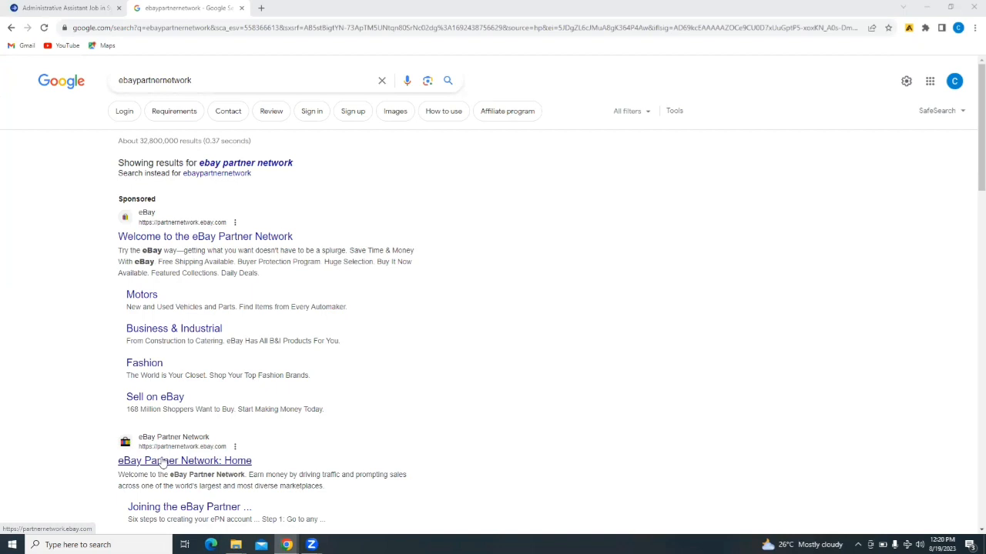
pyautogui.moveTo(214, 468)
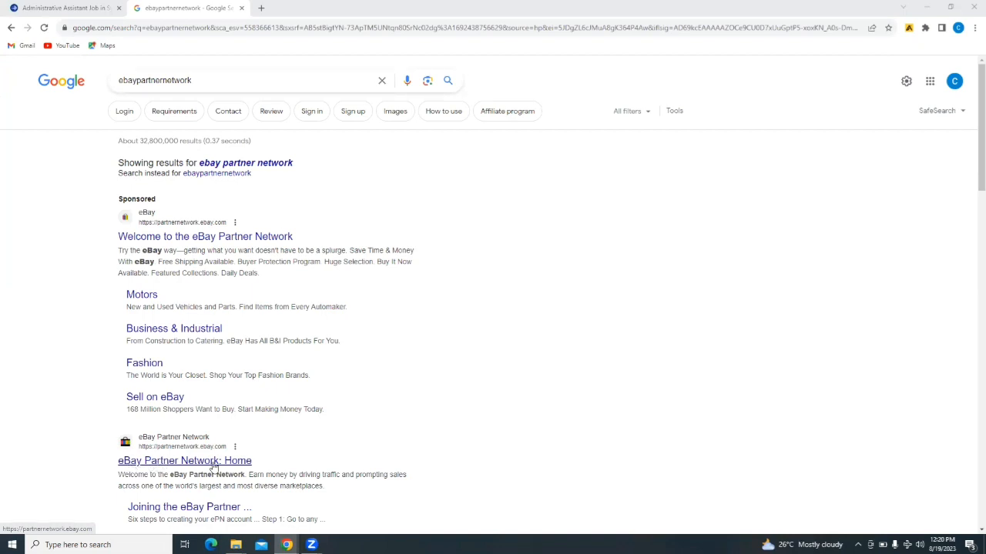
# Open the 'eBay Partner Network: Home' result from the Google search.
pyautogui.click(184, 460)
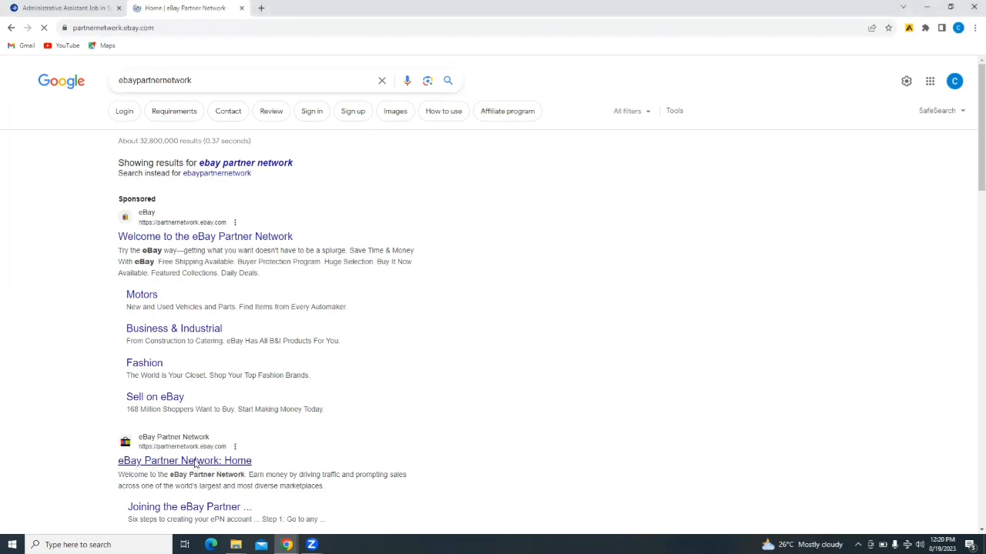
pyautogui.click(184, 461)
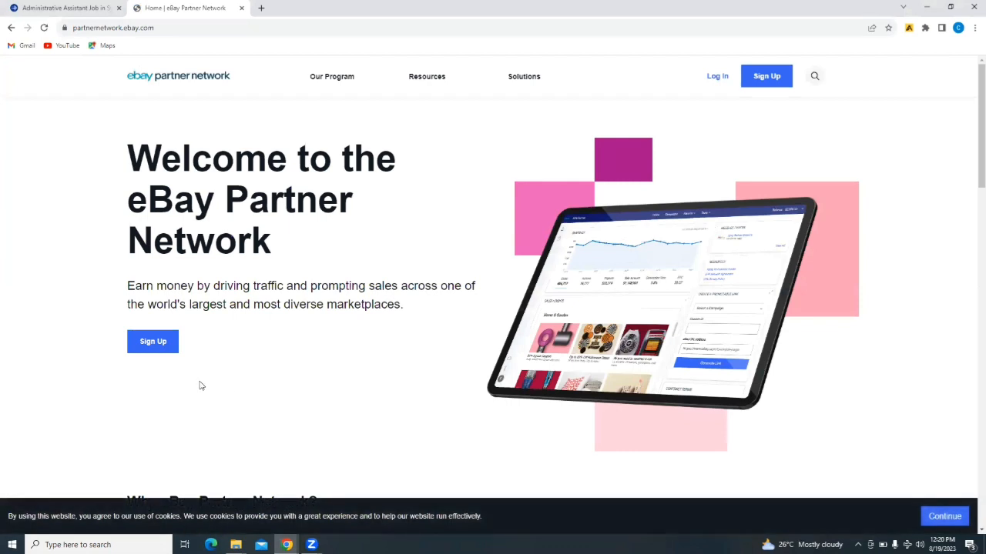
pyautogui.moveTo(271, 380)
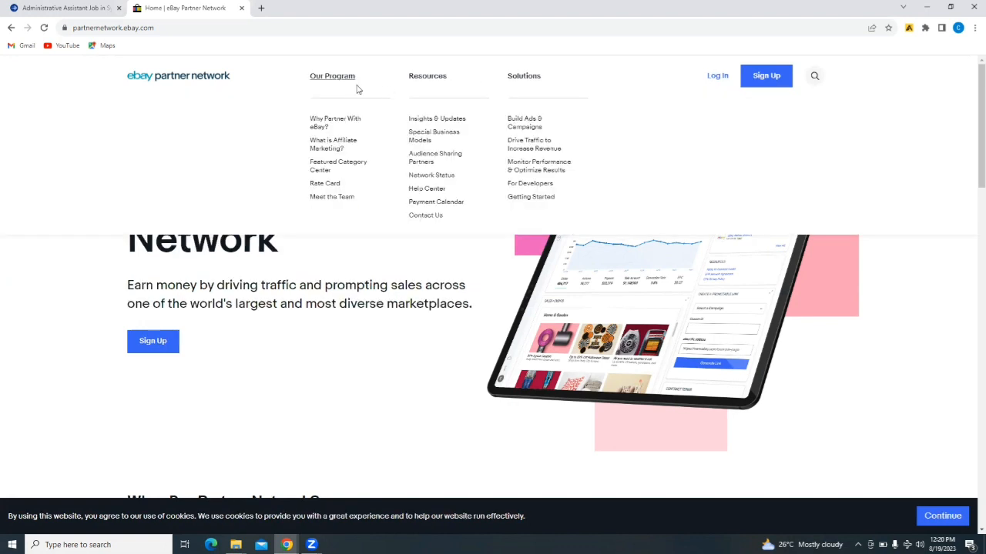
pyautogui.moveTo(339, 85)
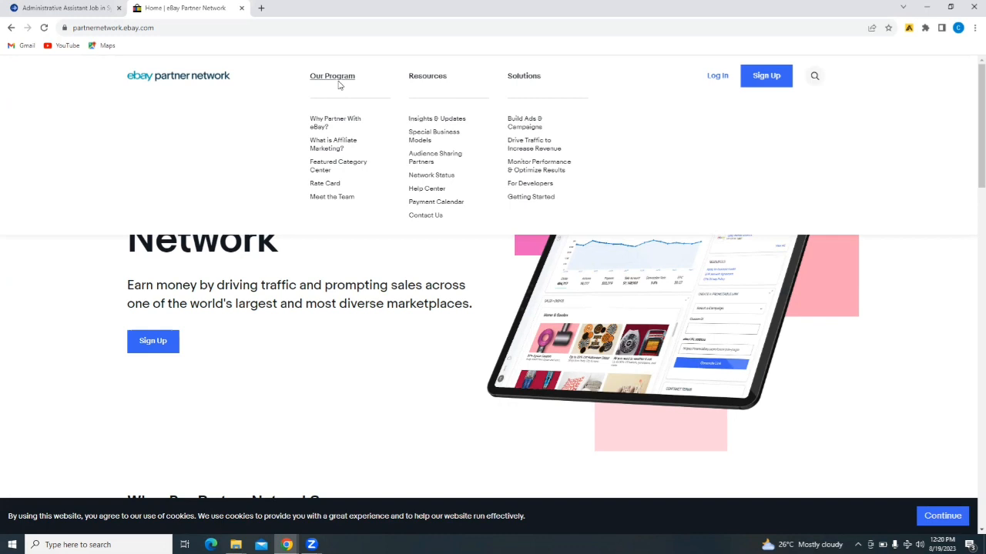
pyautogui.moveTo(335, 122)
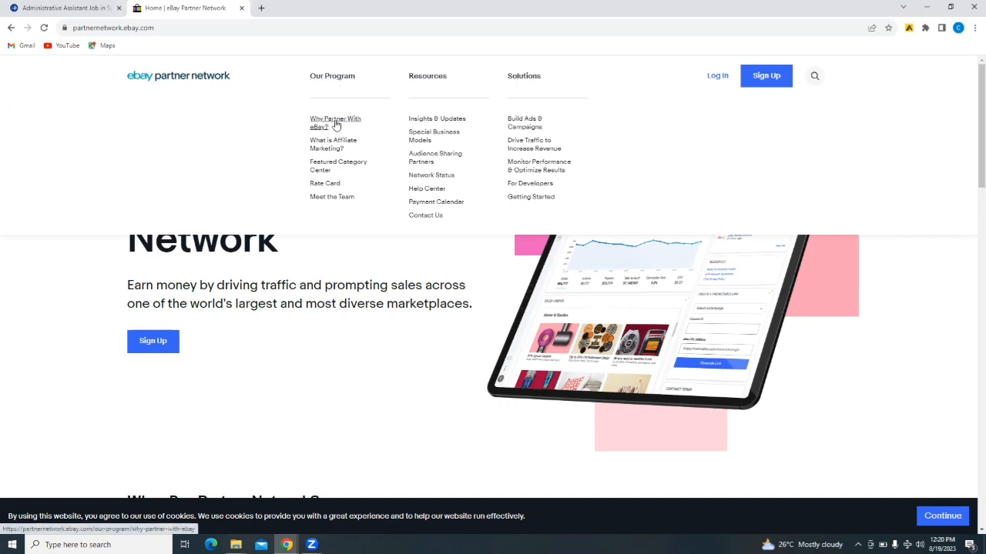
pyautogui.moveTo(338, 166)
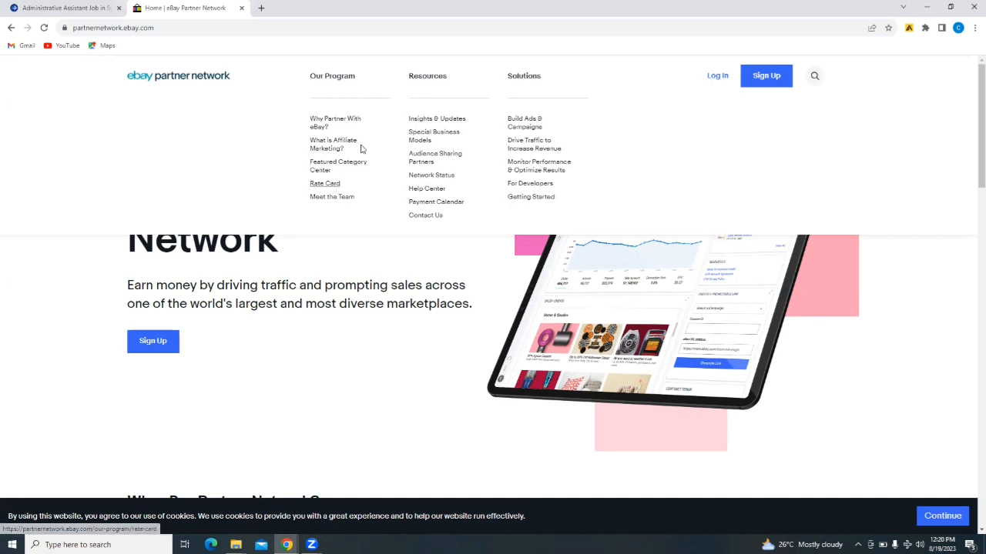
pyautogui.moveTo(427, 75)
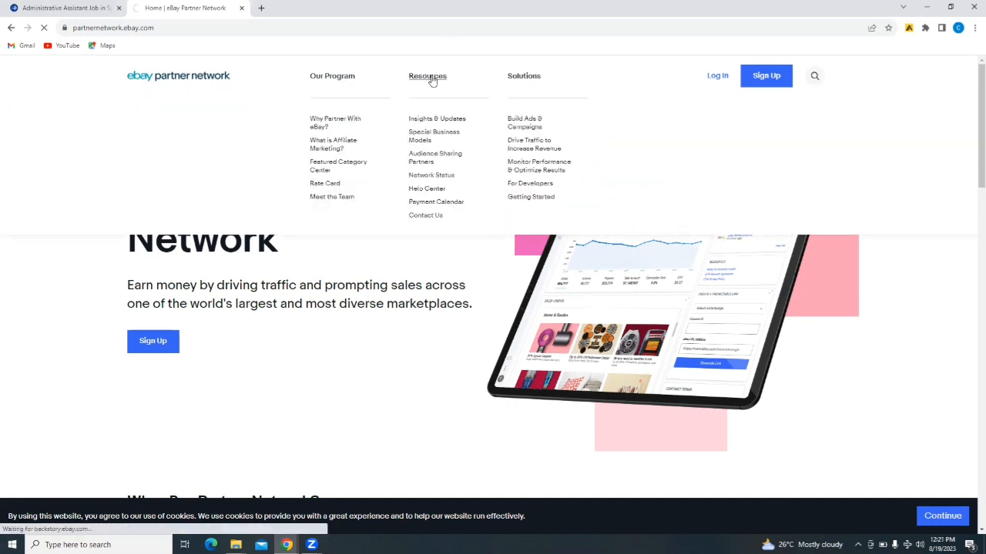
# Open the Resources page and browse its insights, updates and help topics.
pyautogui.click(426, 76)
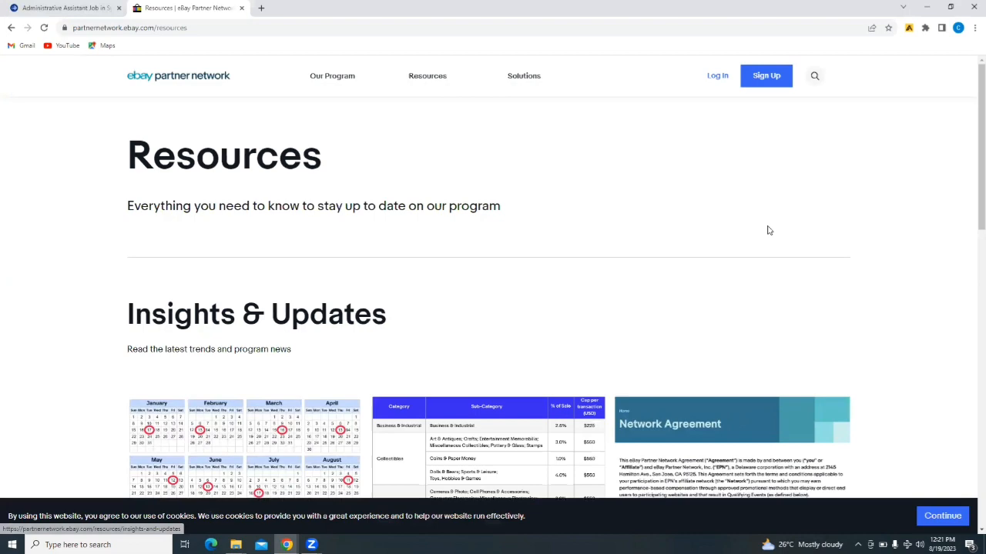
pyautogui.moveTo(971, 150)
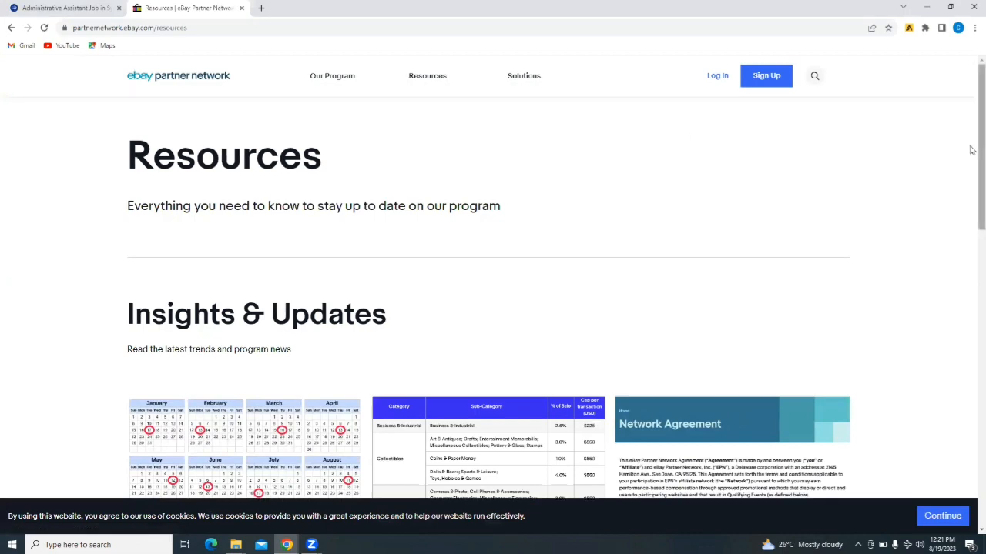
pyautogui.scroll(-3)
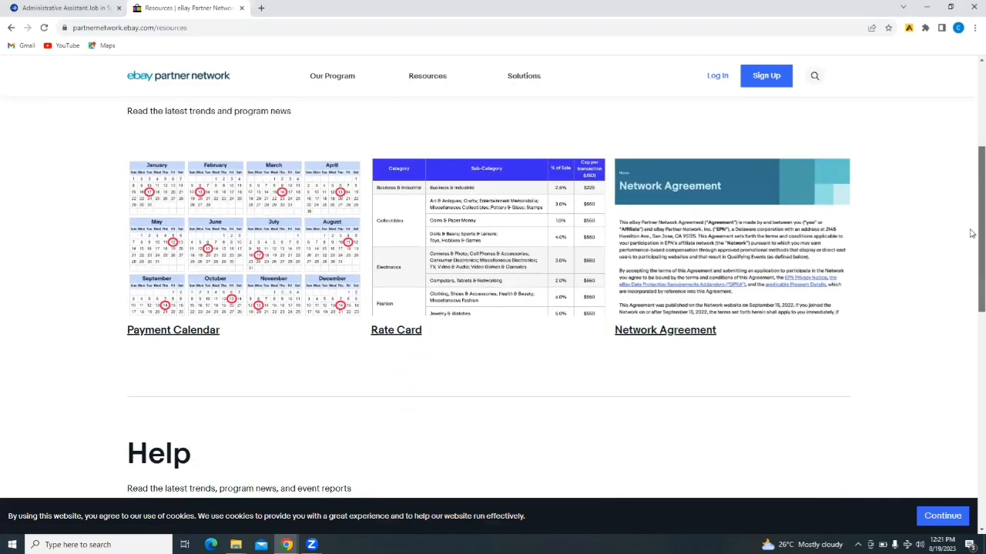
pyautogui.scroll(-3)
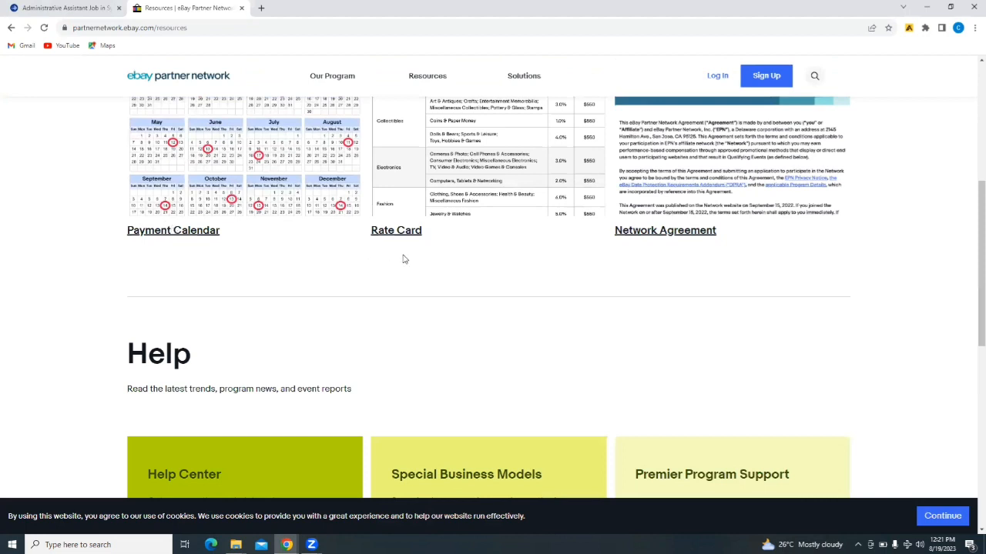
pyautogui.moveTo(517, 418)
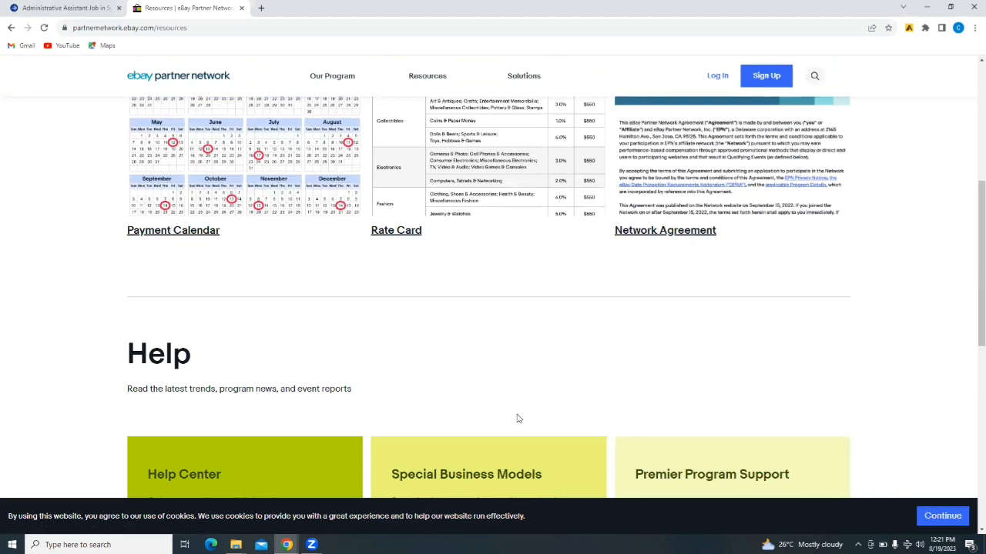
pyautogui.moveTo(971, 236)
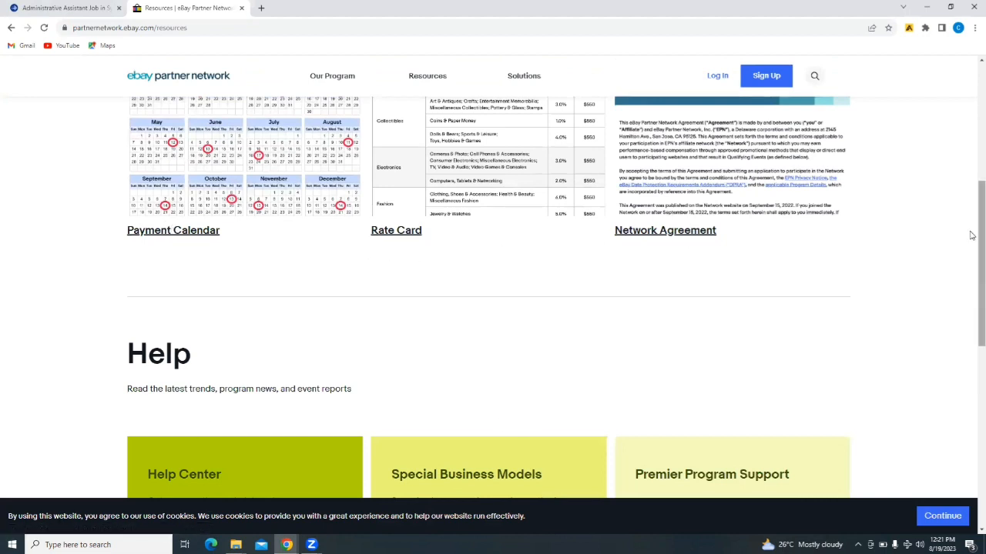
pyautogui.scroll(-3)
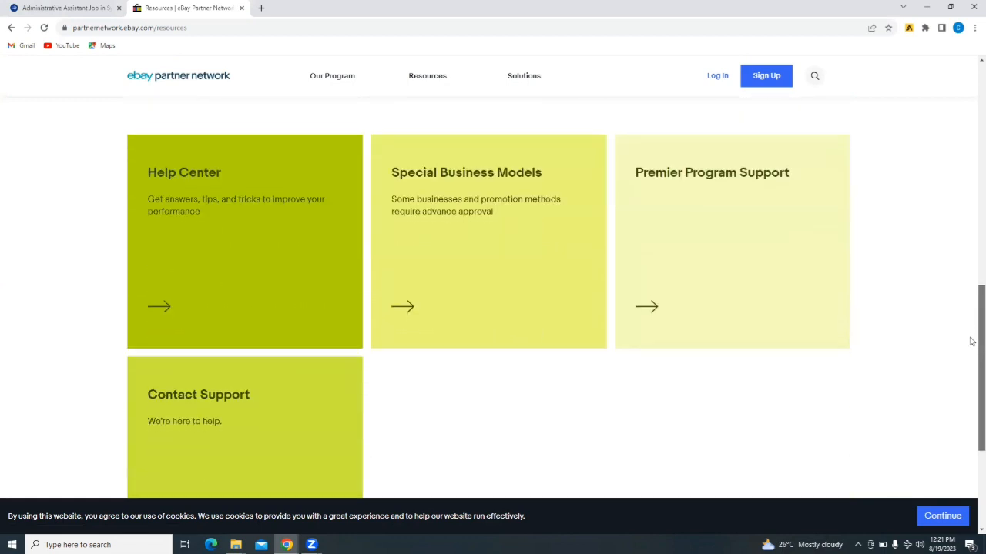
pyautogui.scroll(3)
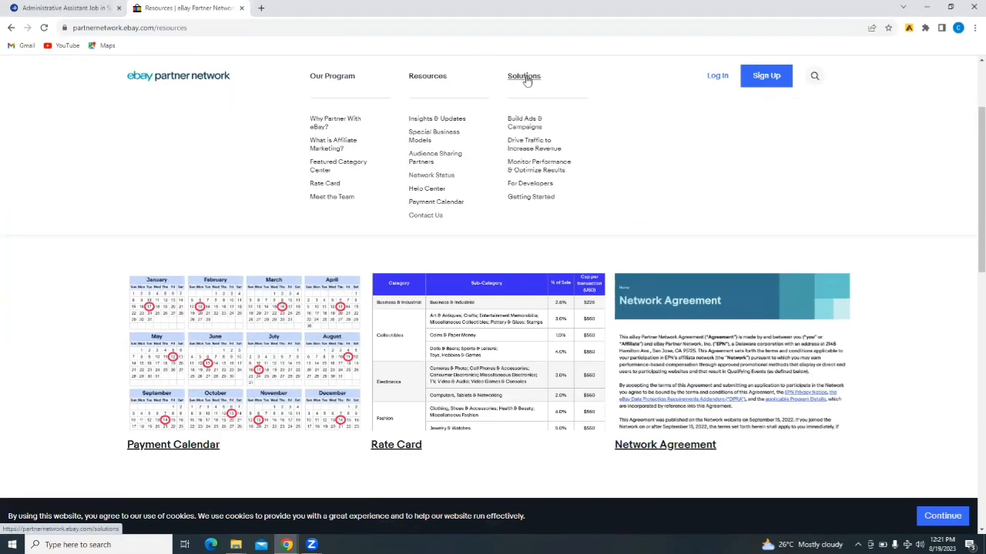
# Open the Solutions page and review its traffic, ad-building and performance sections.
pyautogui.click(524, 75)
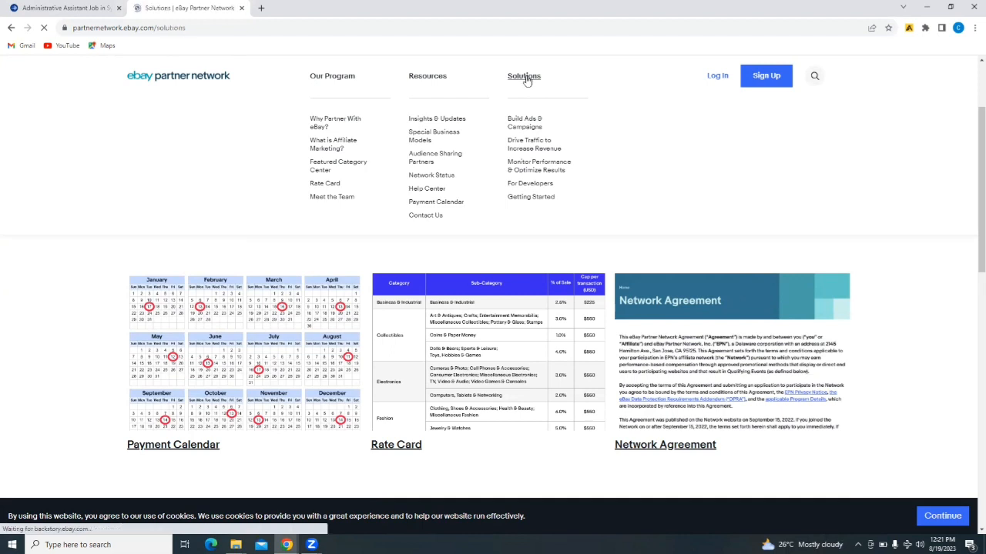
pyautogui.click(533, 144)
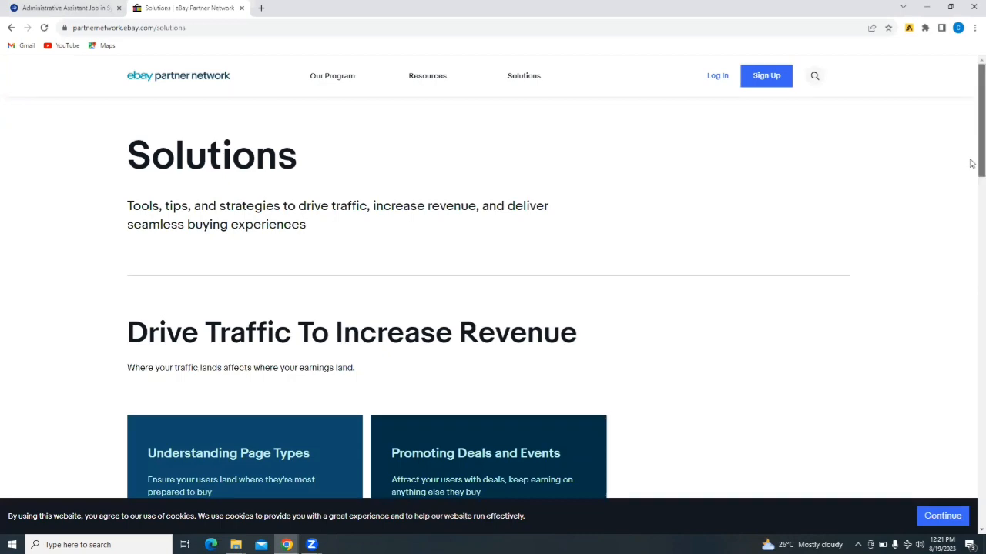
pyautogui.scroll(-3)
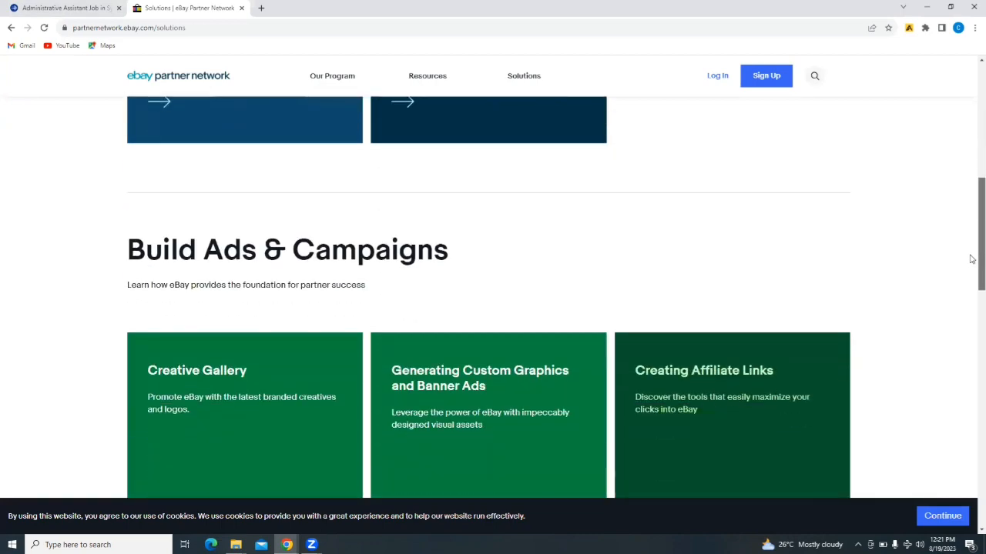
pyautogui.scroll(-3)
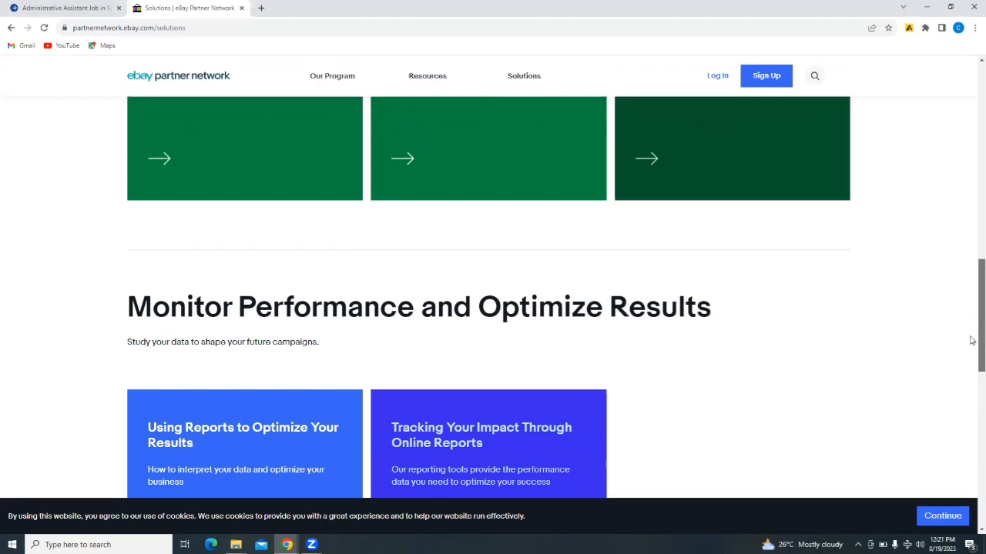
pyautogui.scroll(-3)
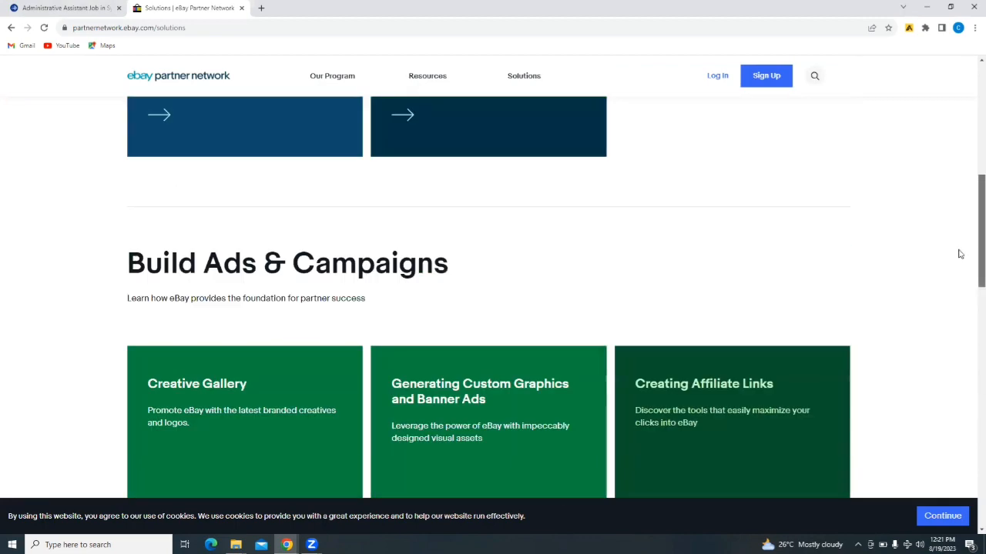
pyautogui.scroll(3)
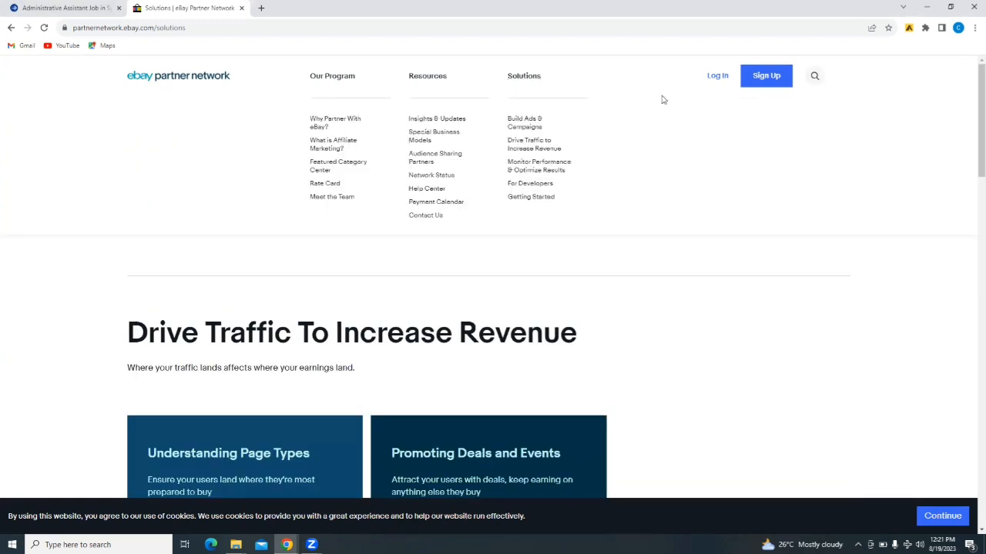
pyautogui.moveTo(766, 75)
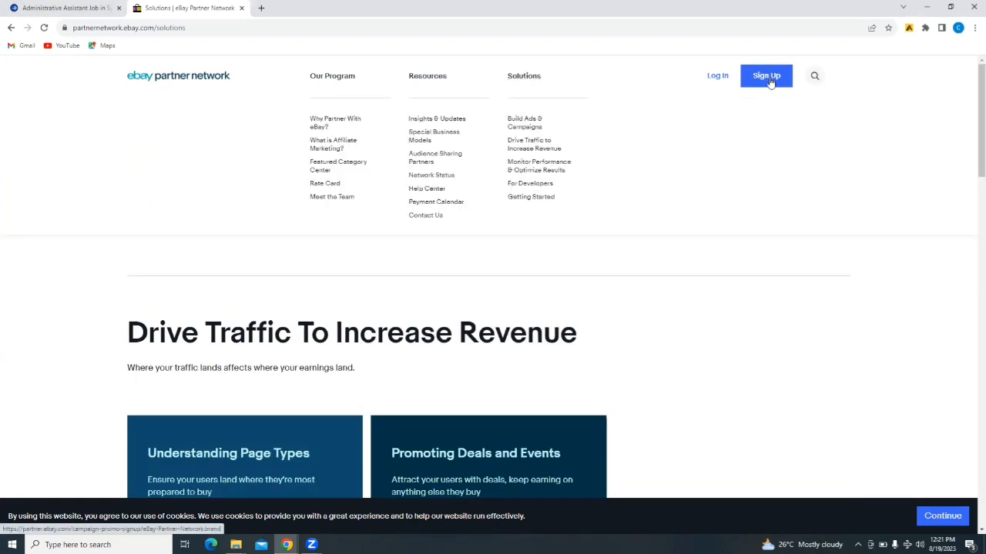
# Go to the partner sign-up landing page and choose 'Sign in with eBay'.
pyautogui.click(765, 76)
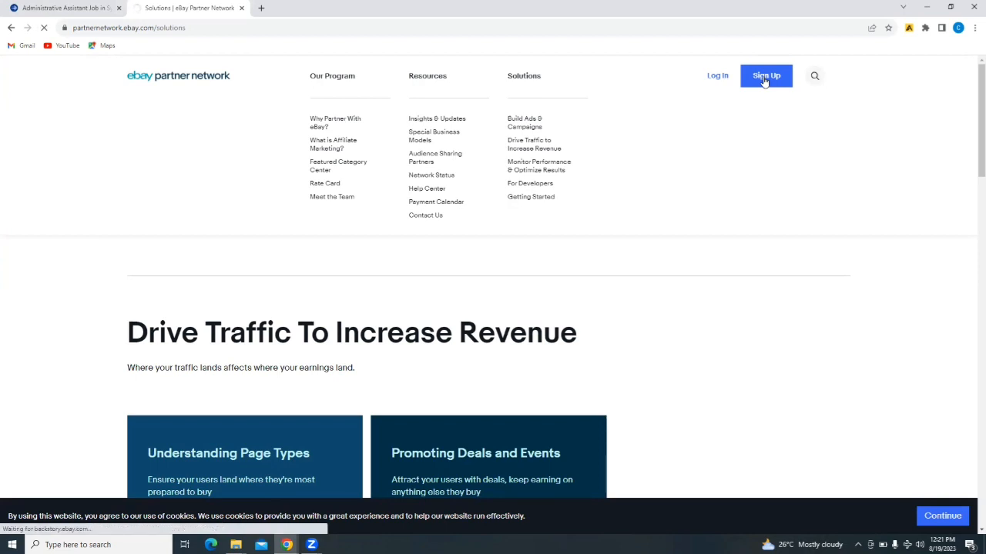
pyautogui.click(766, 76)
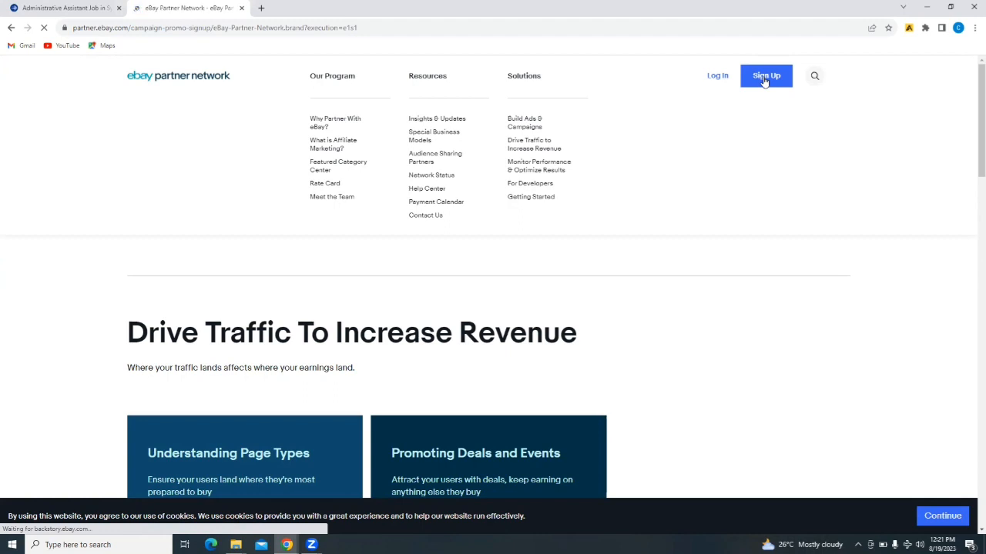
pyautogui.click(765, 76)
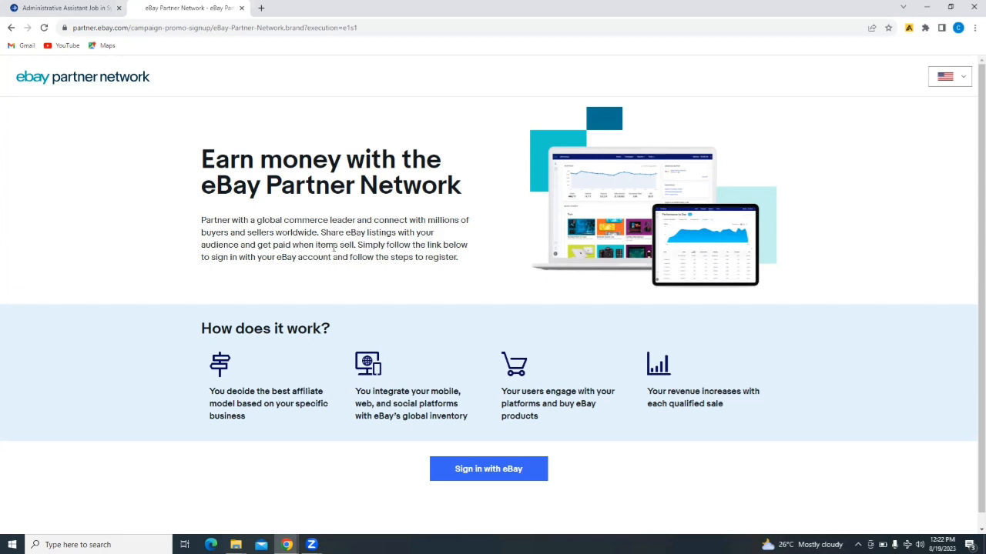
pyautogui.moveTo(219, 281)
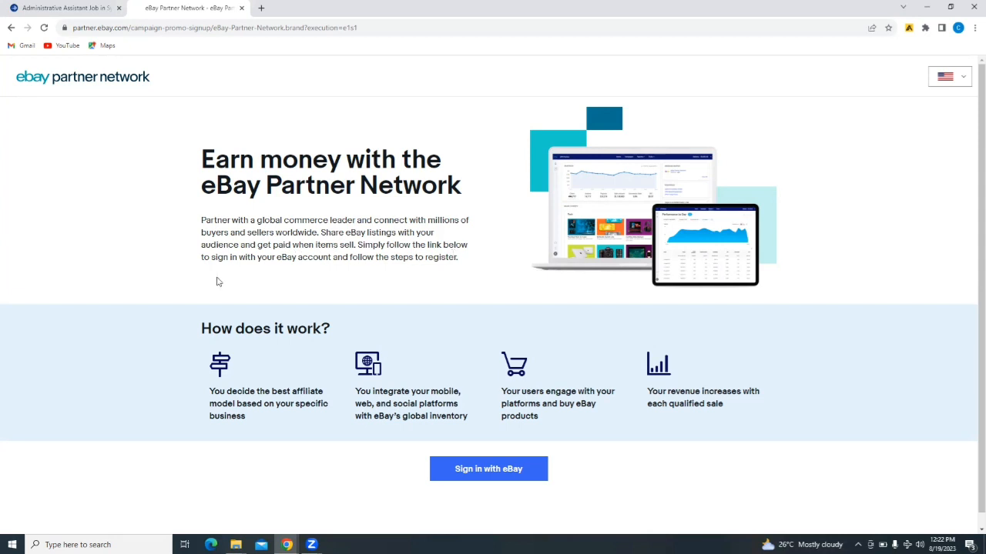
pyautogui.moveTo(356, 270)
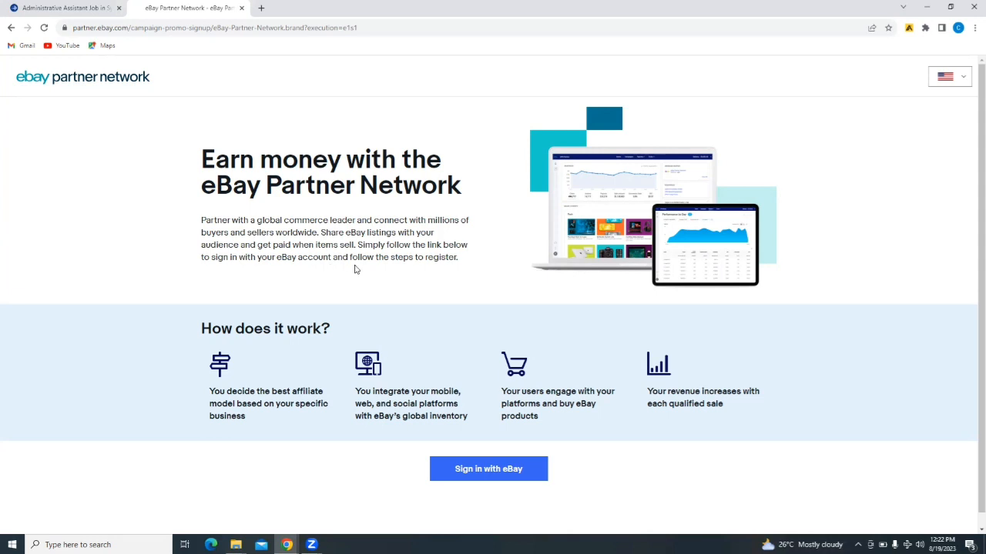
pyautogui.moveTo(971, 179)
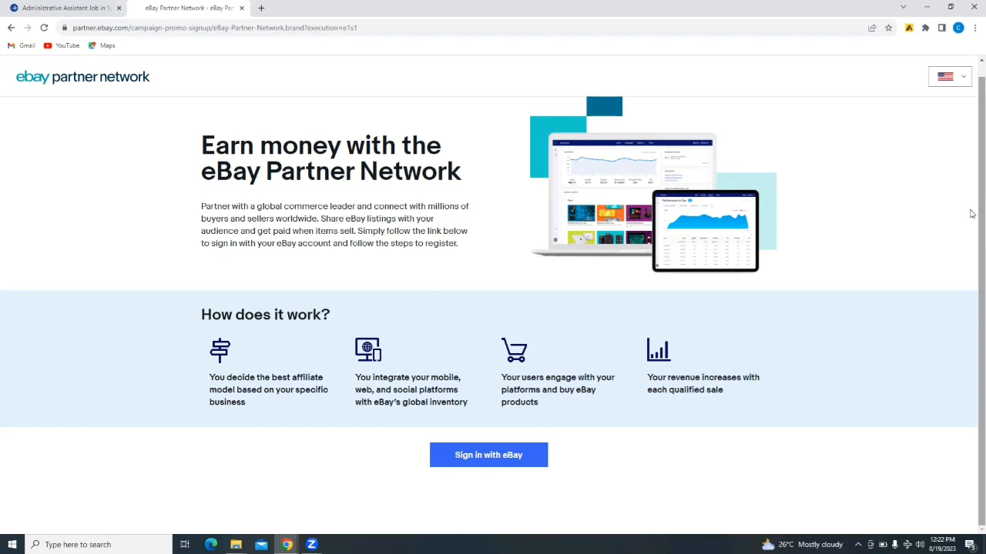
pyautogui.moveTo(254, 425)
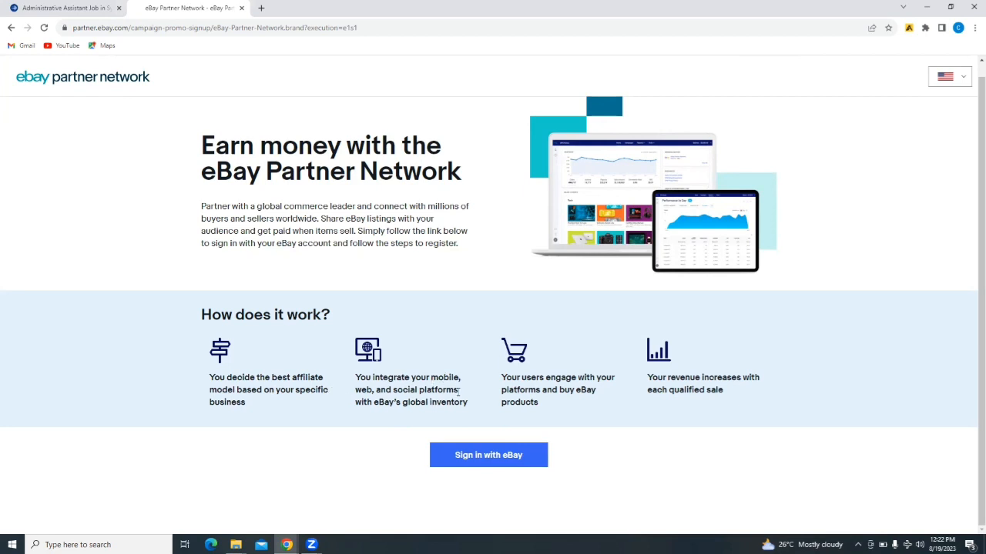
pyautogui.moveTo(524, 377)
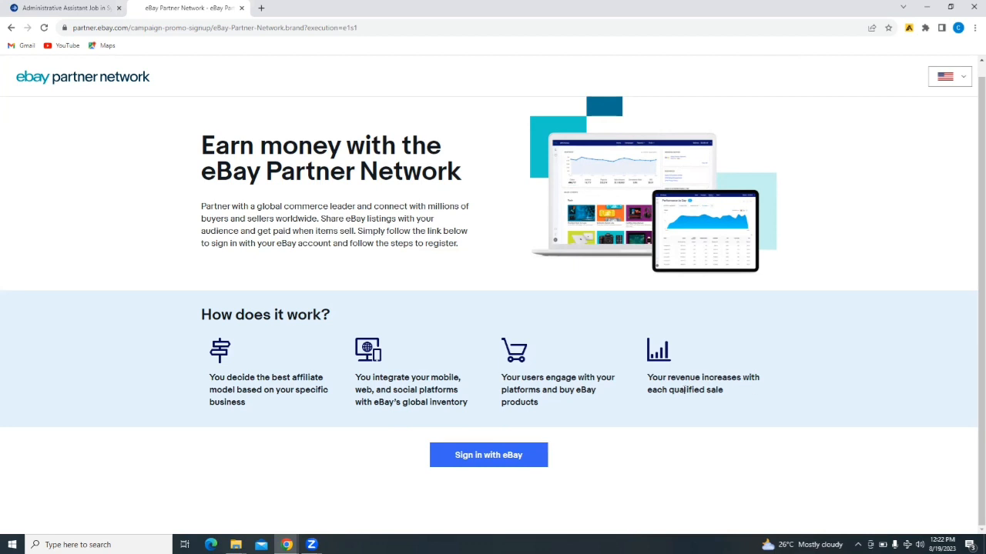
pyautogui.moveTo(658, 463)
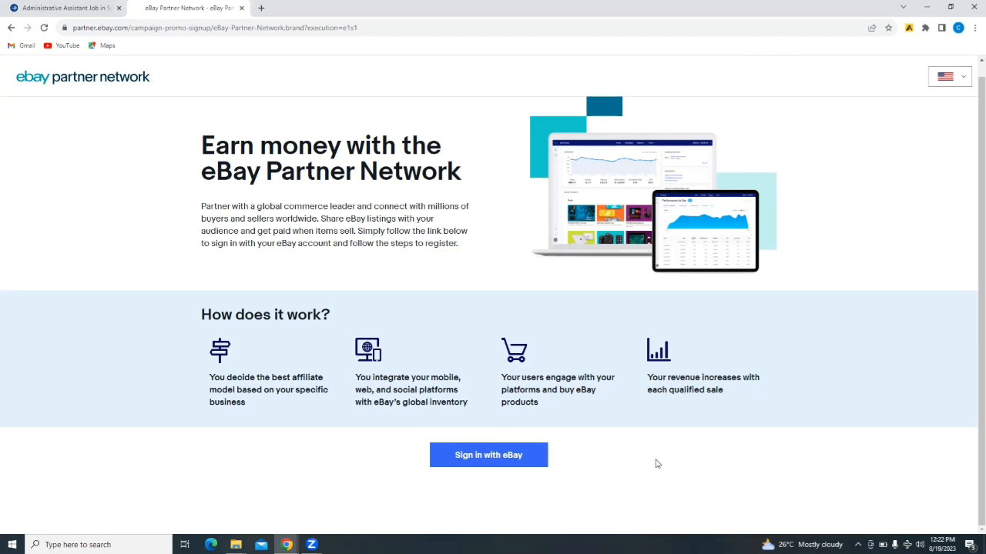
pyautogui.click(488, 455)
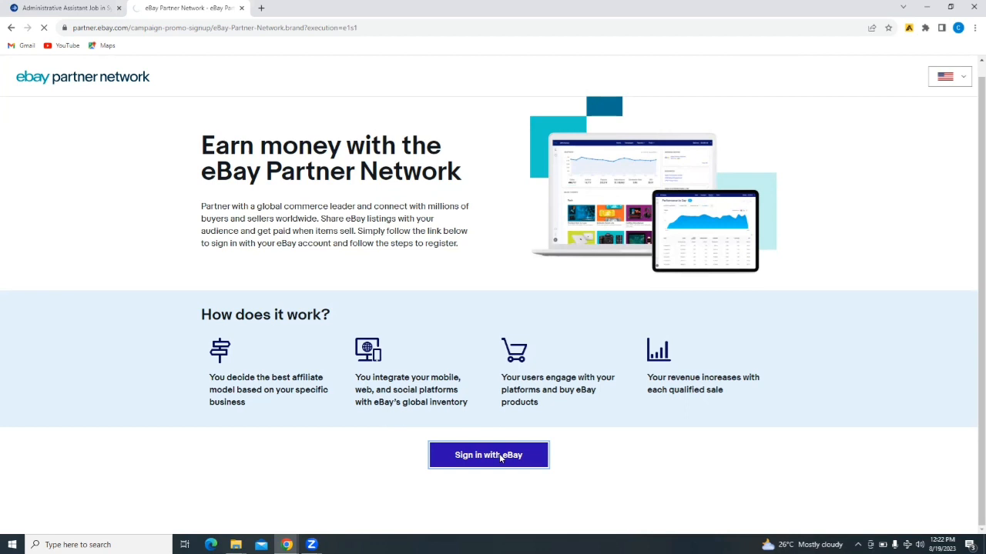
# Leave the eBay sign-in page for the 'create an account' option.
pyautogui.click(488, 455)
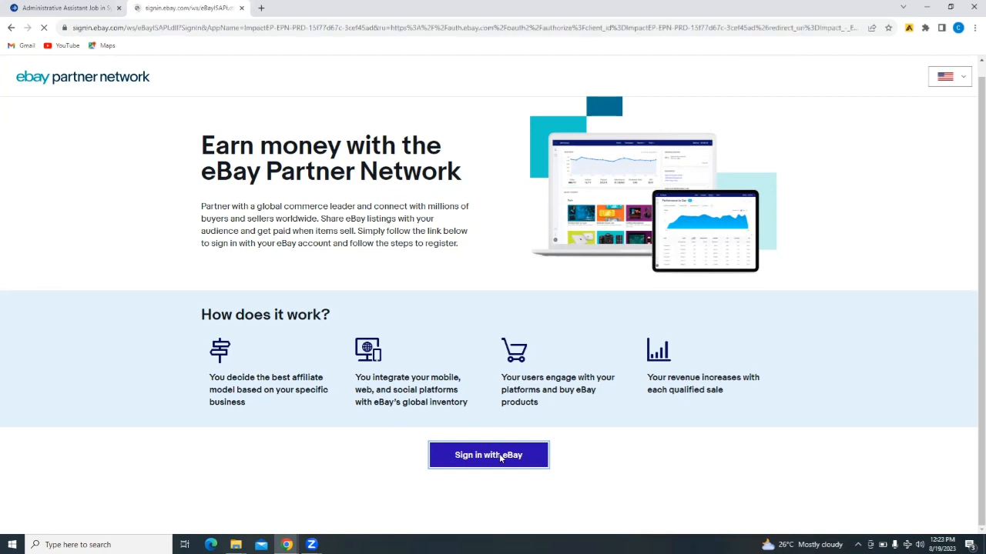
pyautogui.click(488, 455)
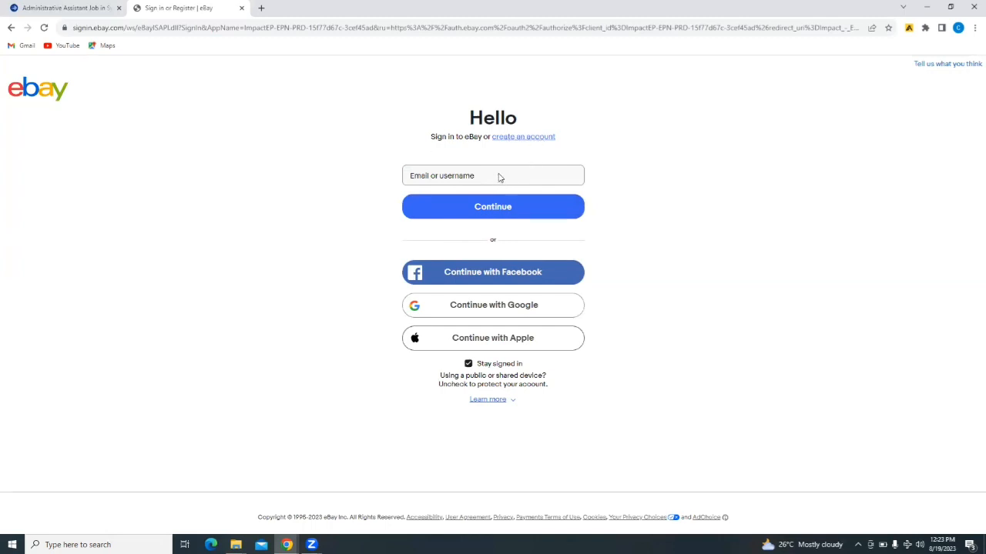
pyautogui.moveTo(481, 177)
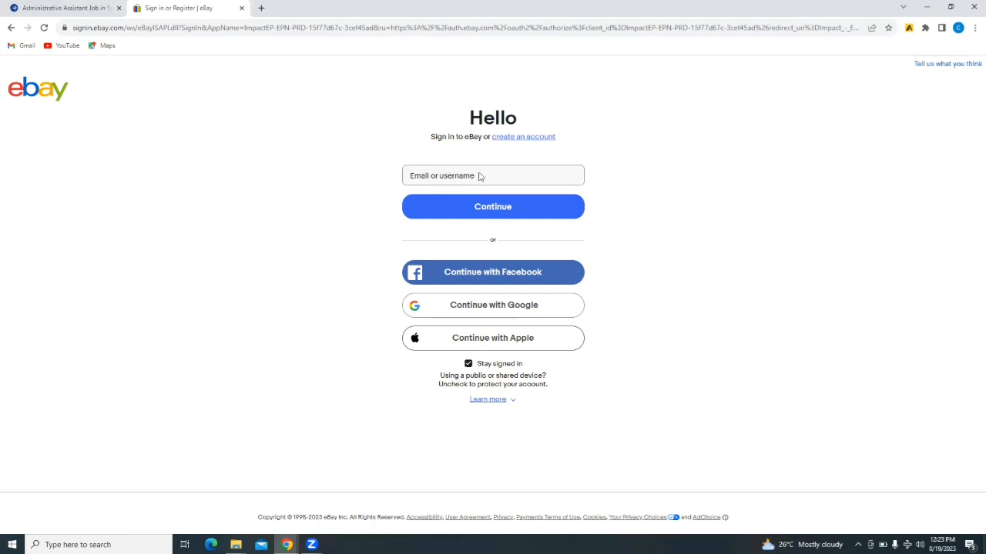
pyautogui.click(492, 272)
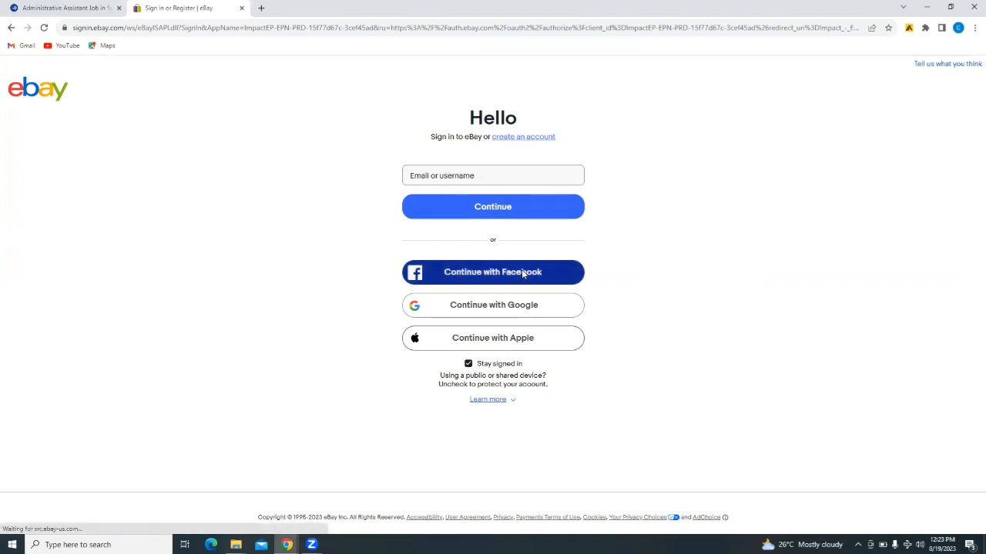
pyautogui.moveTo(492, 338)
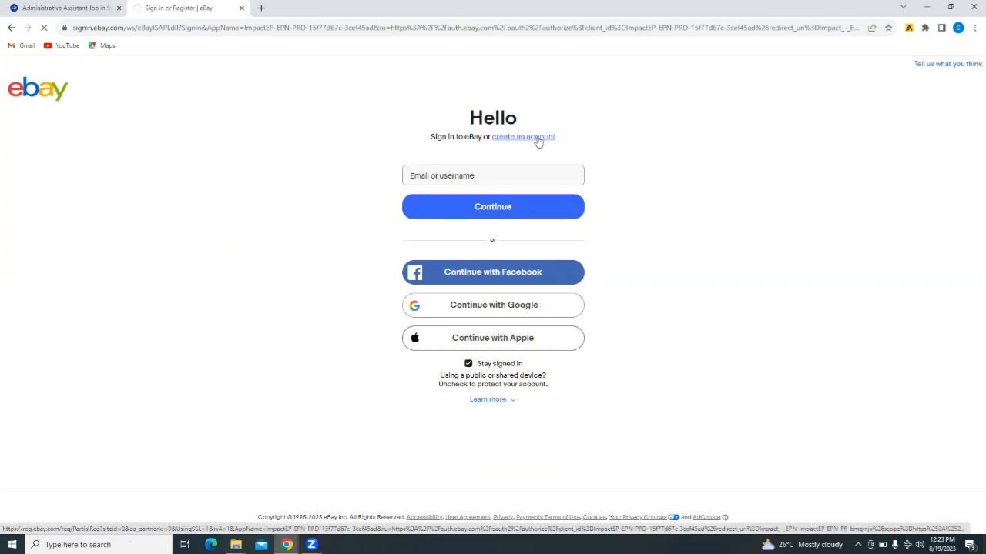
# Open eBay's Create an account page to start a new account.
pyautogui.click(523, 136)
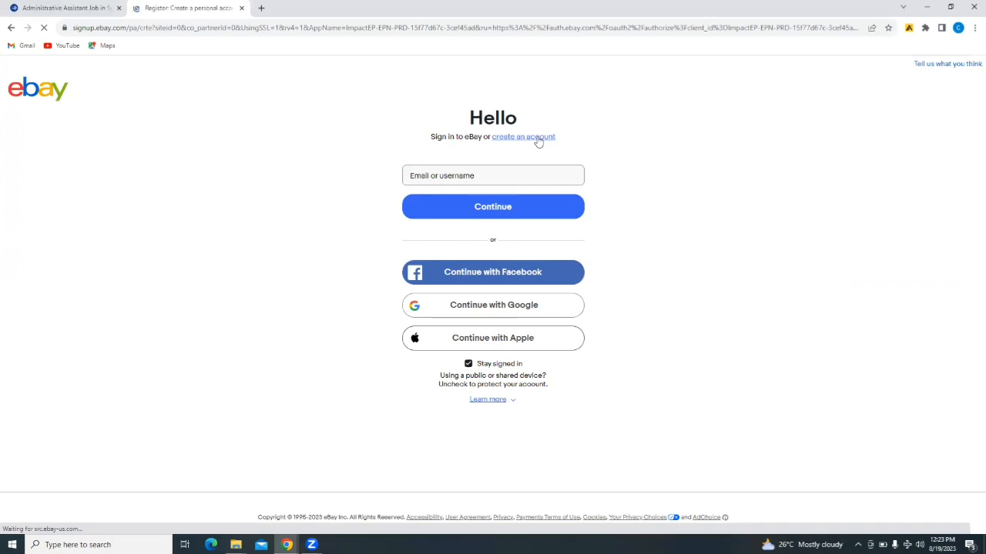
pyautogui.click(522, 136)
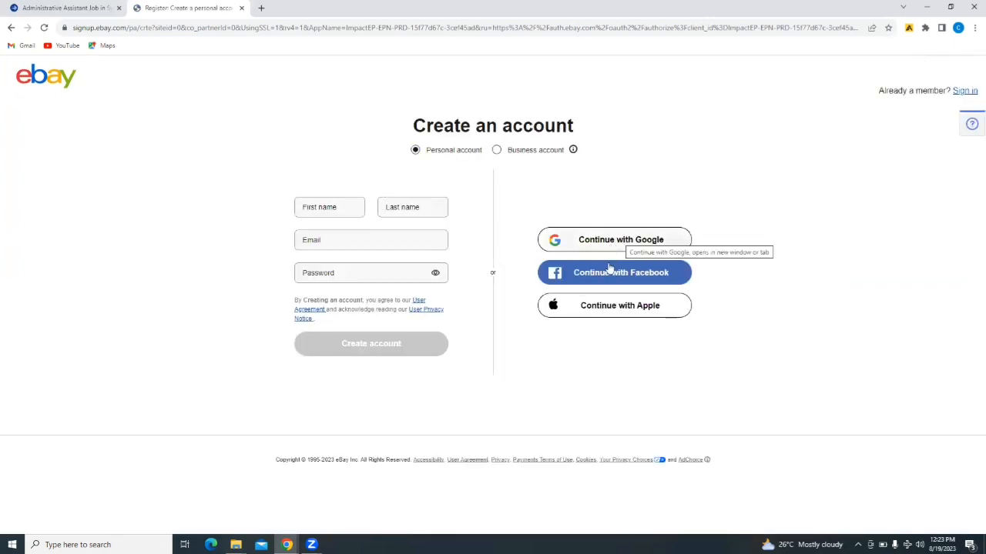
pyautogui.moveTo(499, 237)
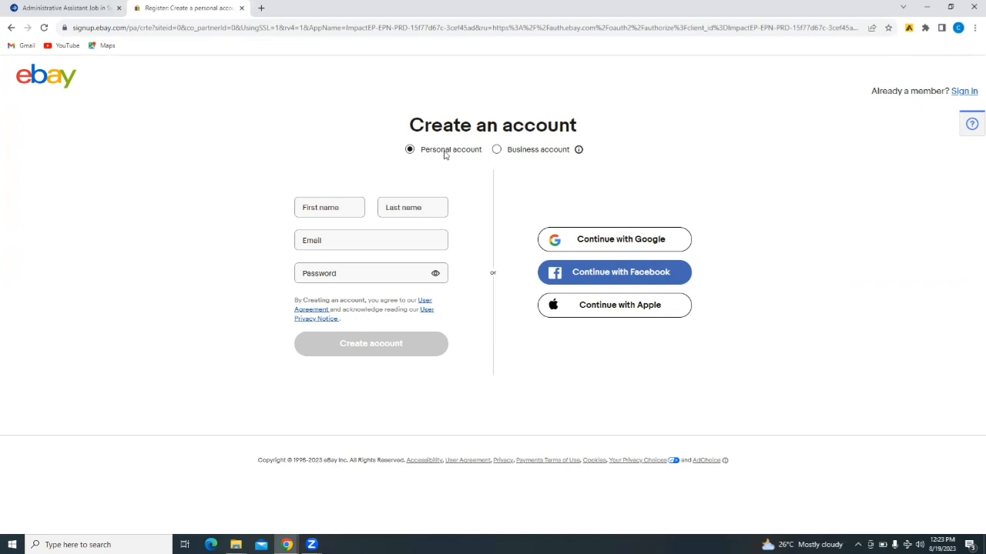
pyautogui.moveTo(580, 236)
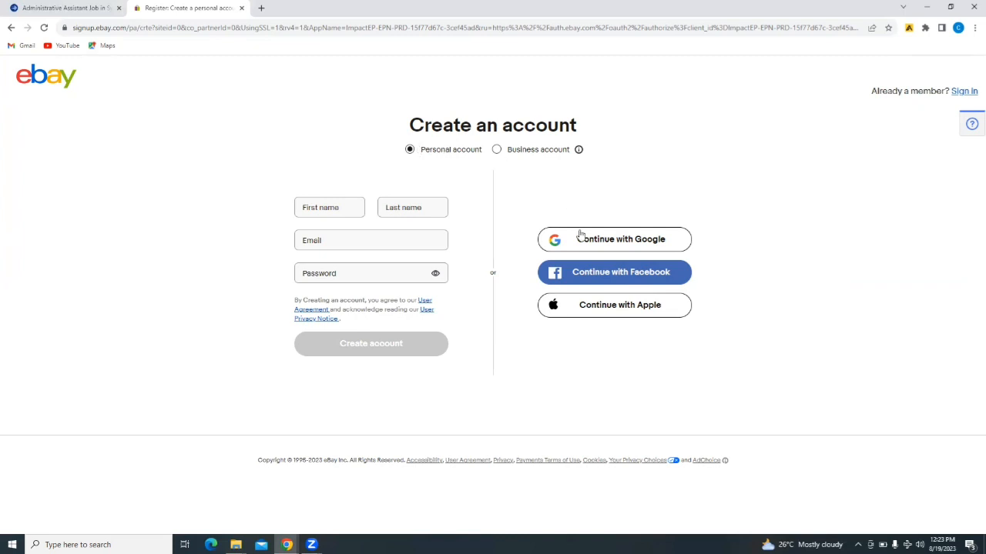
pyautogui.moveTo(348, 231)
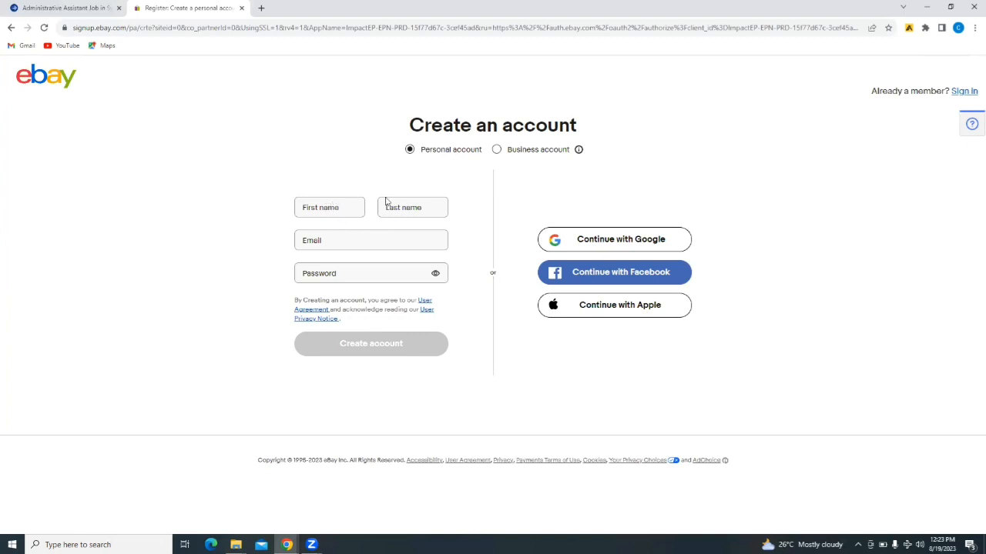
pyautogui.moveTo(390, 275)
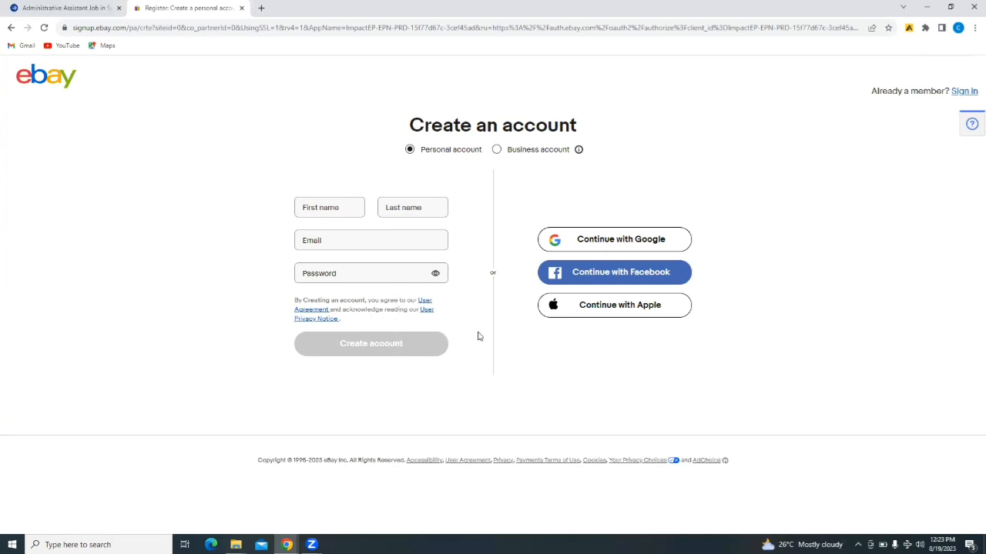
pyautogui.moveTo(601, 245)
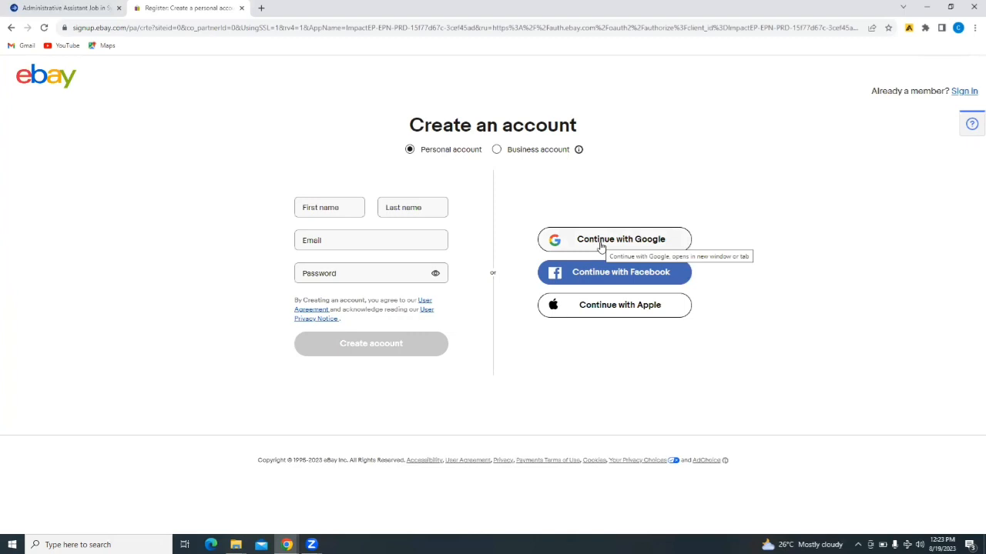
# Pick a Google account in the chooser and create the eBay account from it.
pyautogui.click(614, 239)
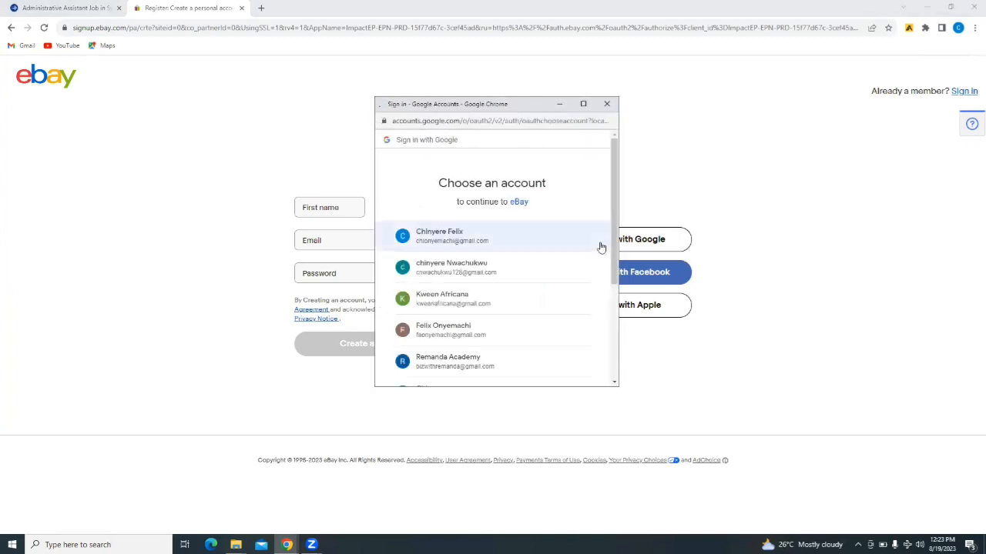
pyautogui.moveTo(480, 329)
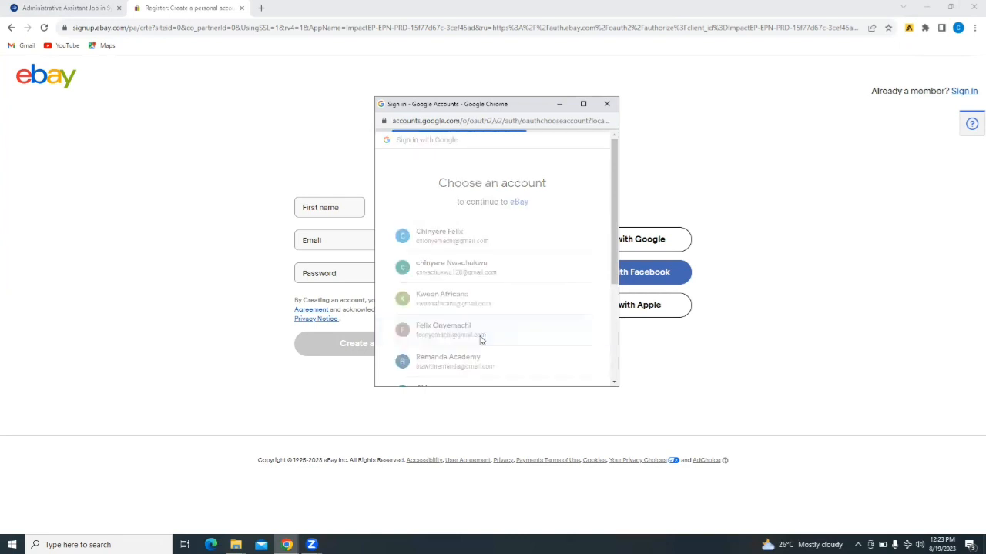
pyautogui.click(607, 103)
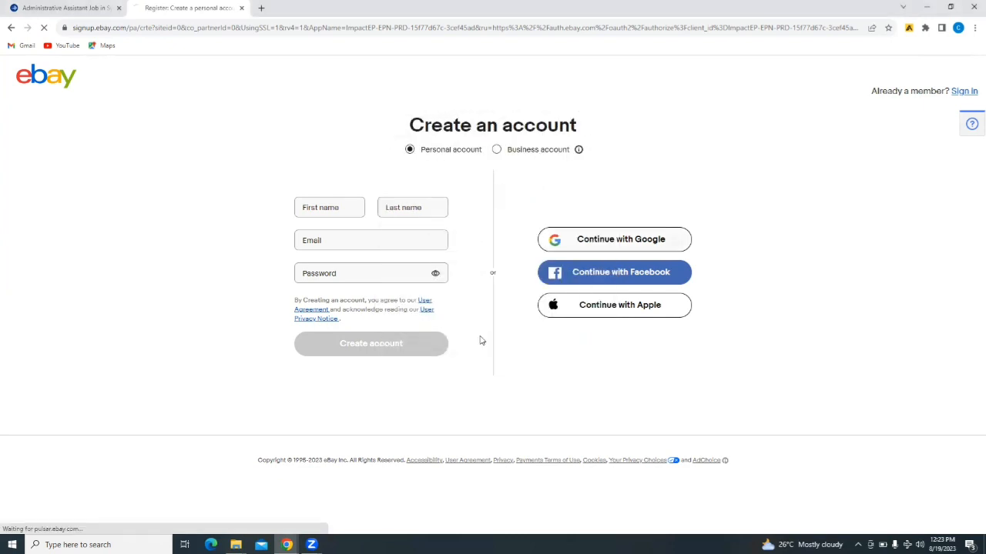
pyautogui.click(613, 238)
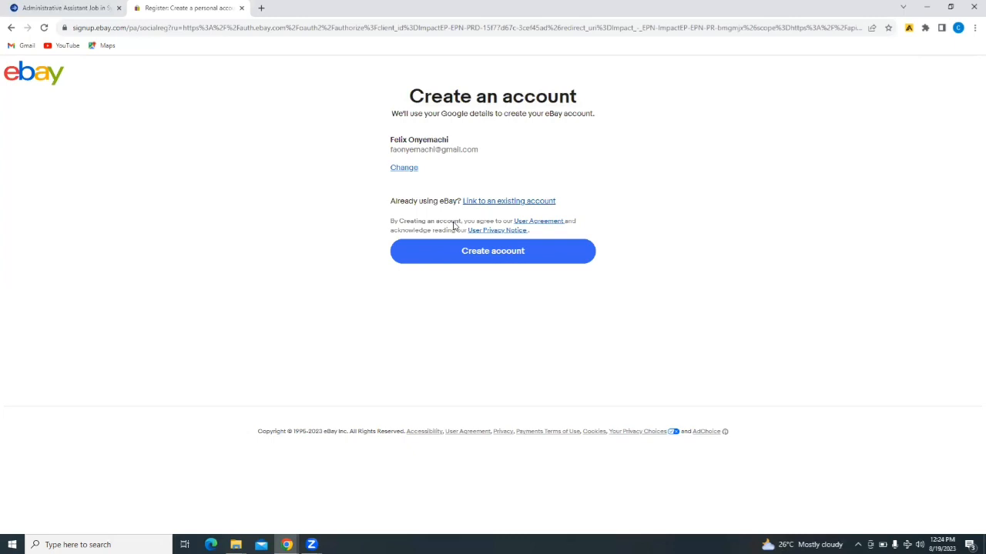
pyautogui.moveTo(474, 120)
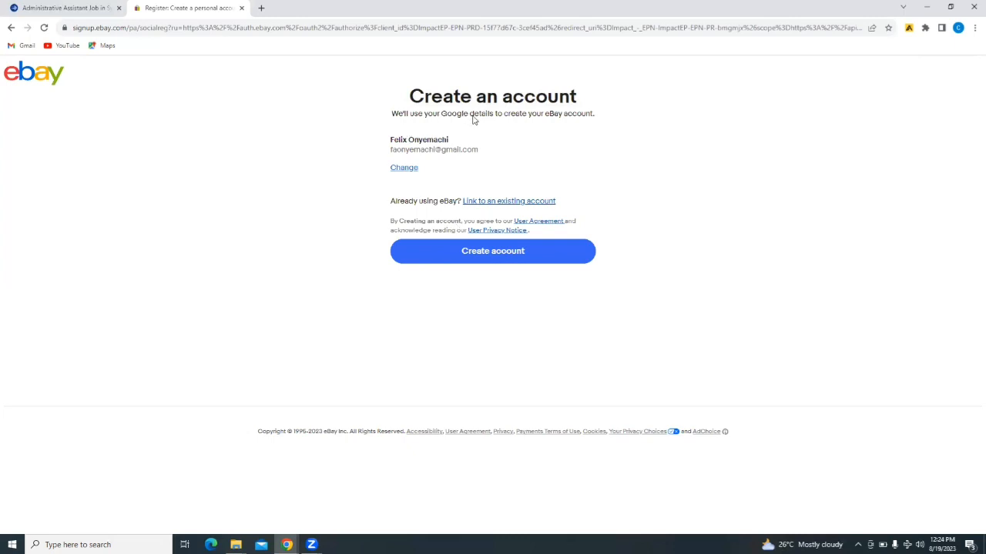
pyautogui.moveTo(522, 231)
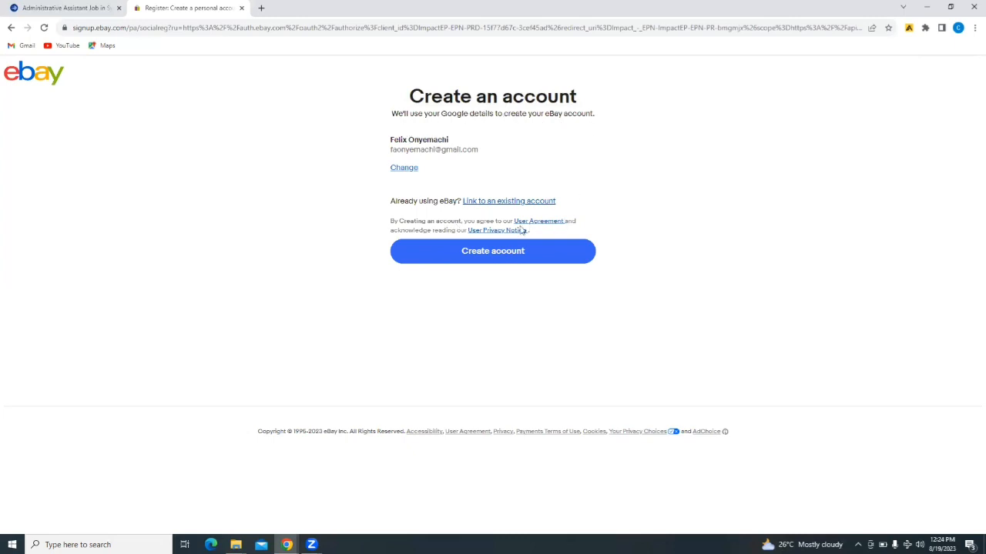
pyautogui.click(492, 250)
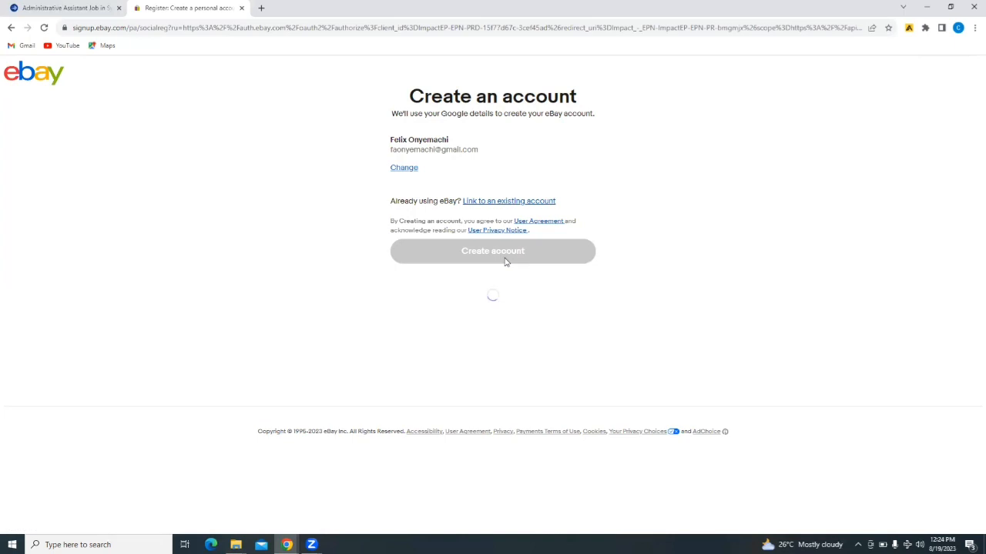
pyautogui.click(492, 251)
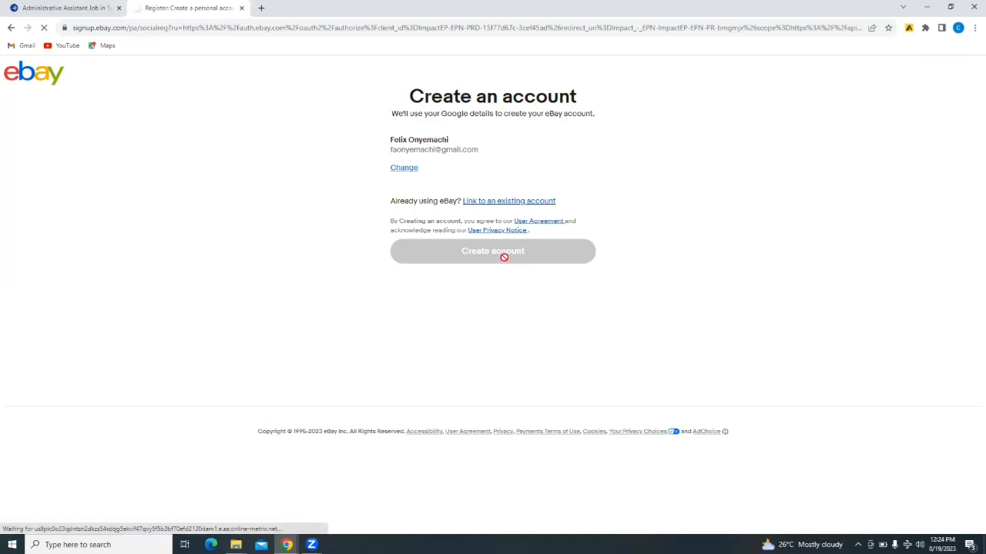
# Scroll past the prefilled Your Information fields to the empty Company Information section.
pyautogui.click(492, 250)
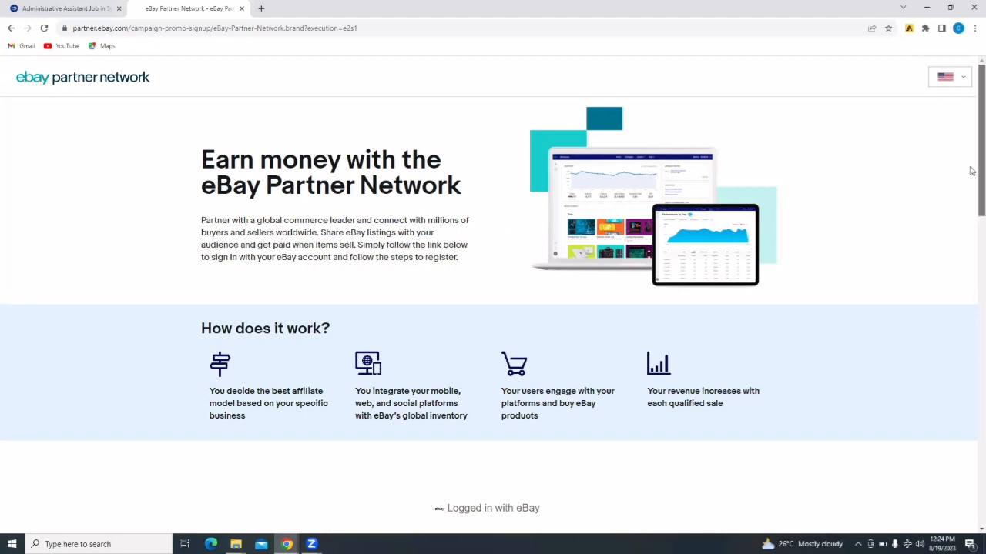
pyautogui.scroll(-3)
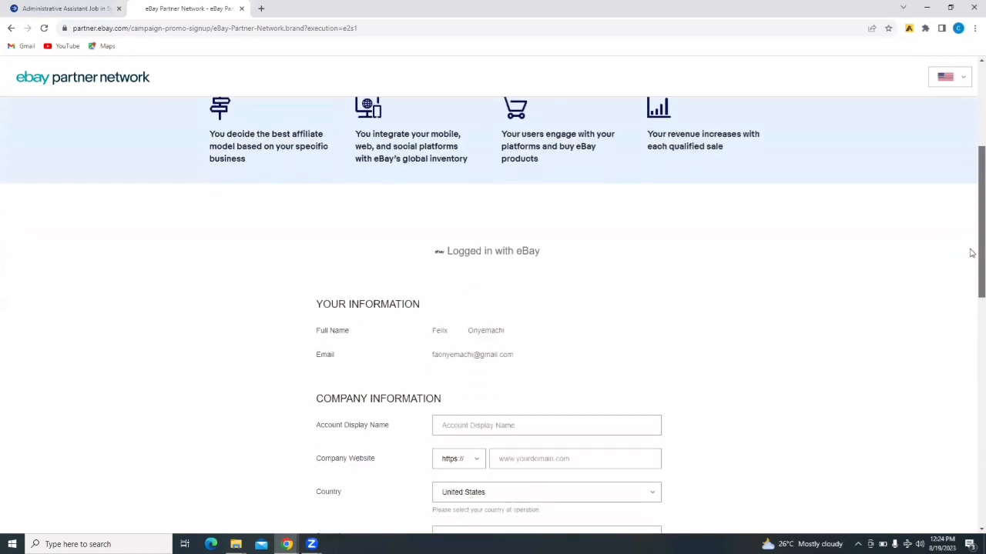
pyautogui.scroll(-3)
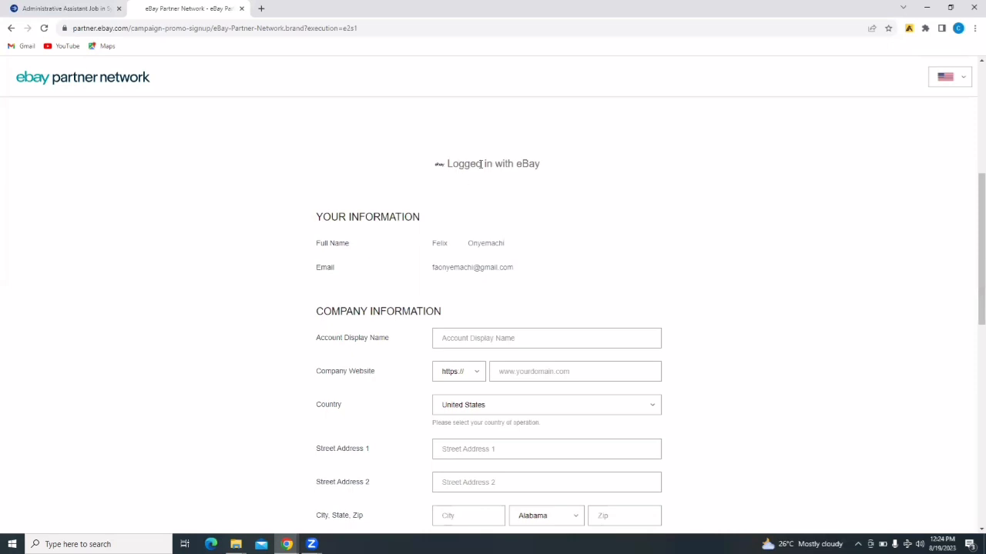
pyautogui.moveTo(385, 232)
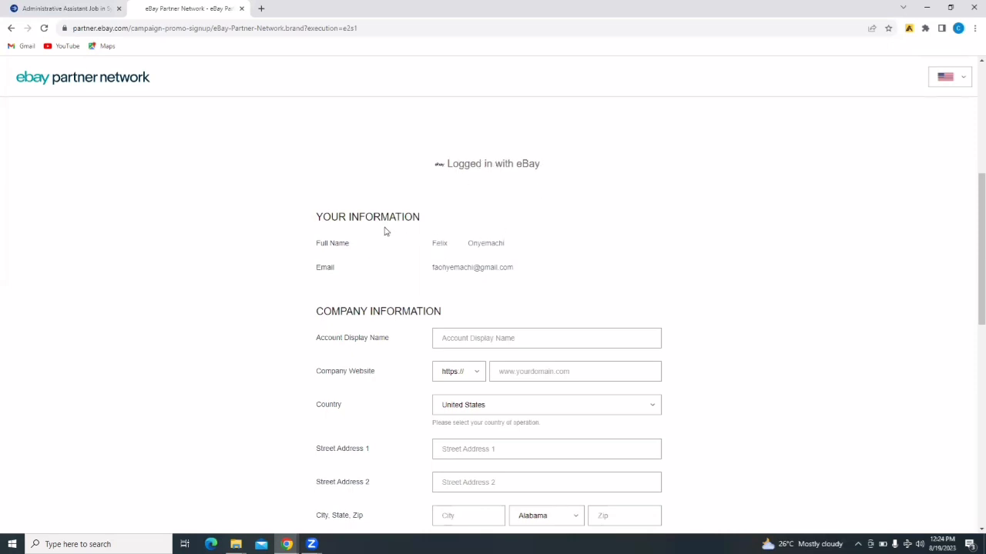
pyautogui.moveTo(467, 251)
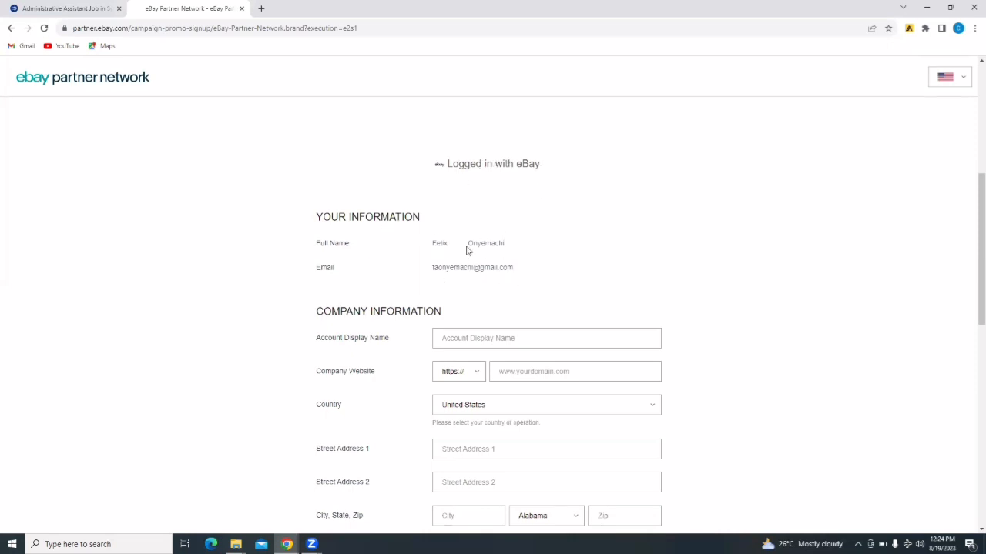
pyautogui.moveTo(968, 282)
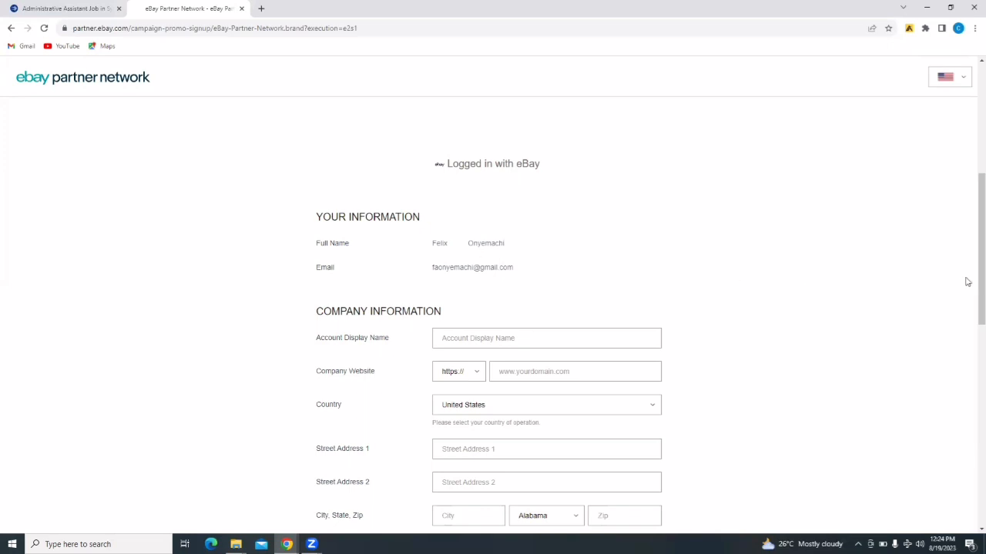
pyautogui.scroll(-3)
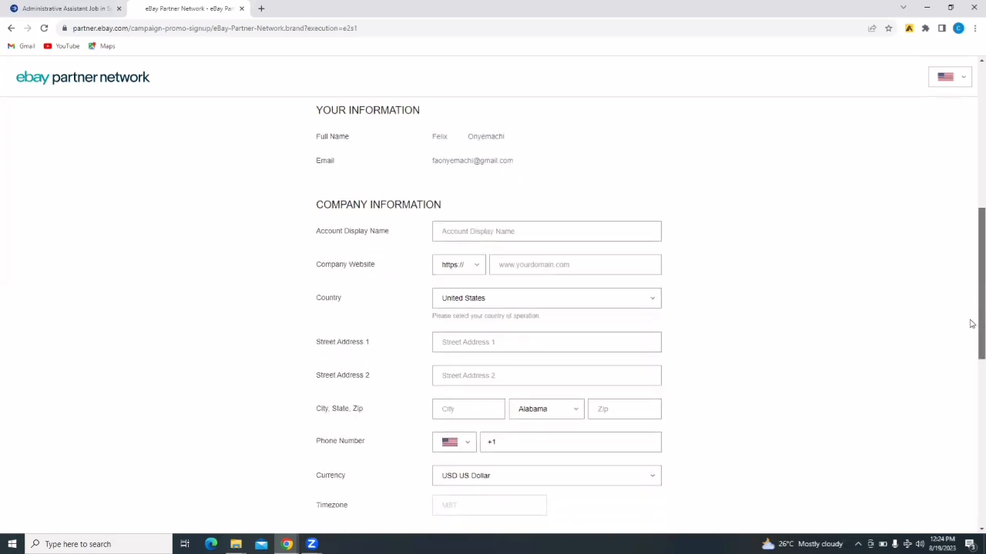
pyautogui.scroll(-3)
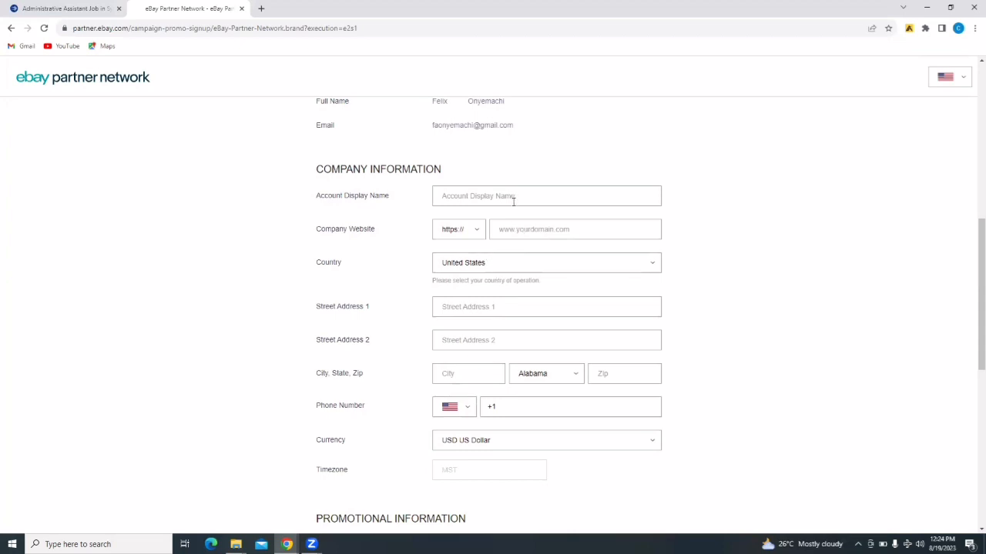
# Enter the account display name 'Bizwithruemanda' and the company website address.
pyautogui.write('B')
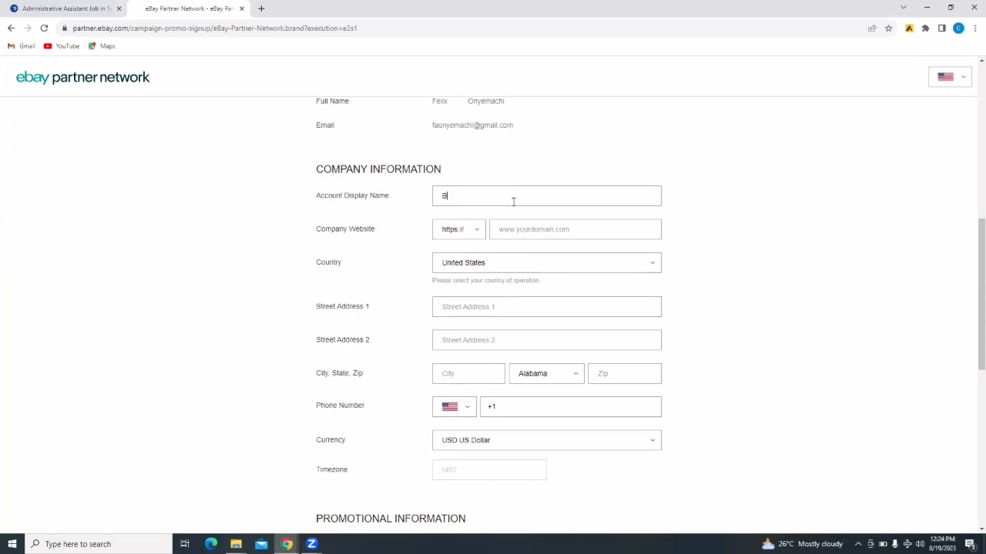
pyautogui.write('Bizwithru')
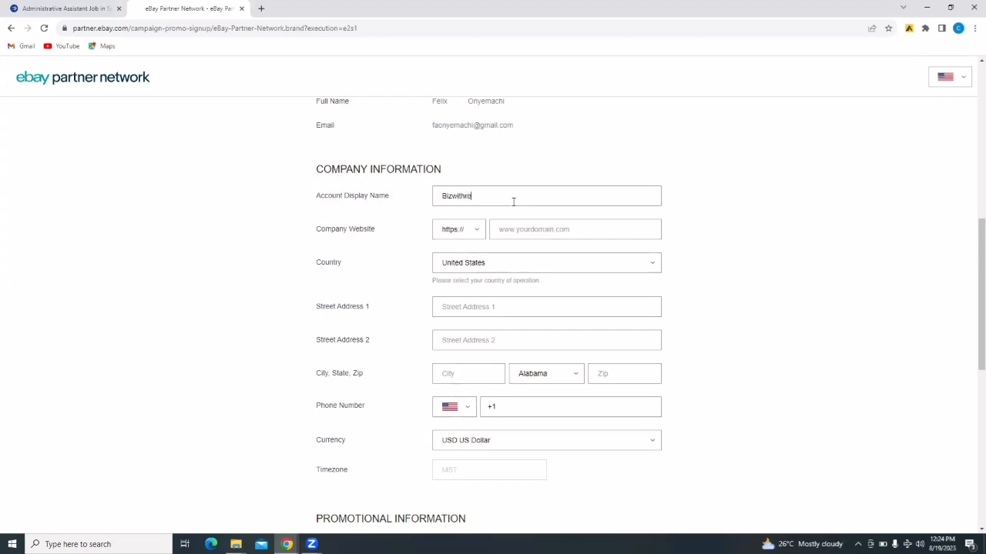
pyautogui.write('emanda')
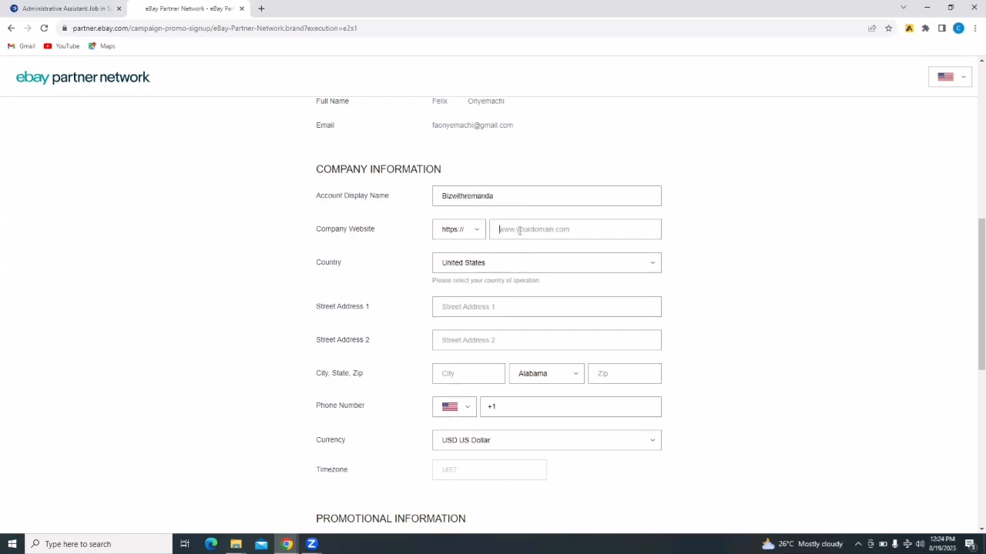
pyautogui.write('www.remandabizacademy.com')
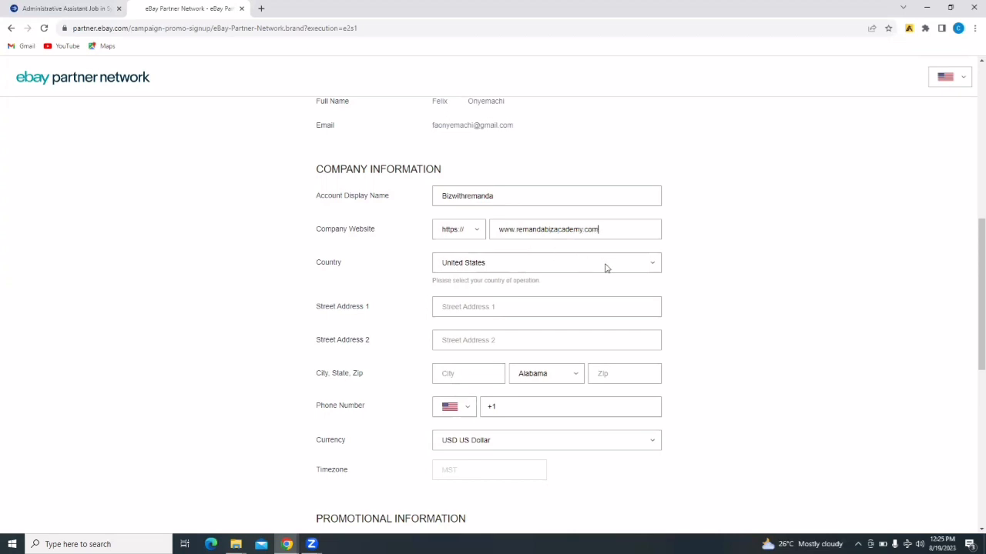
# Set the country of operation to Nigeria.
pyautogui.click(547, 262)
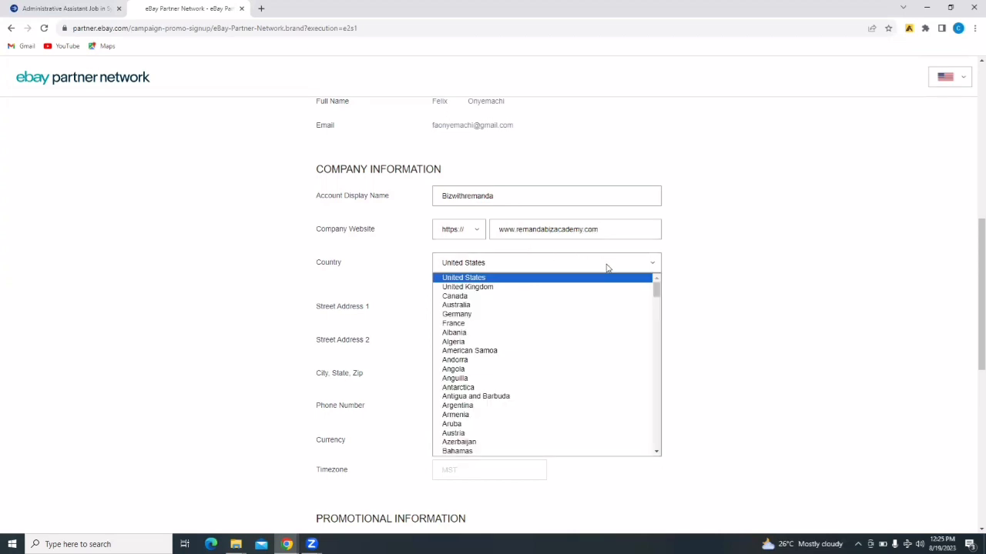
pyautogui.scroll(-3)
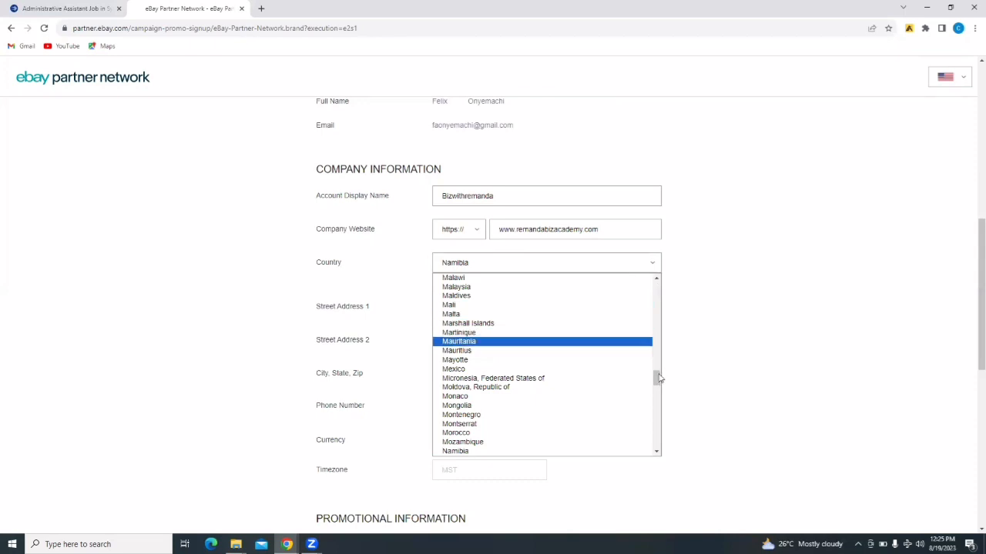
pyautogui.scroll(-3)
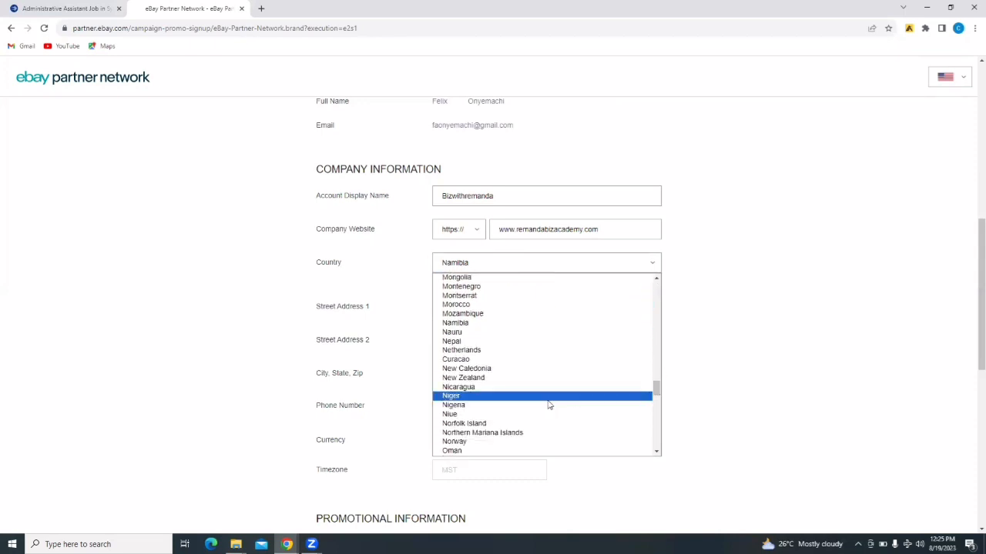
pyautogui.click(454, 396)
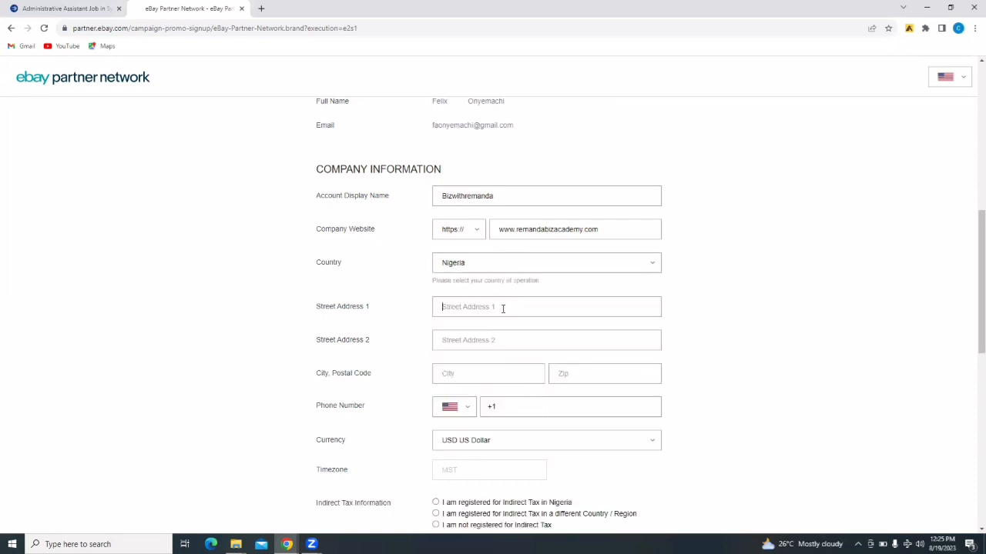
# Fill in the street address, city Aba and postal code 420001.
pyautogui.write('4')
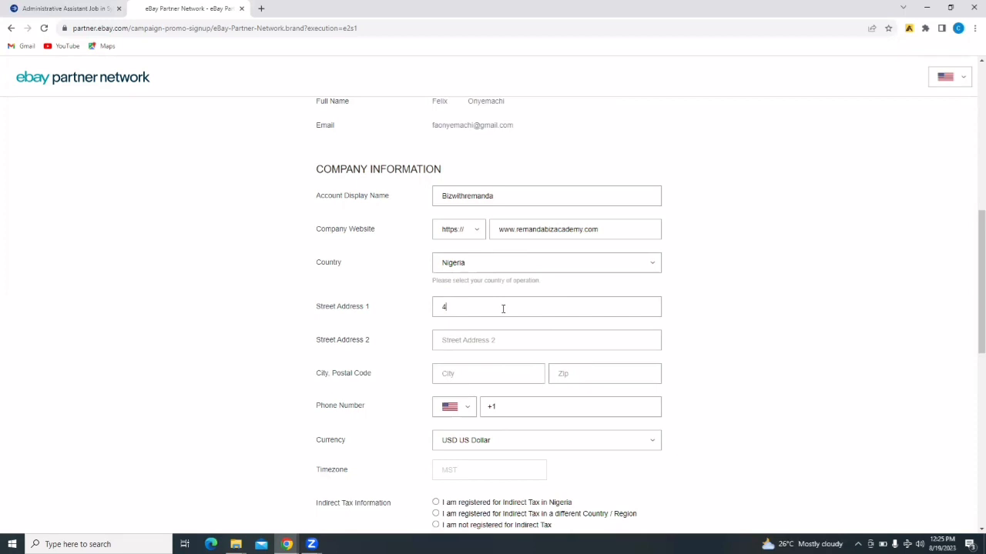
pyautogui.write('8 mae')
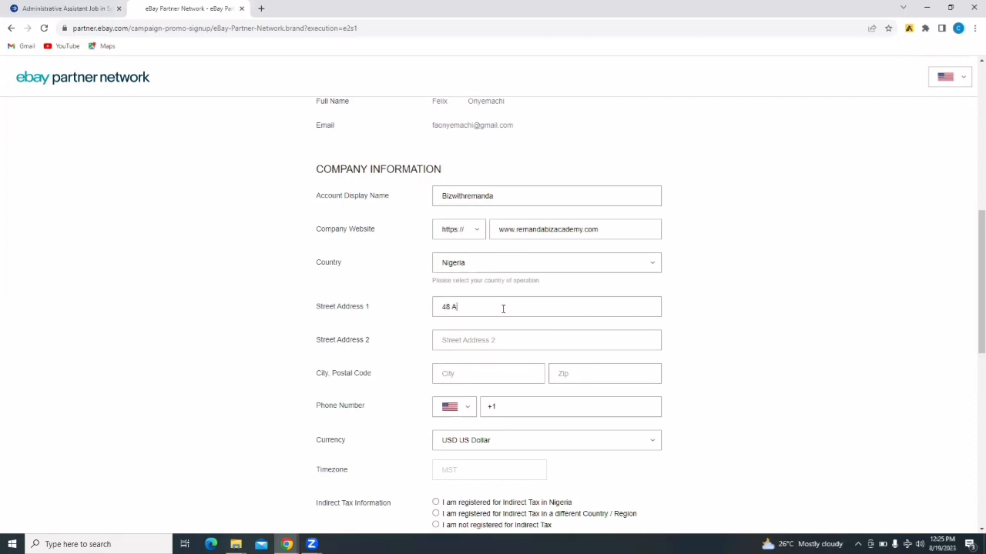
pyautogui.write('maekpu')
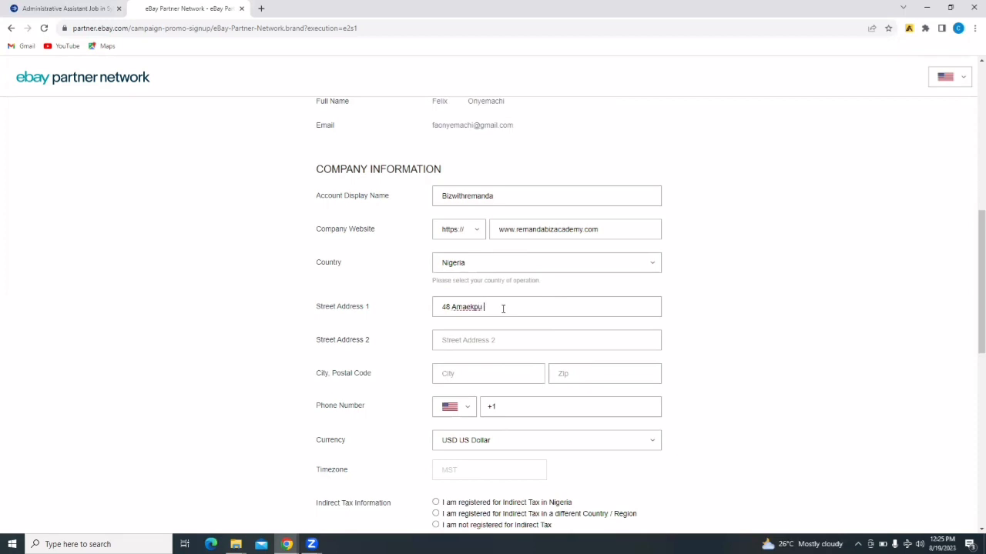
pyautogui.write('Street')
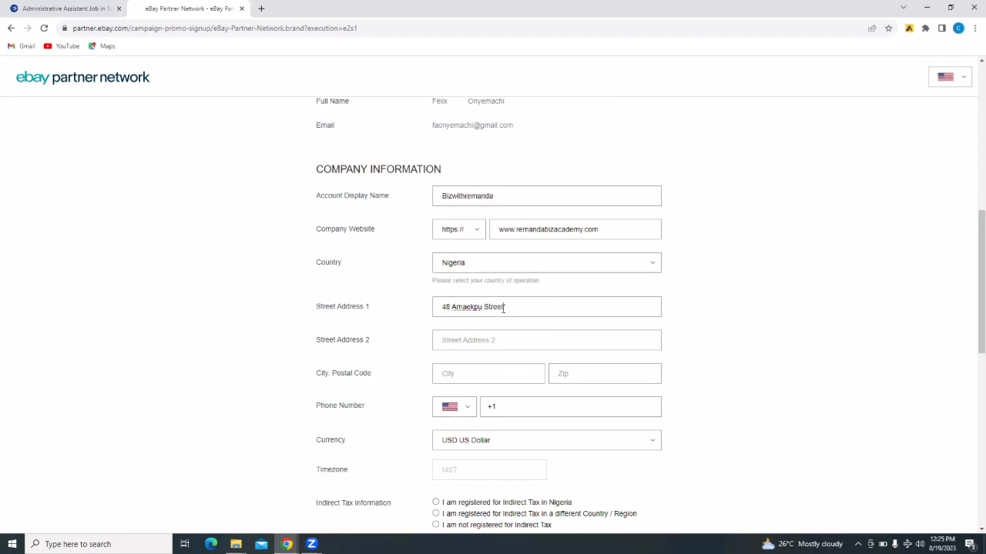
pyautogui.click(489, 374)
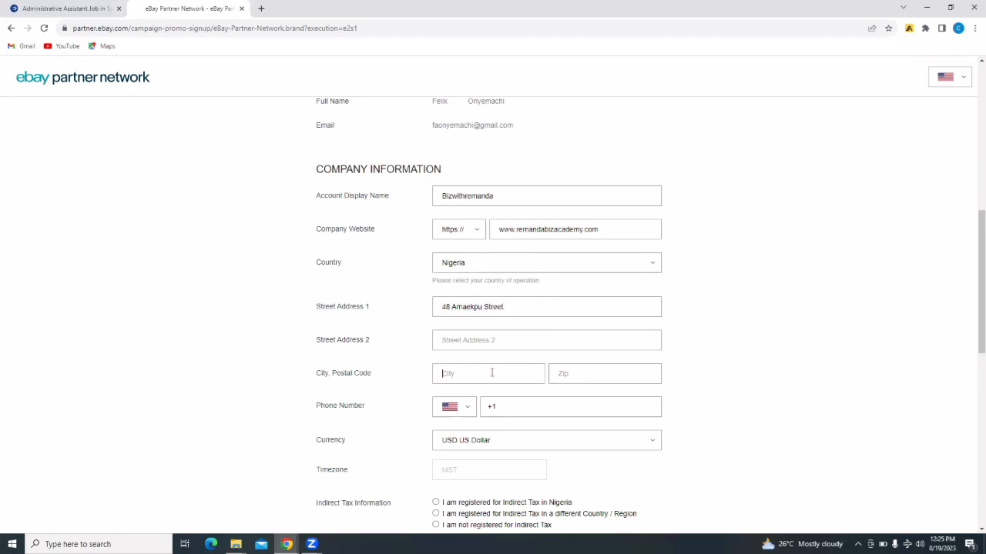
pyautogui.write('Aba')
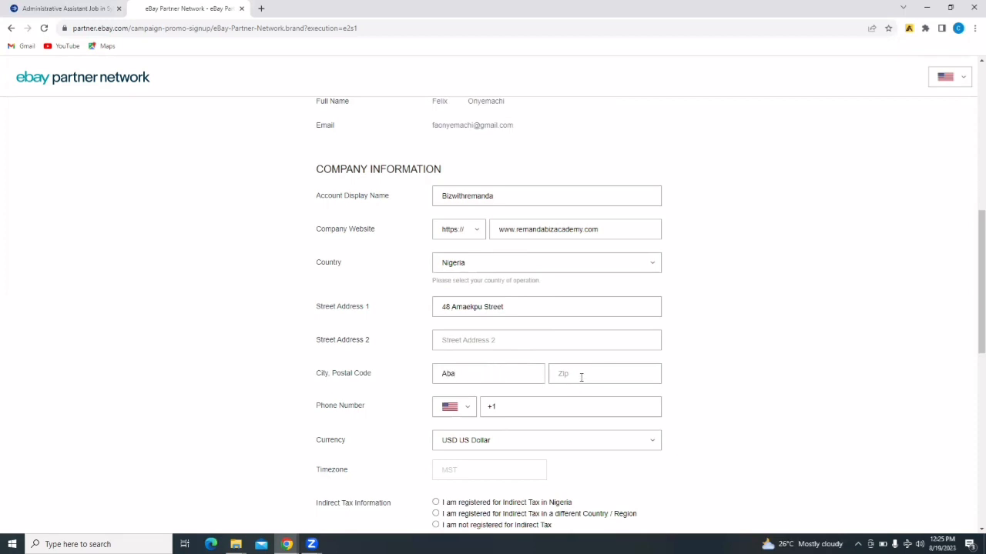
pyautogui.write('42000')
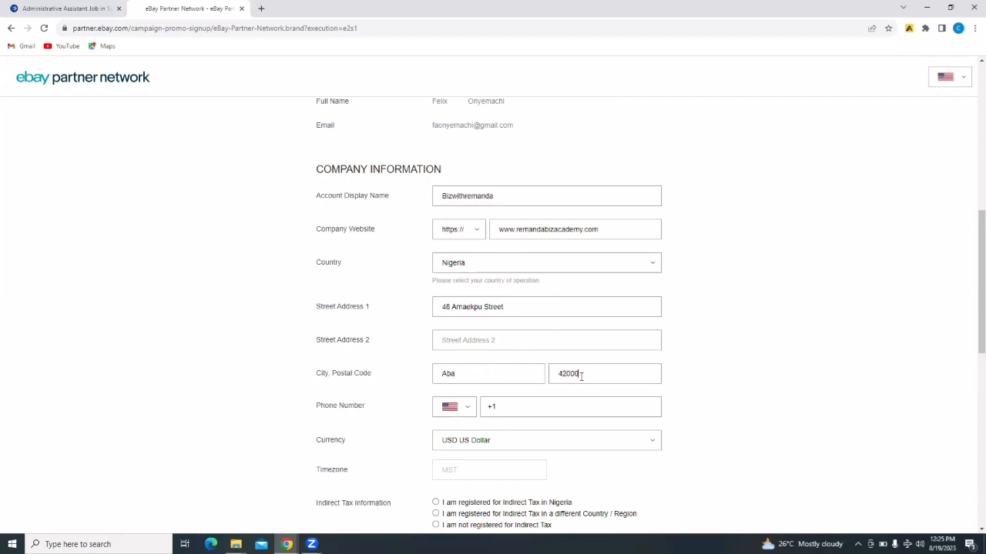
pyautogui.write('1')
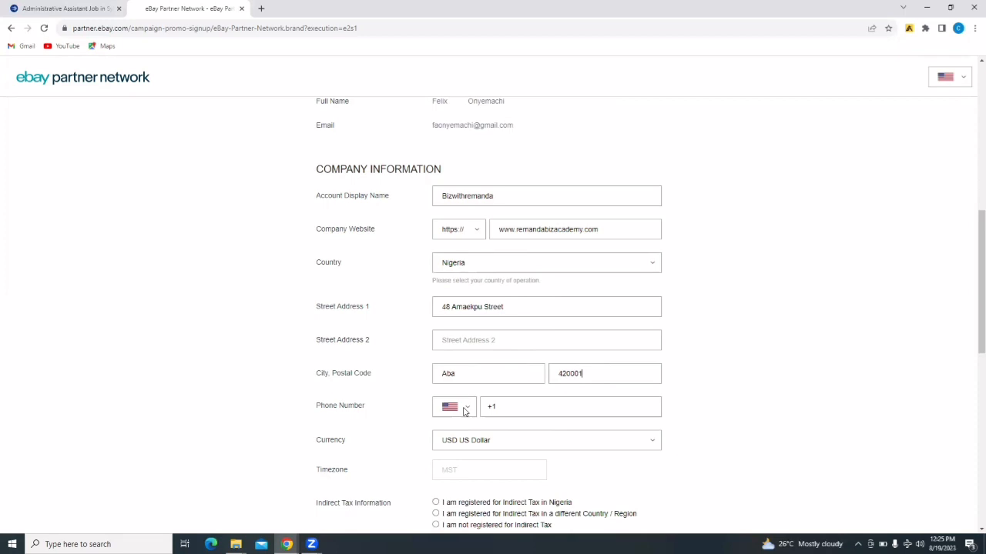
# Enter a Nigerian phone number and keep US Dollar as the currency.
pyautogui.click(458, 406)
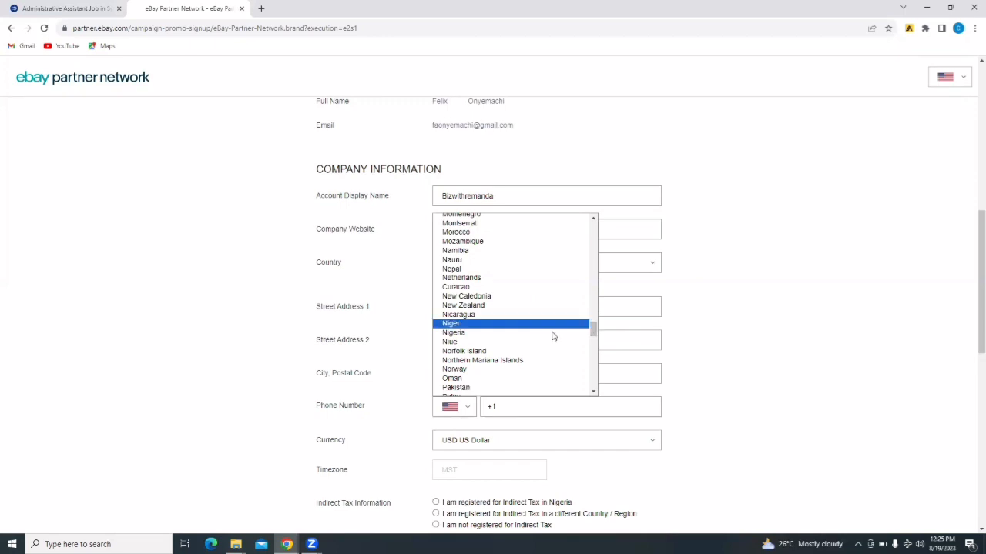
pyautogui.click(455, 332)
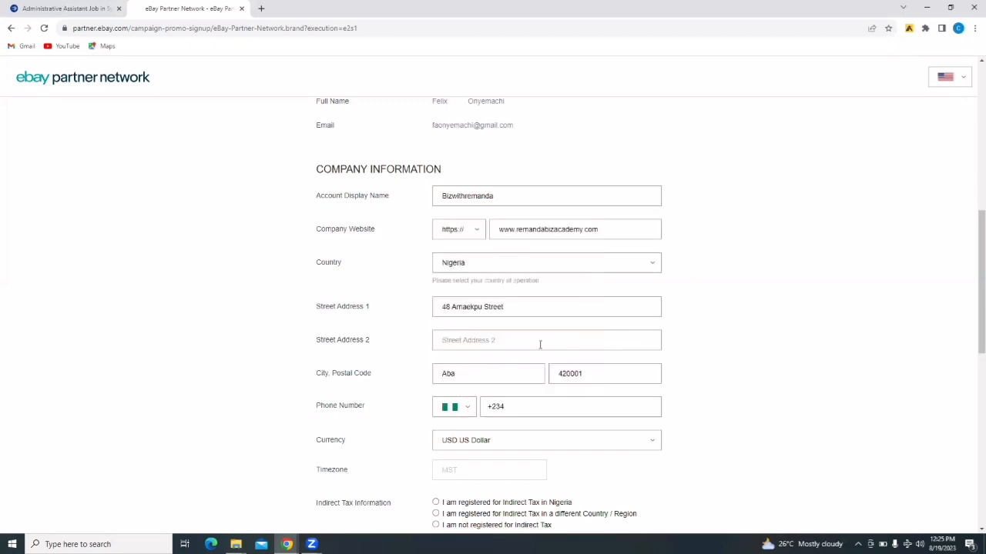
pyautogui.write('8101033')
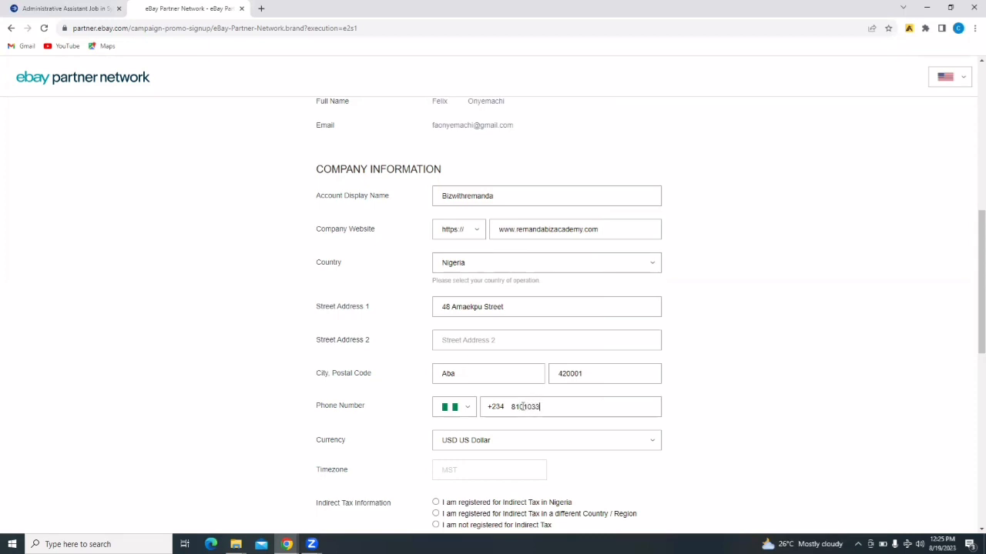
pyautogui.write('278')
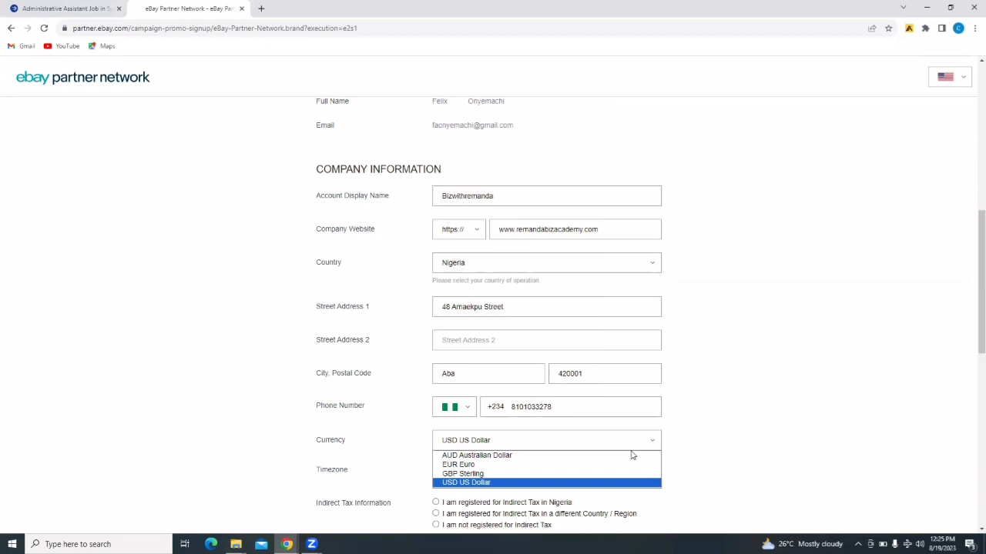
pyautogui.click(466, 482)
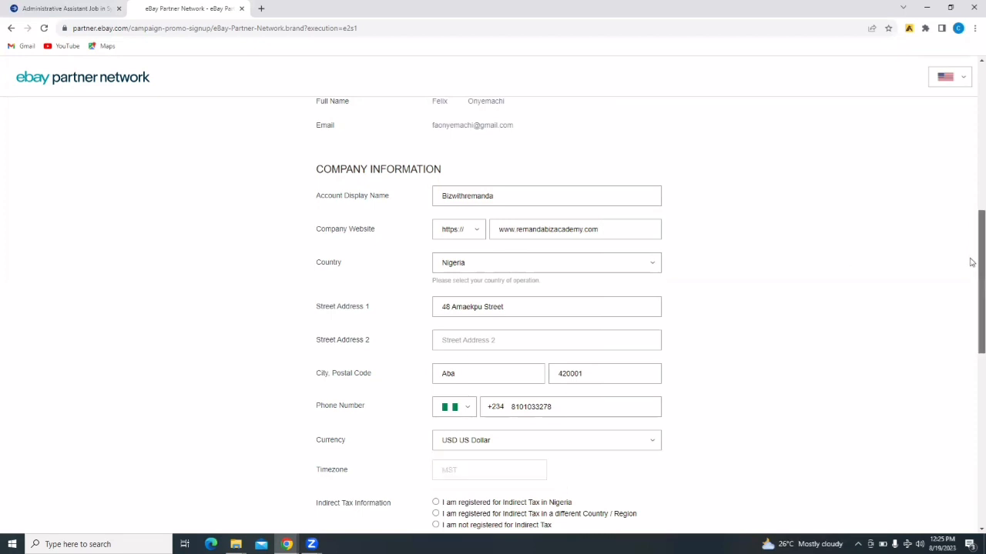
# Mark the account as not registered for indirect tax and scroll down to Promotional Information.
pyautogui.scroll(-3)
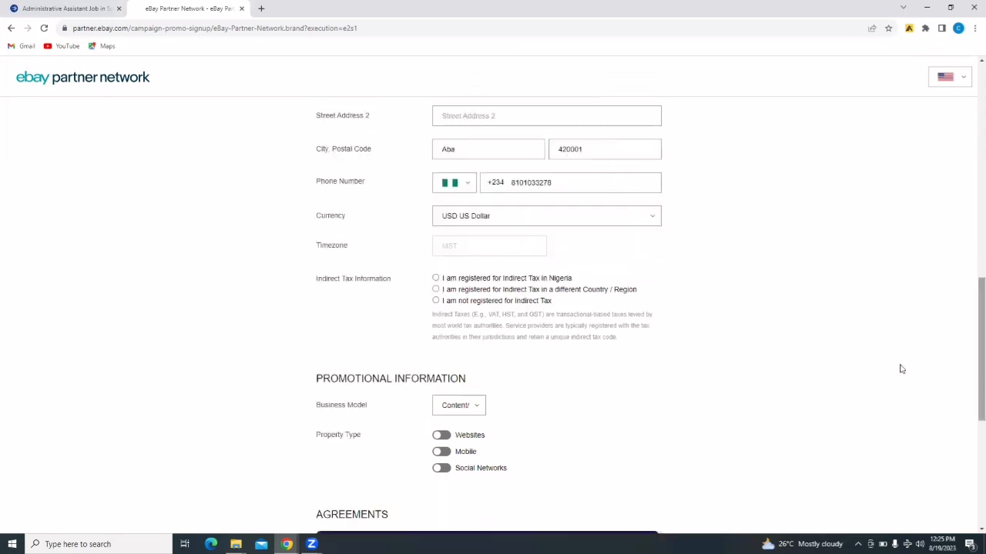
pyautogui.moveTo(345, 286)
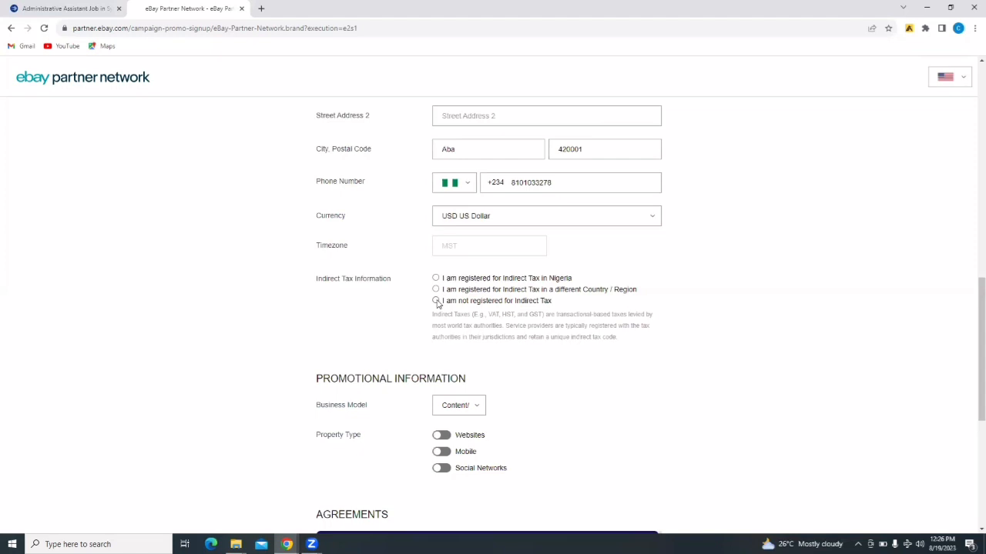
pyautogui.click(435, 300)
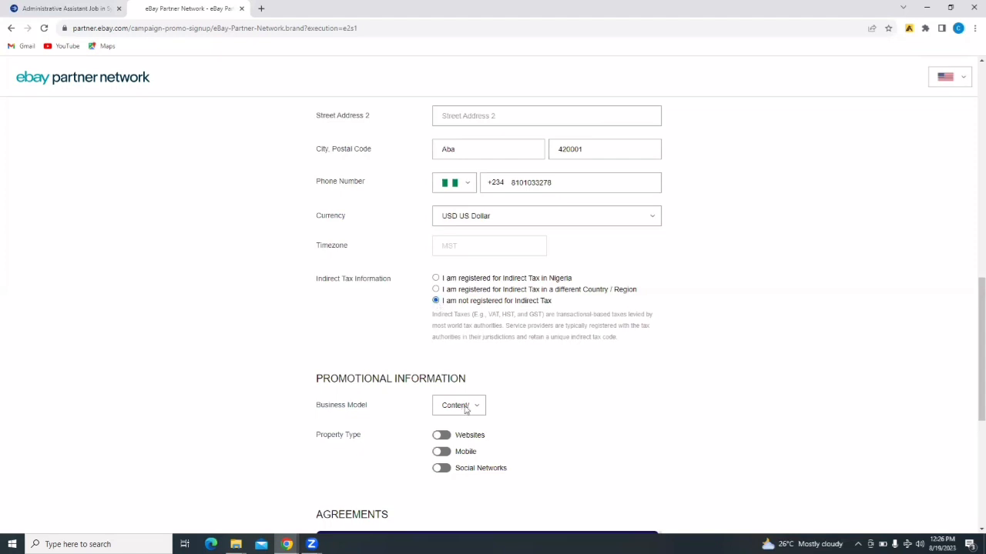
pyautogui.scroll(-3)
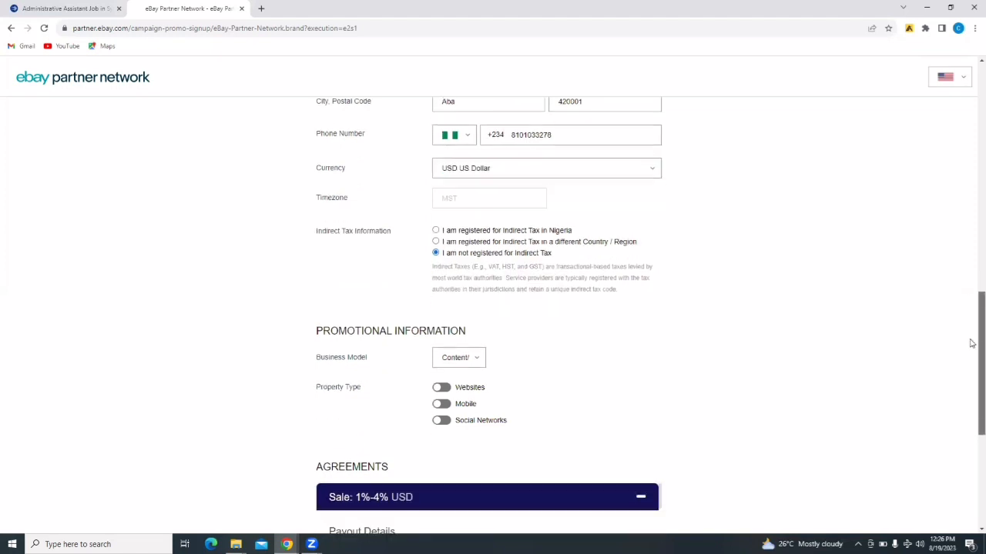
pyautogui.scroll(-3)
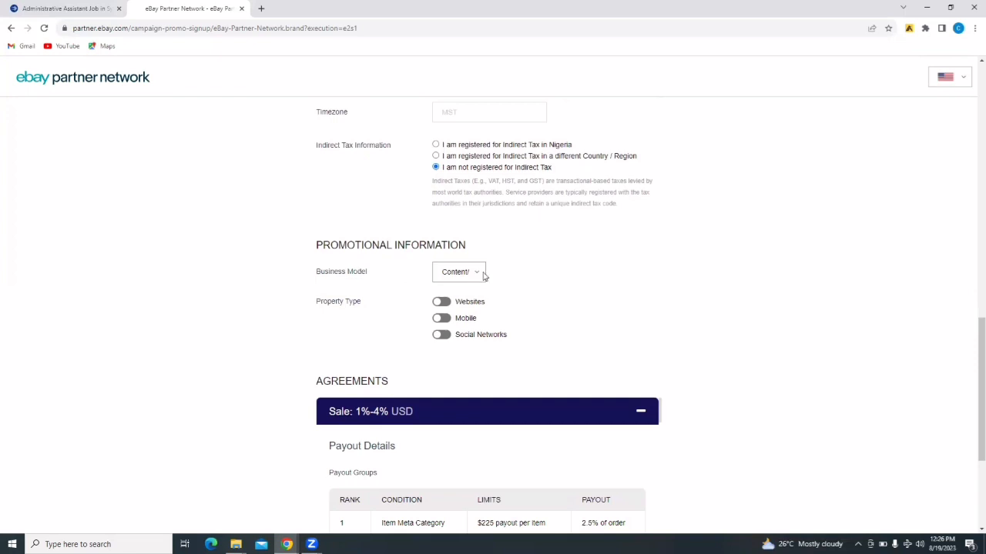
pyautogui.click(459, 271)
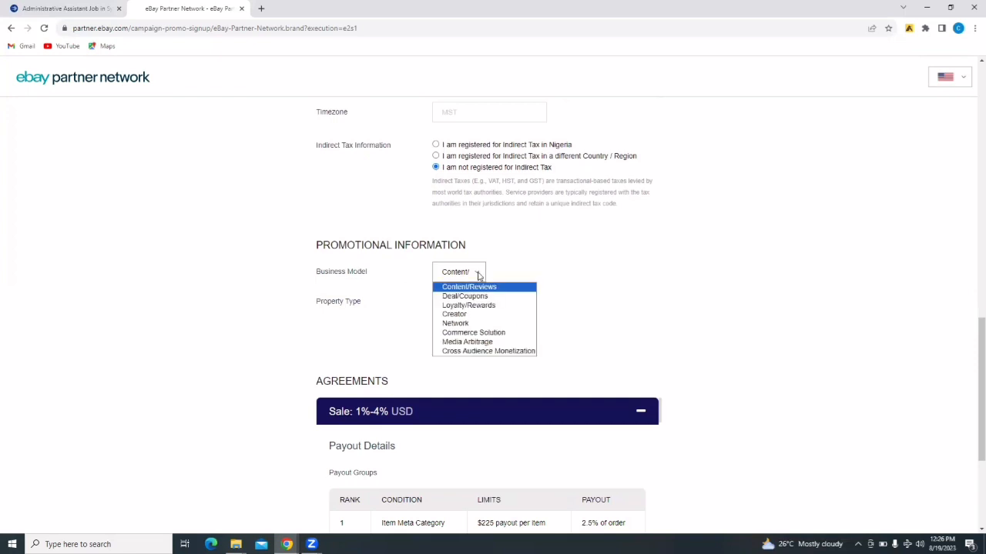
pyautogui.moveTo(464, 295)
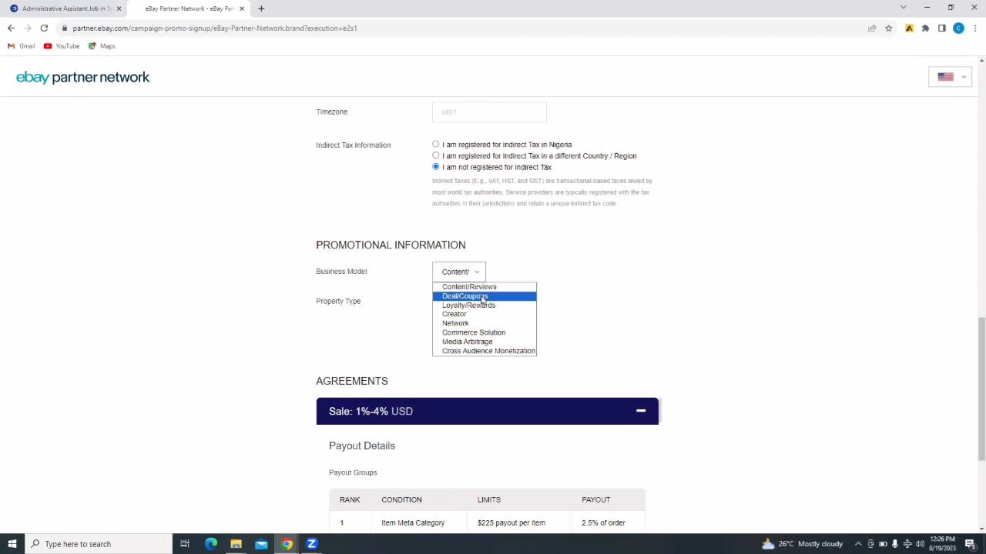
pyautogui.moveTo(468, 305)
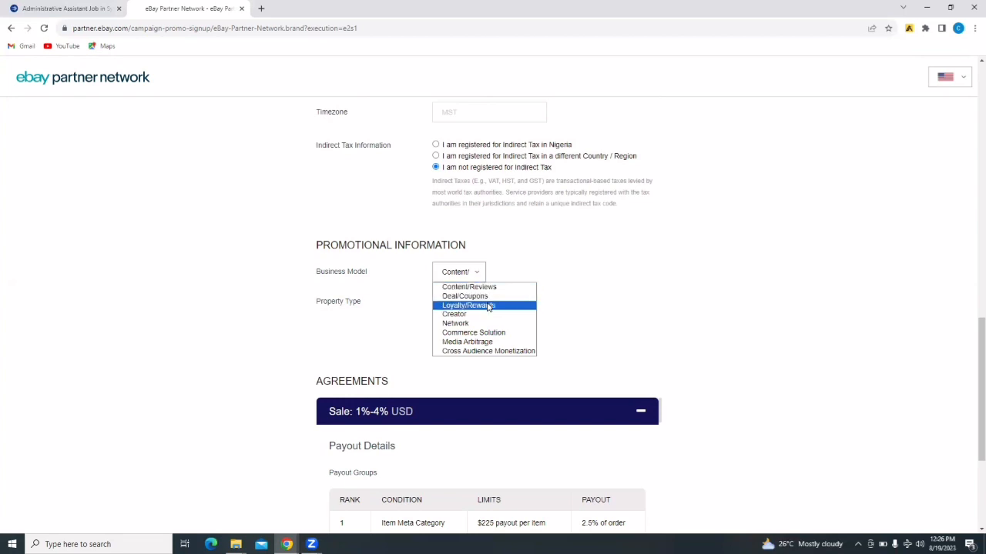
pyautogui.moveTo(455, 322)
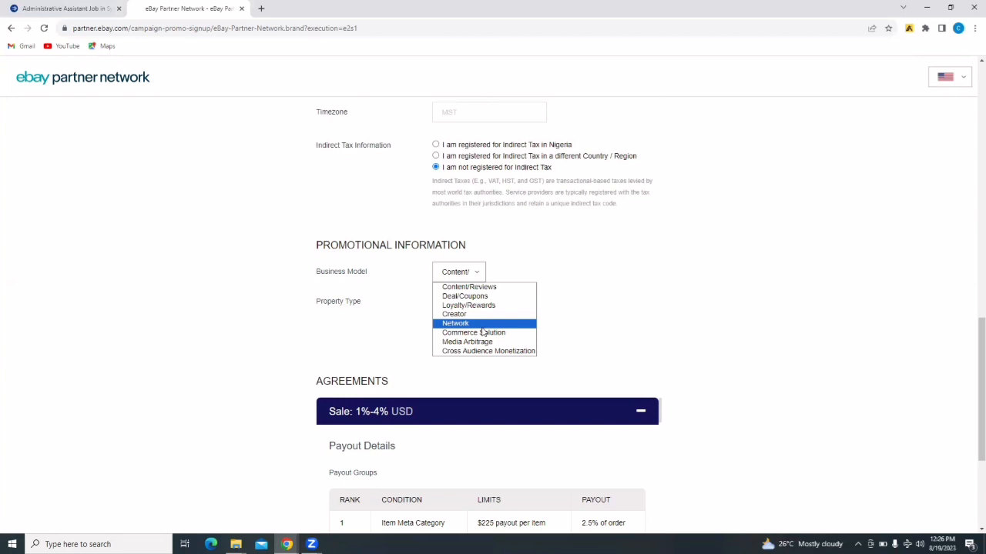
pyautogui.moveTo(467, 341)
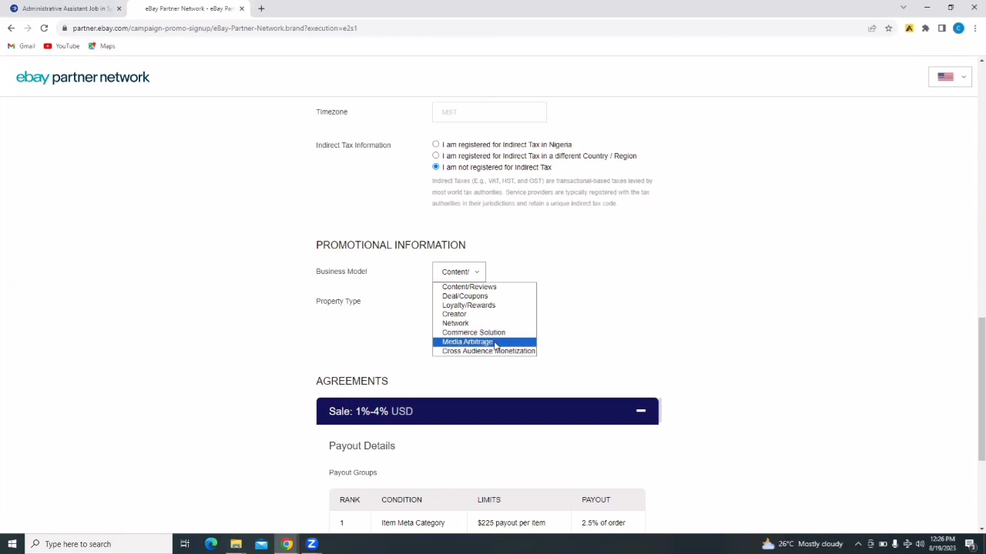
pyautogui.moveTo(488, 351)
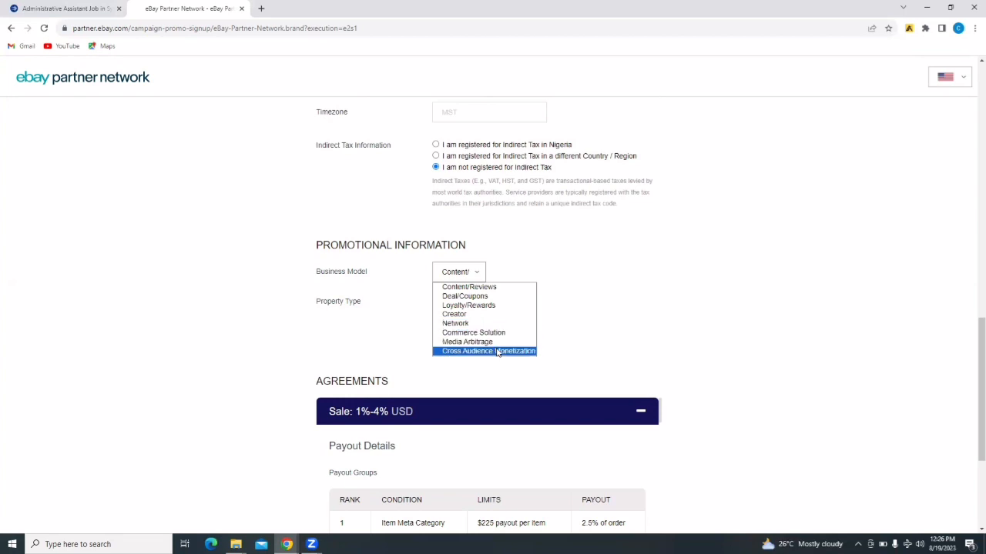
pyautogui.moveTo(467, 341)
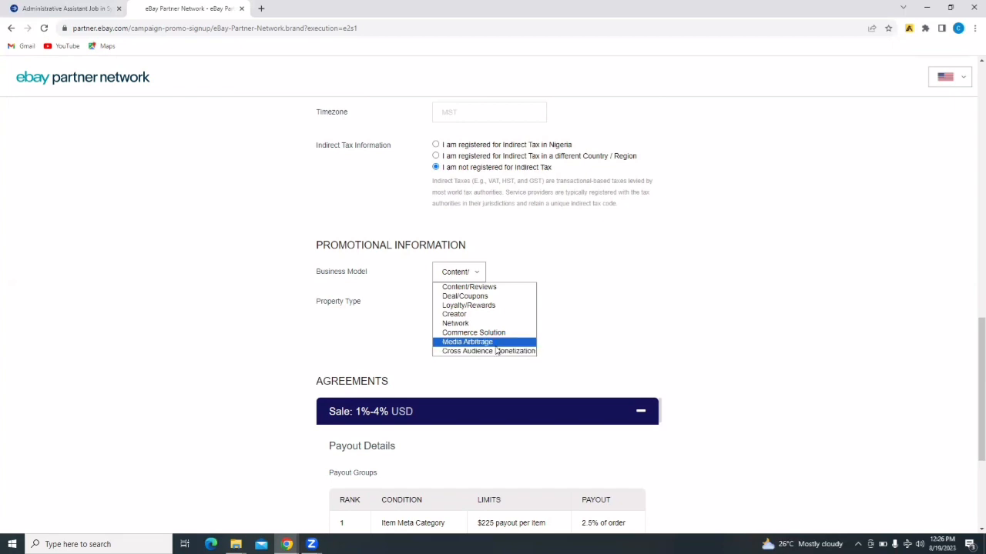
pyautogui.moveTo(473, 345)
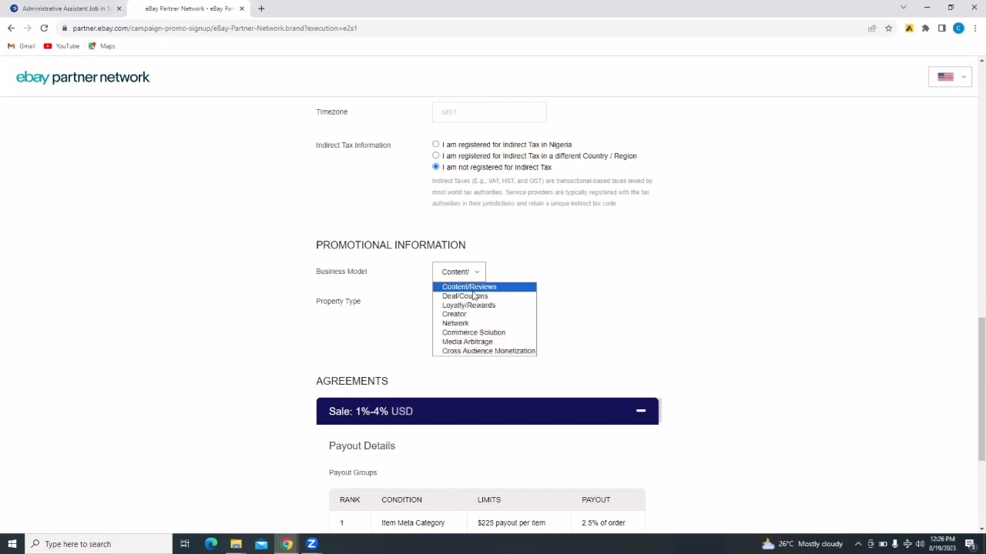
pyautogui.click(464, 295)
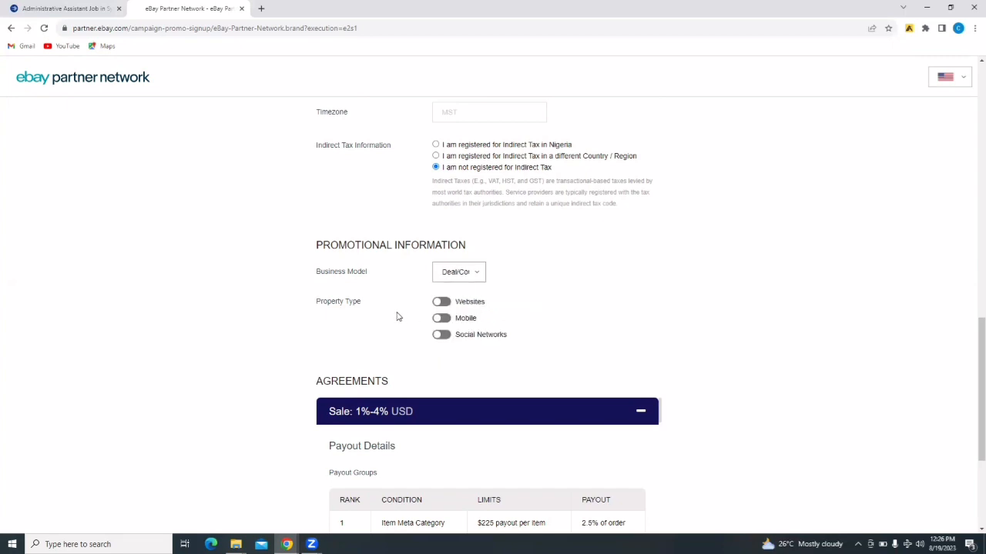
pyautogui.moveTo(387, 319)
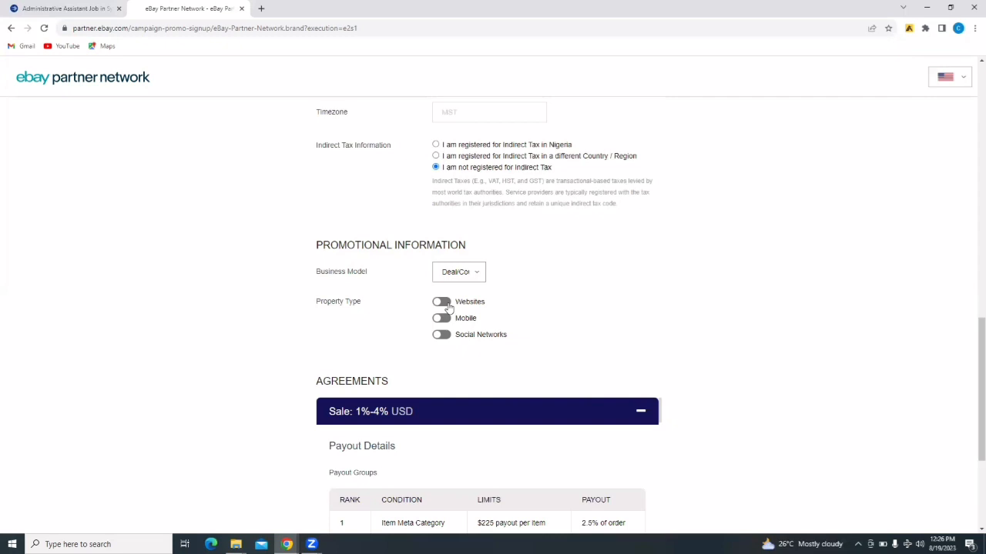
pyautogui.click(441, 301)
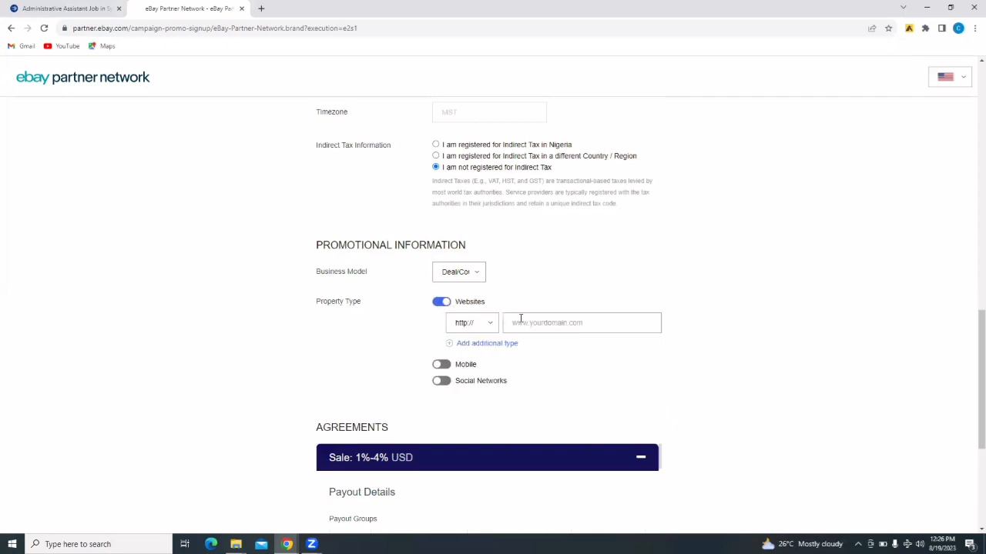
pyautogui.write('ww')
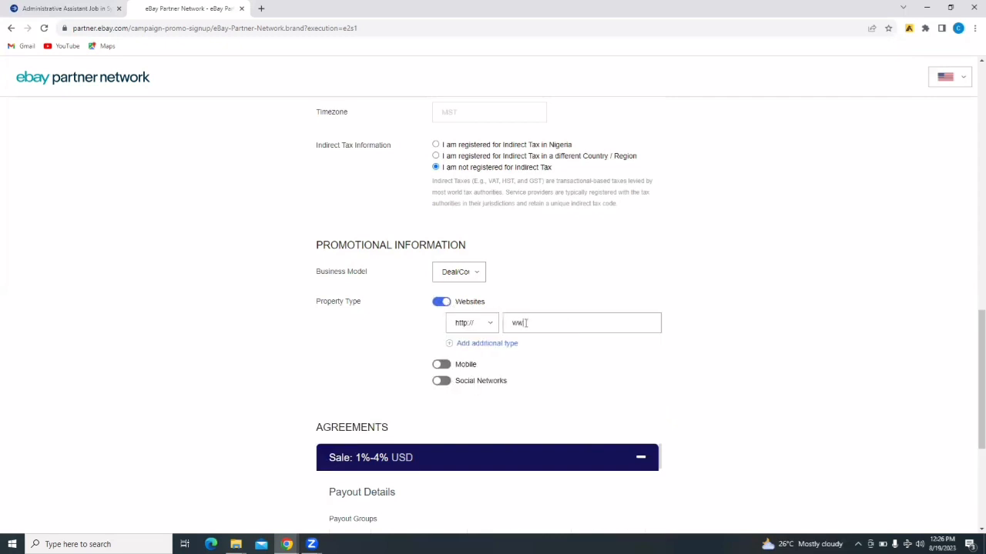
pyautogui.write('.r')
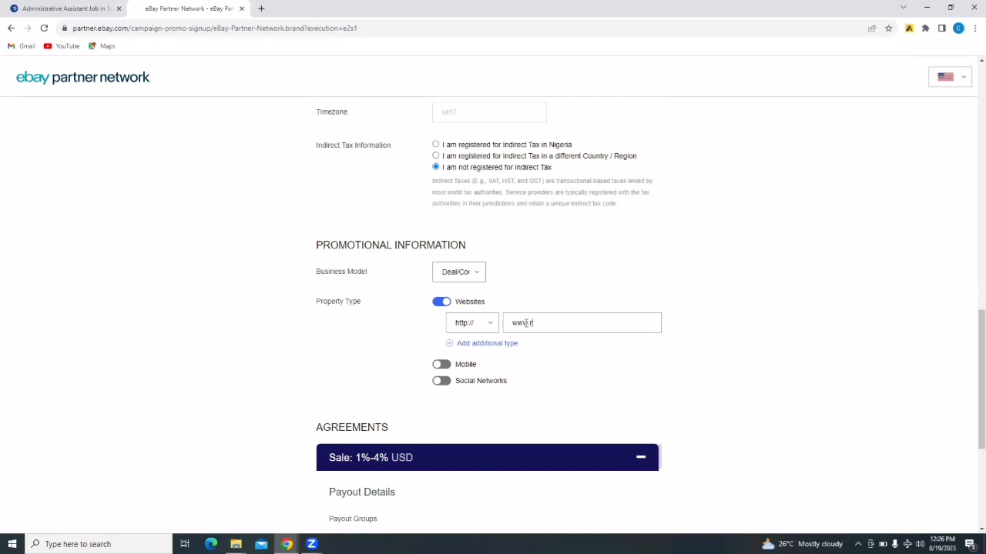
pyautogui.write('remandab')
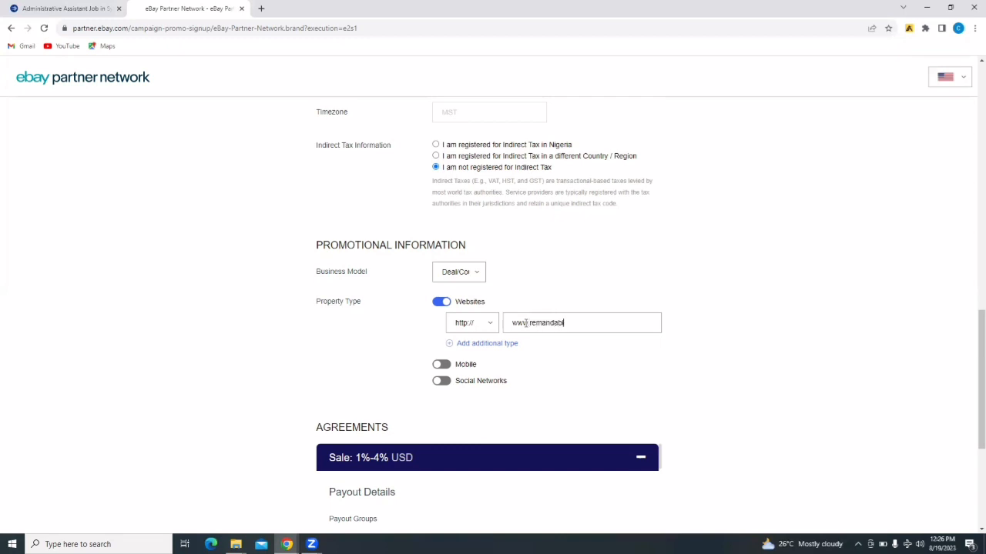
pyautogui.write('izacademy.')
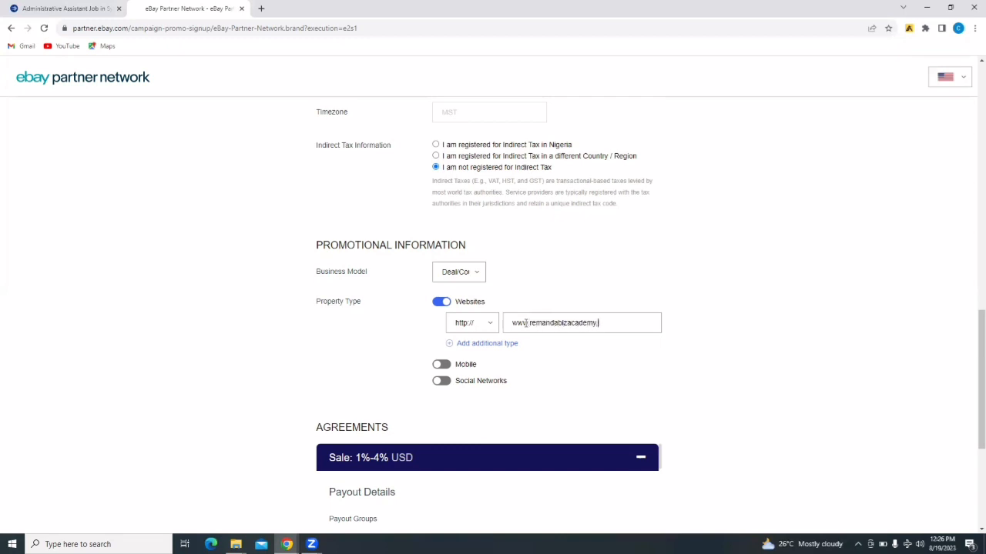
pyautogui.write('www.remandabizacademy.com')
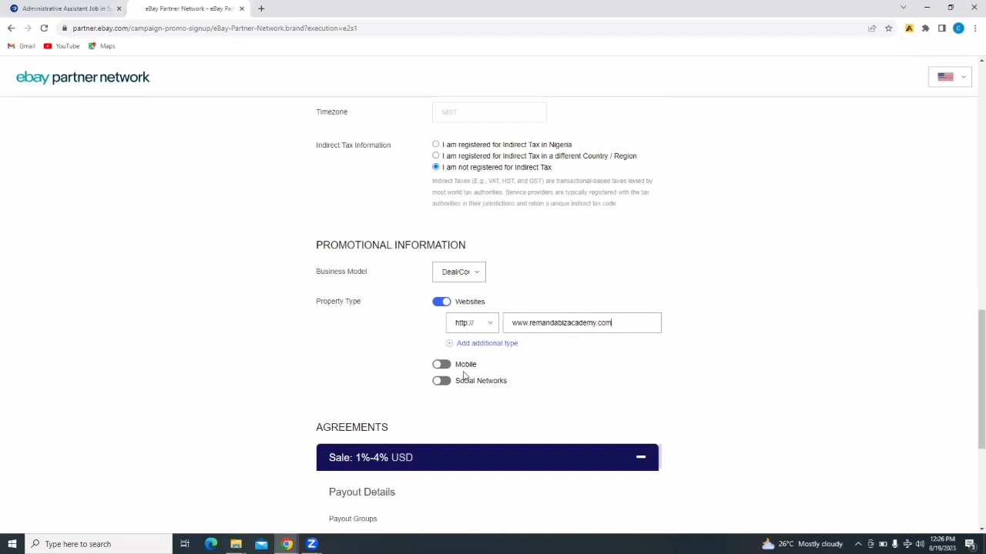
# Toggle the Mobile property type on, view its platforms, then switch it off.
pyautogui.click(441, 364)
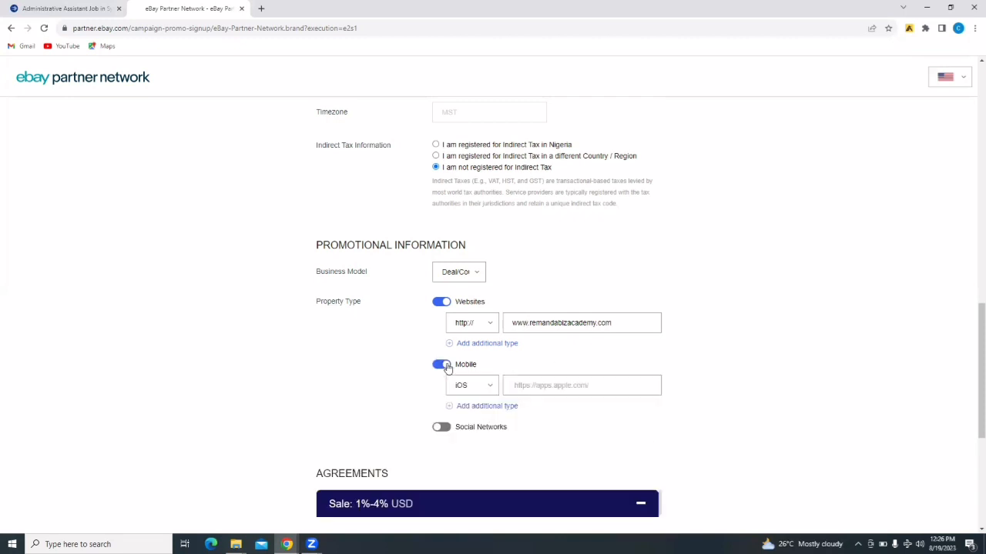
pyautogui.click(472, 385)
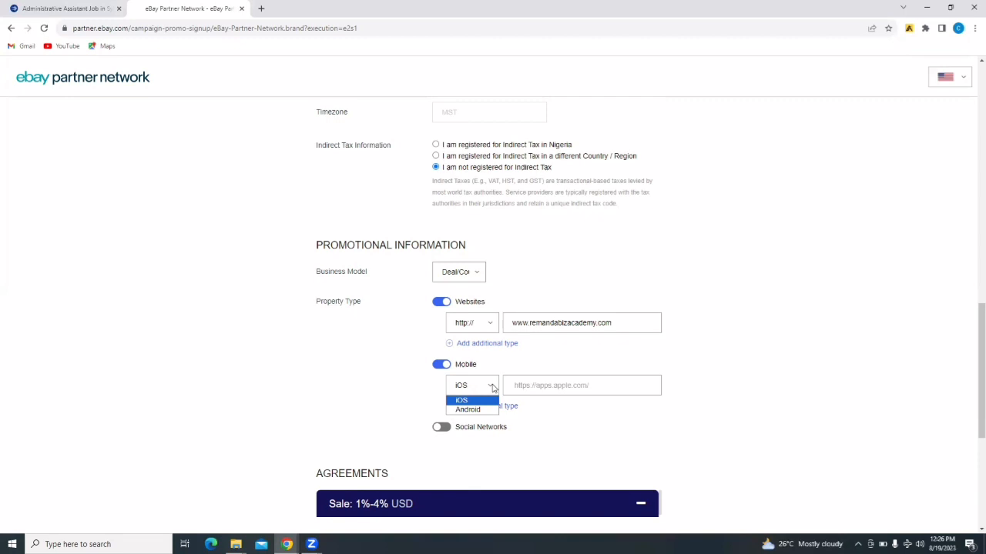
pyautogui.click(442, 364)
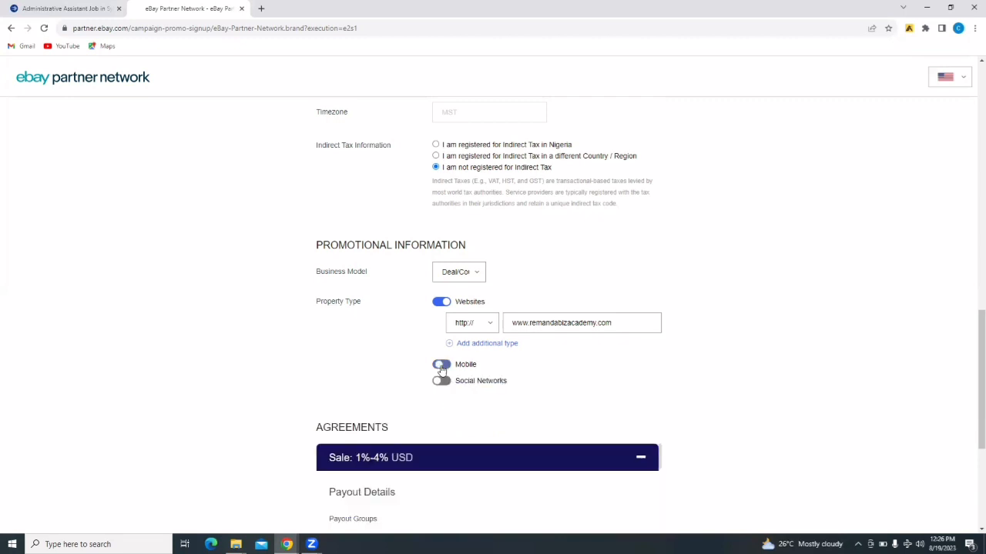
pyautogui.click(441, 364)
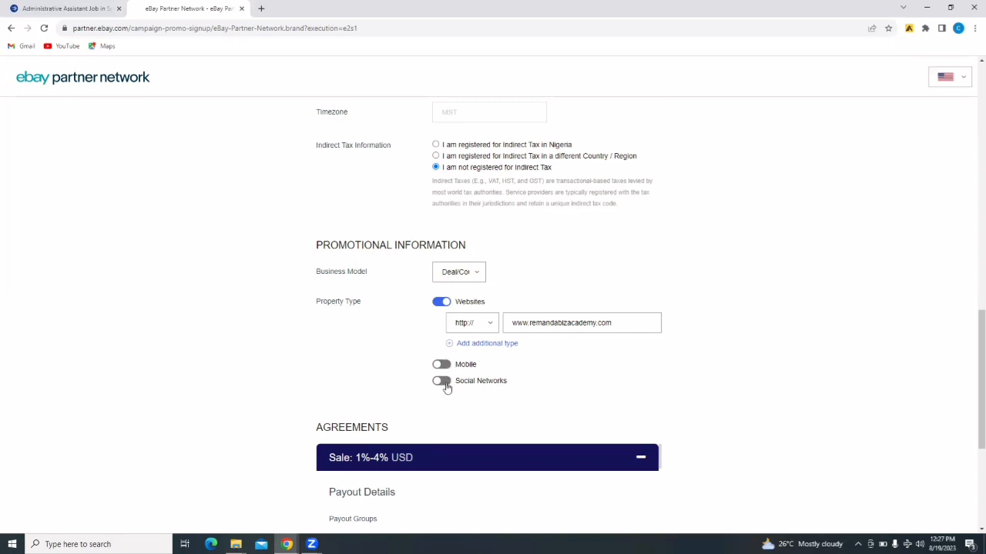
# Enable Social Networks, pick Instagram, and enter the Instagram profile URL.
pyautogui.click(441, 380)
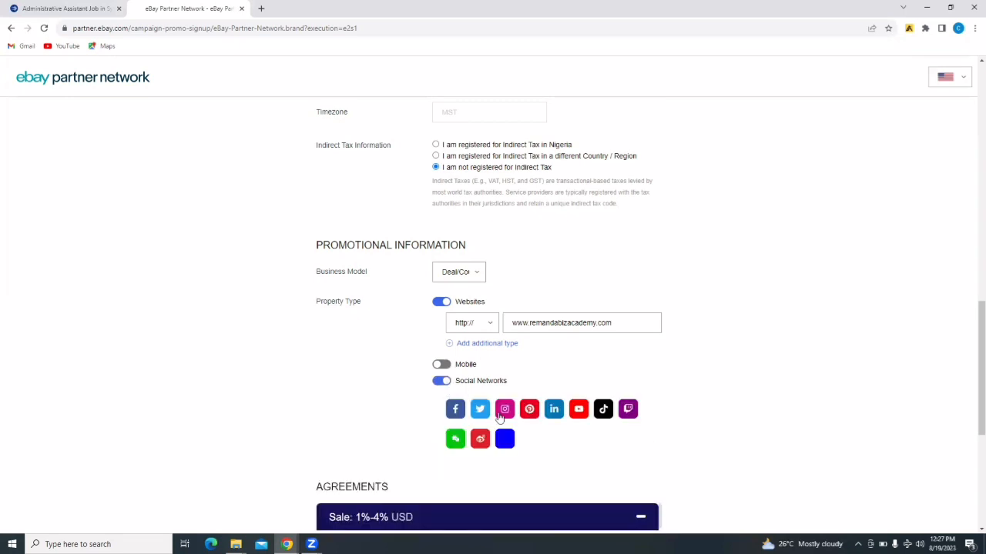
pyautogui.moveTo(436, 419)
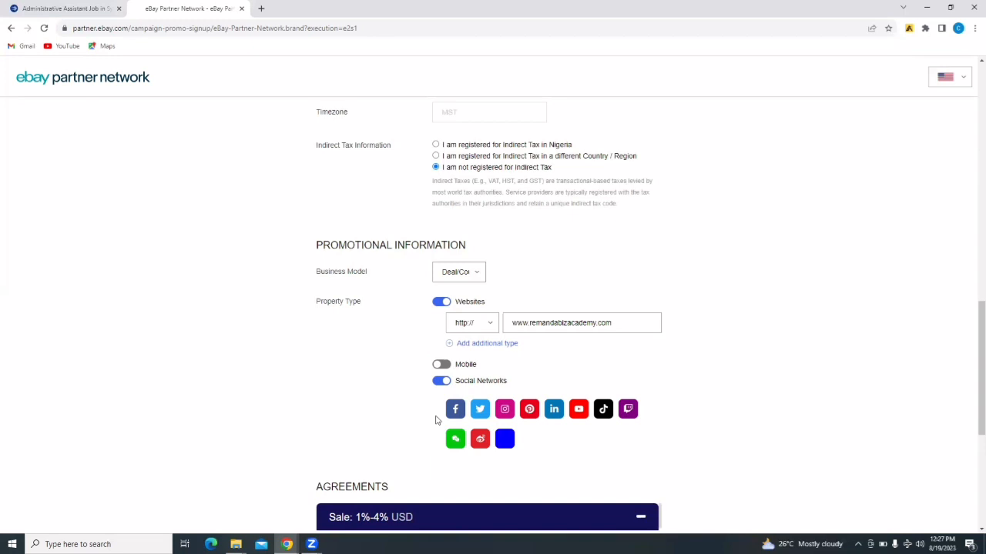
pyautogui.moveTo(529, 409)
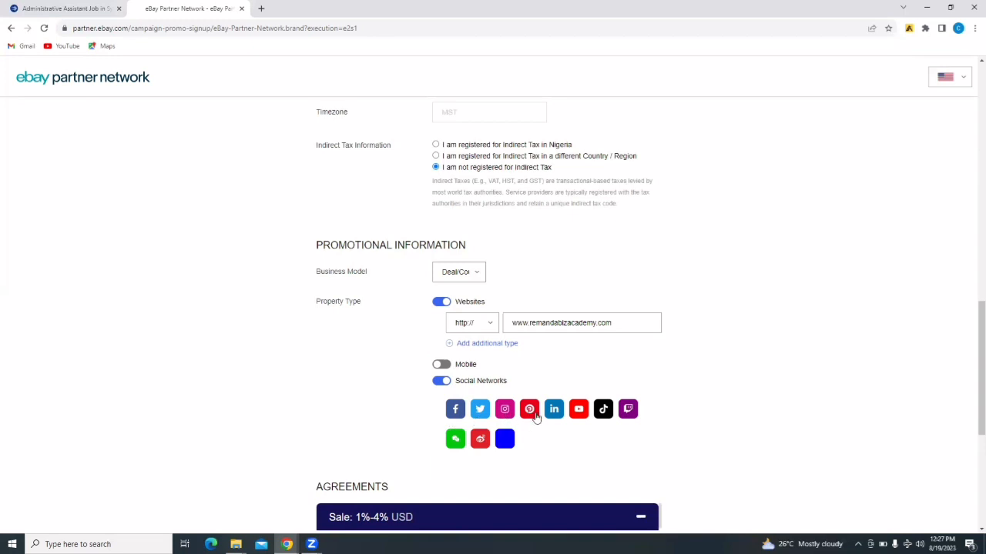
pyautogui.moveTo(617, 419)
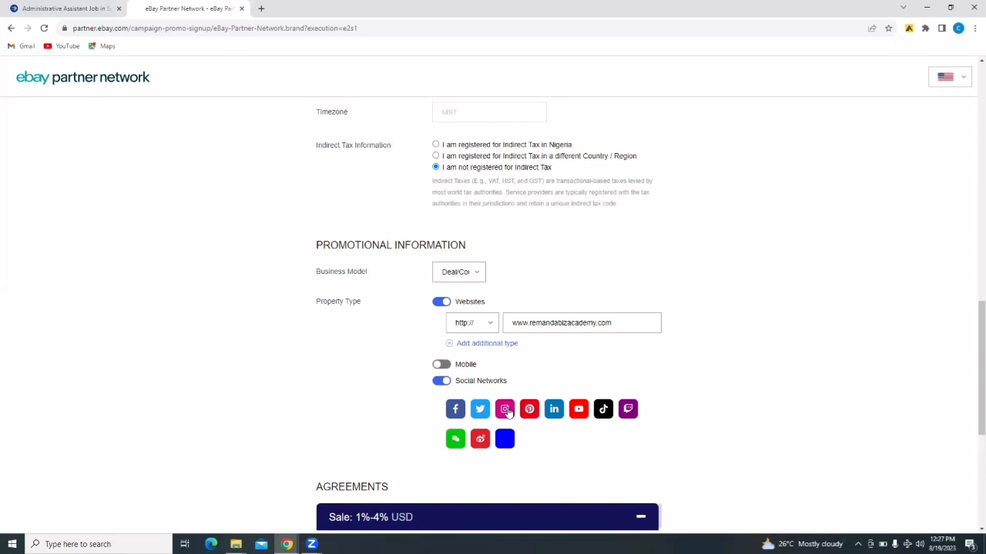
pyautogui.click(504, 409)
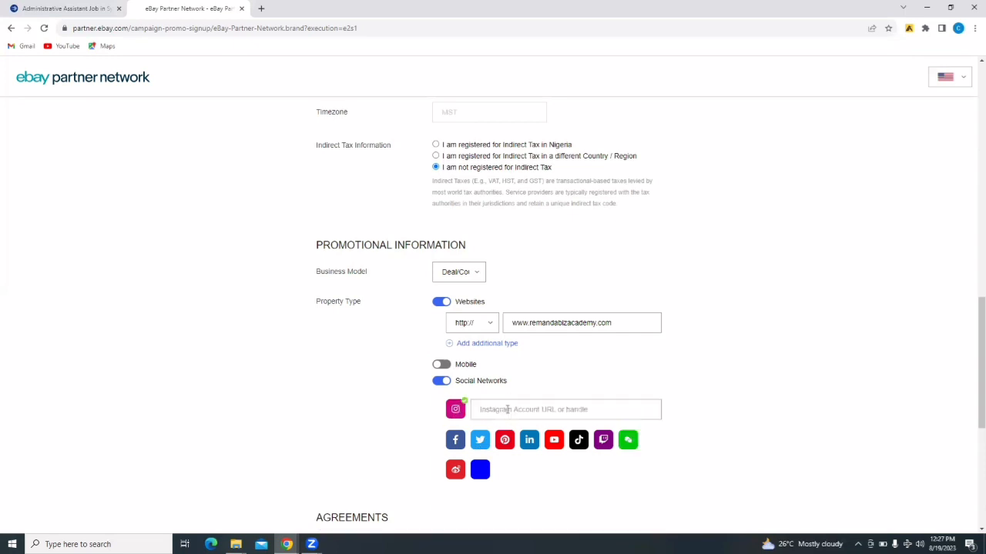
pyautogui.write('w')
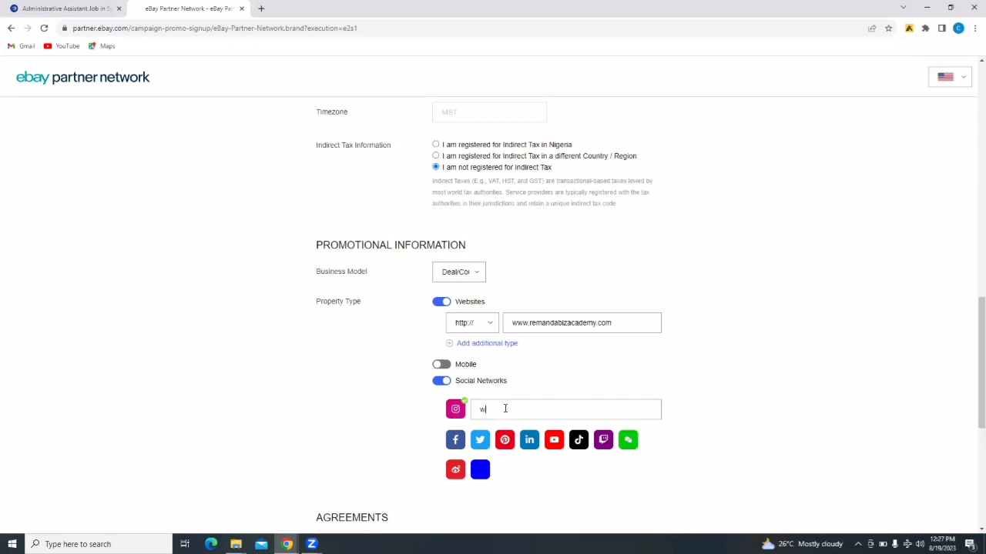
pyautogui.write('ww.instagram.com')
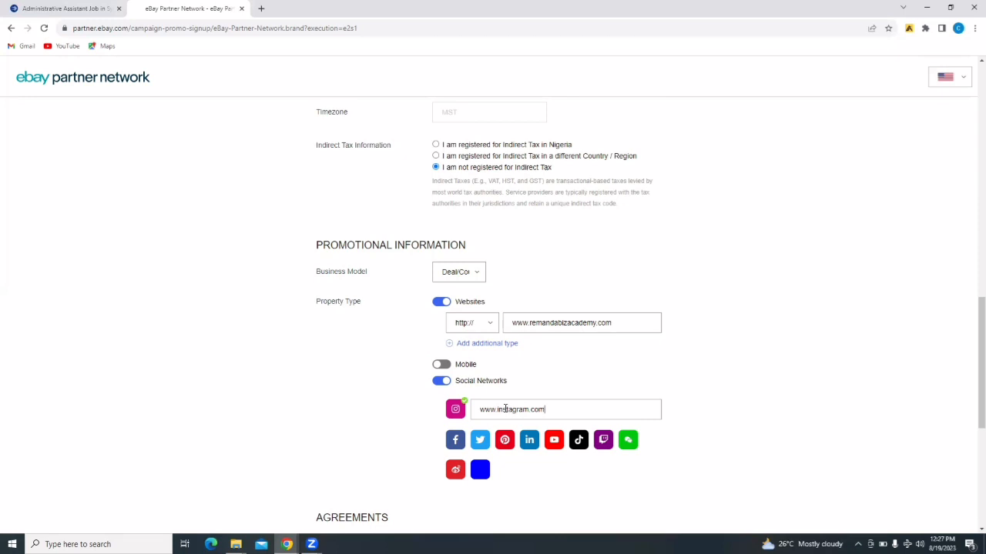
pyautogui.write('/bizwithremanda')
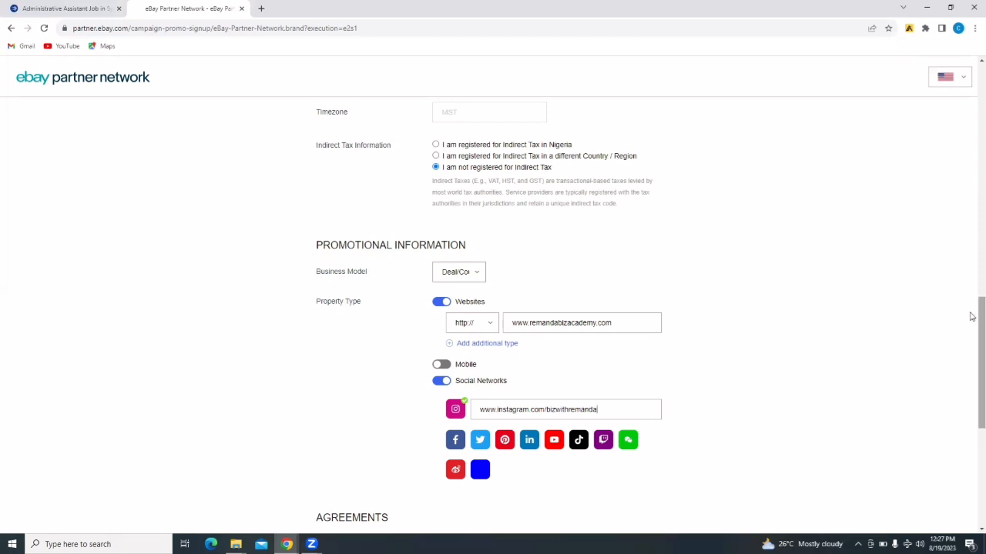
pyautogui.scroll(-3)
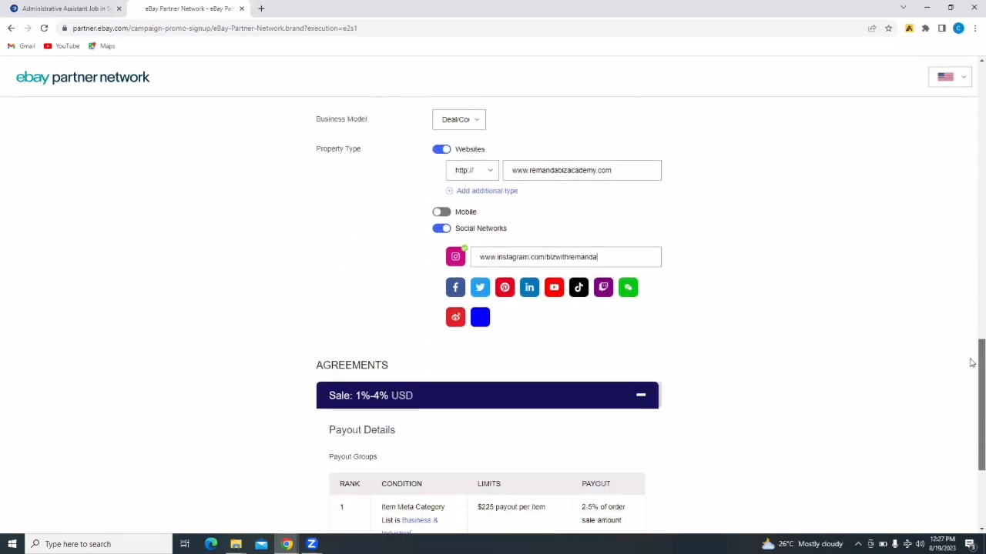
pyautogui.scroll(-3)
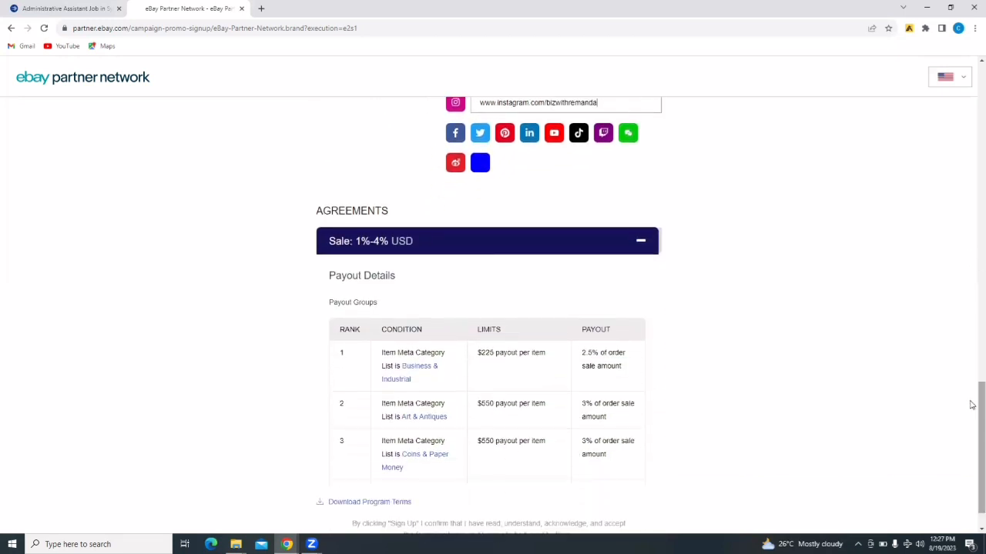
pyautogui.scroll(-3)
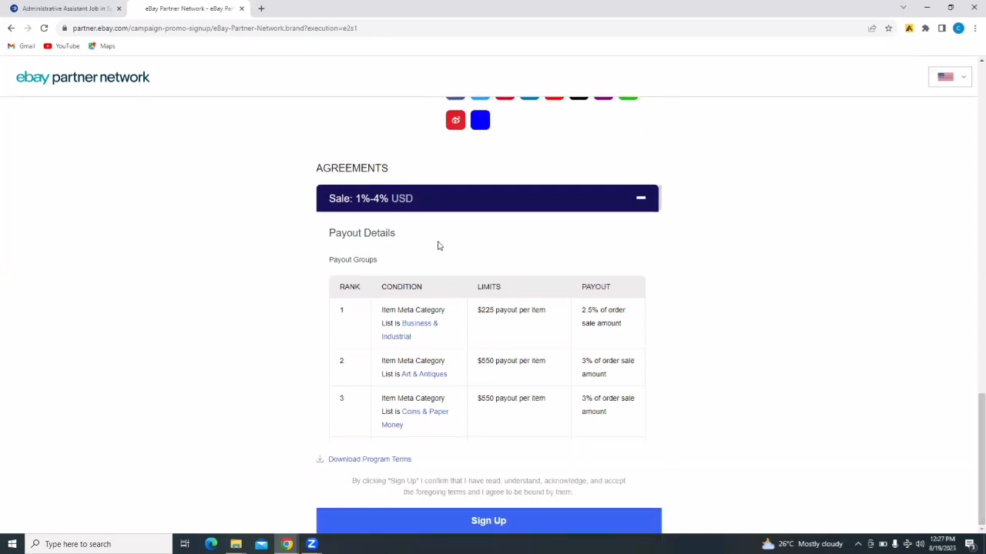
pyautogui.moveTo(387, 198)
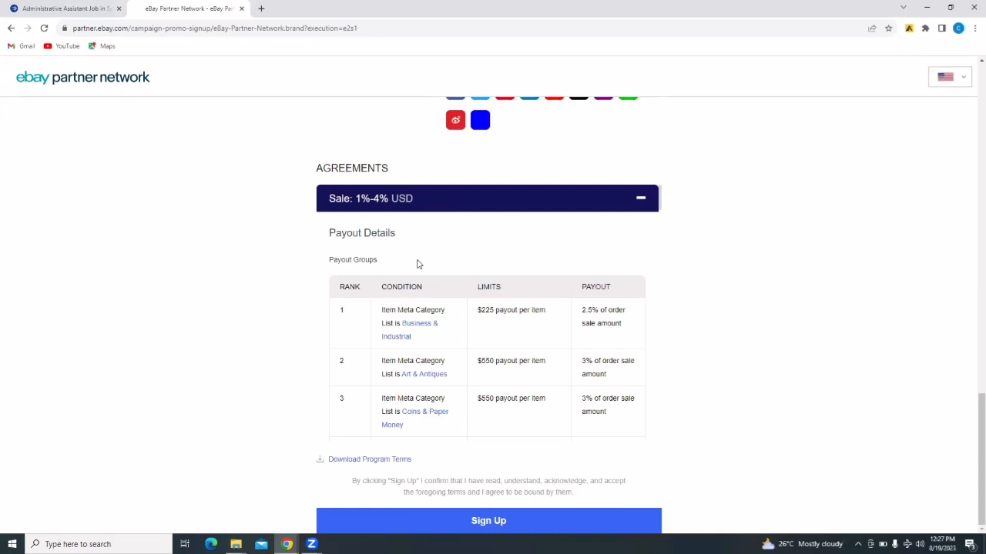
pyautogui.moveTo(889, 314)
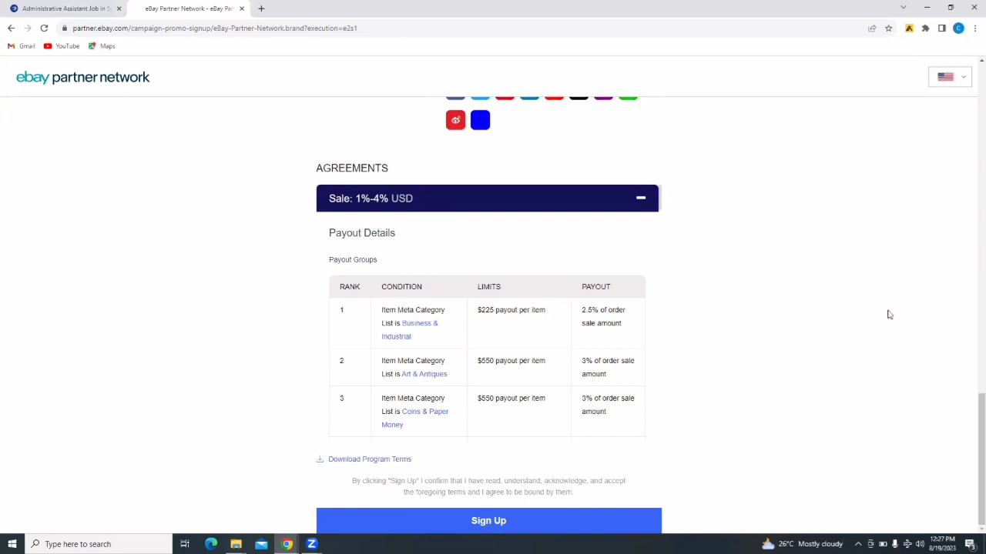
pyautogui.moveTo(972, 447)
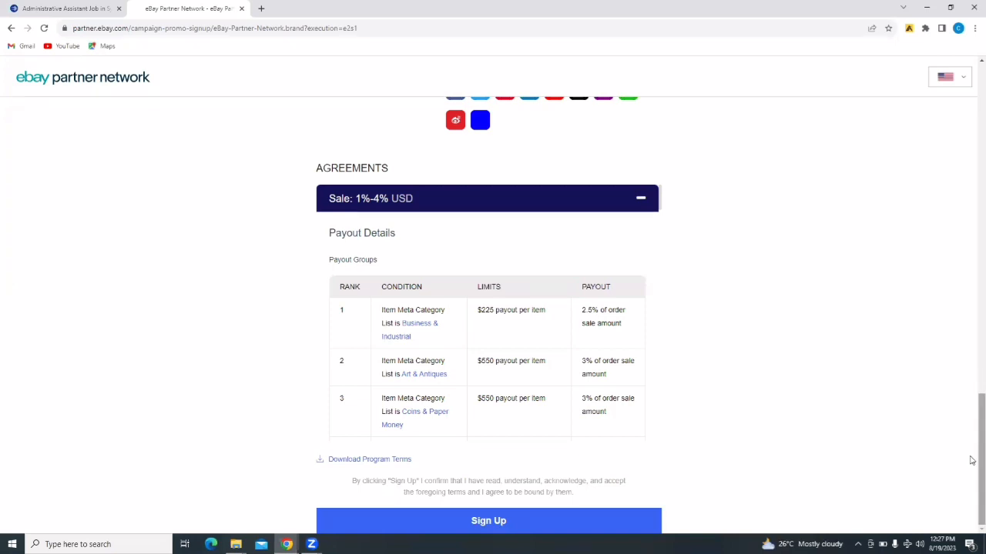
pyautogui.moveTo(370, 459)
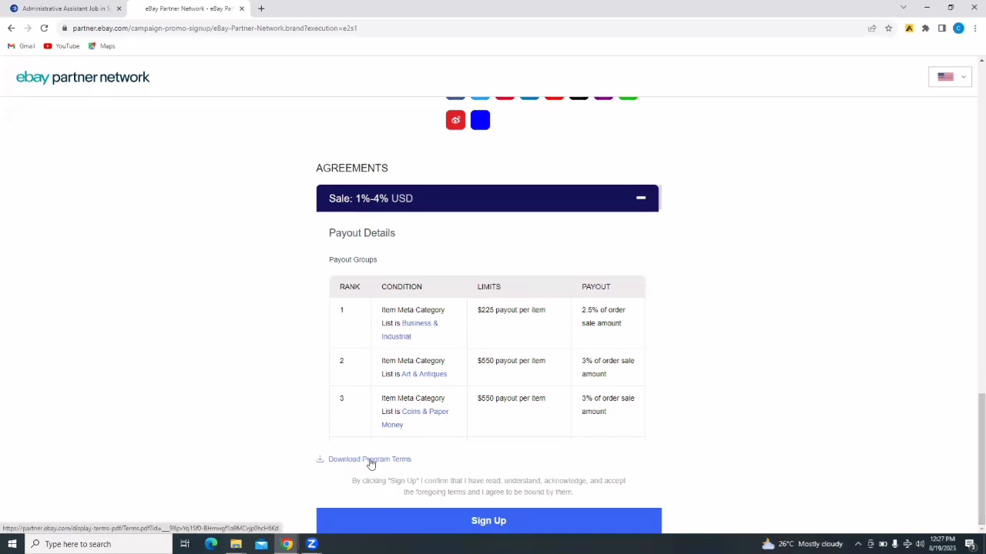
pyautogui.moveTo(417, 470)
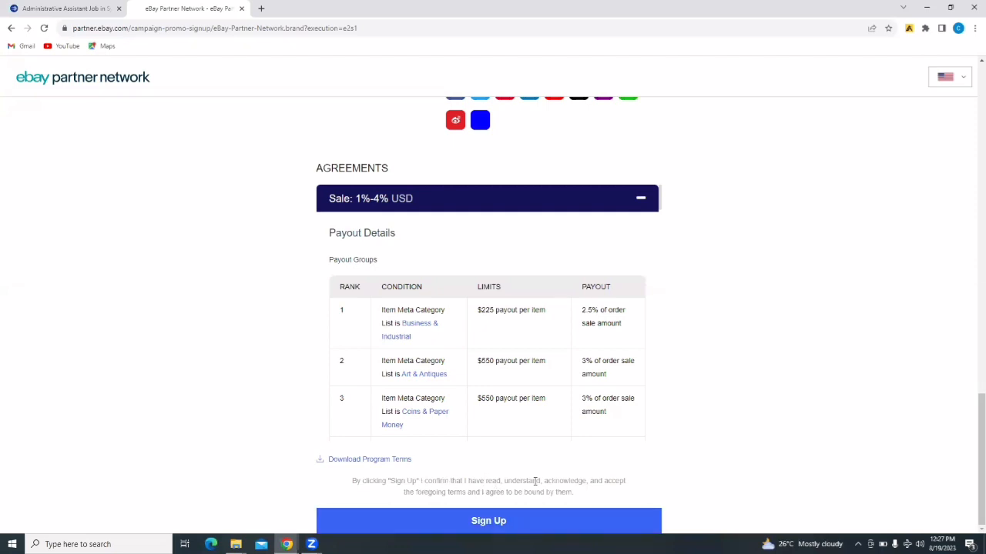
pyautogui.moveTo(570, 494)
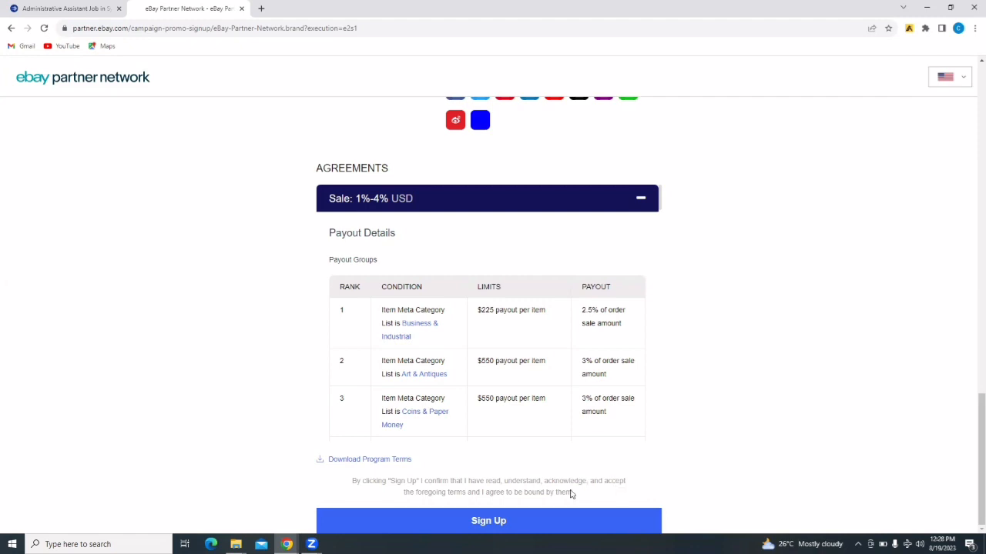
pyautogui.moveTo(481, 433)
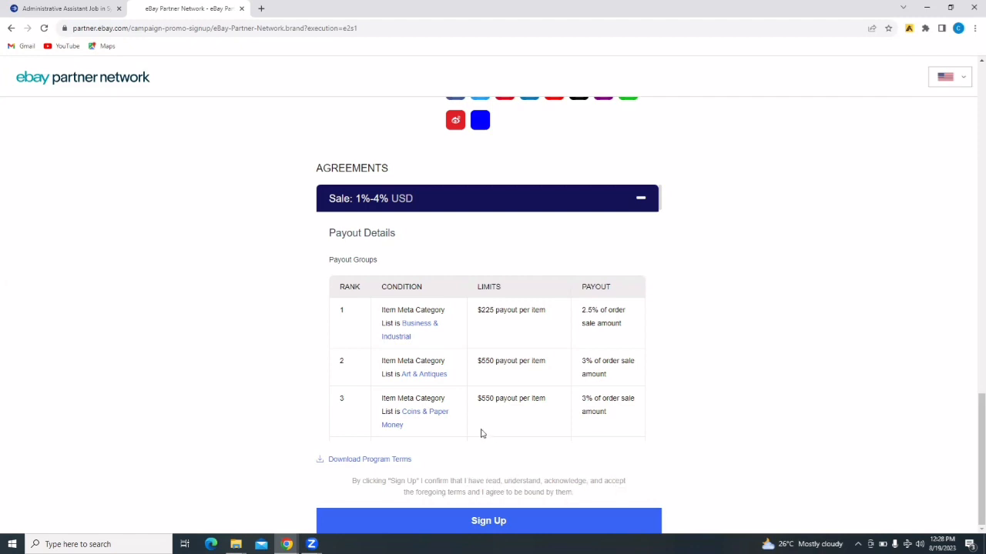
pyautogui.moveTo(544, 491)
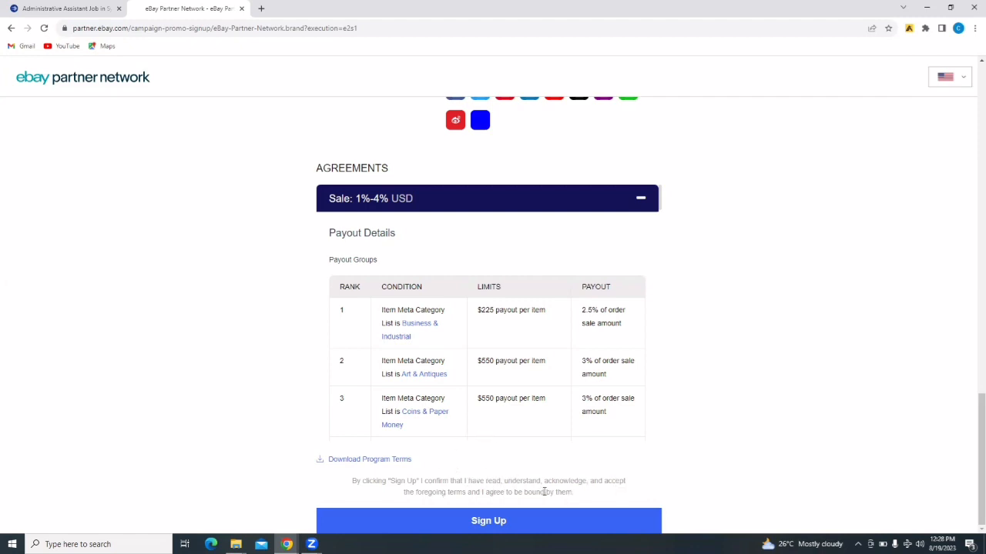
pyautogui.moveTo(582, 470)
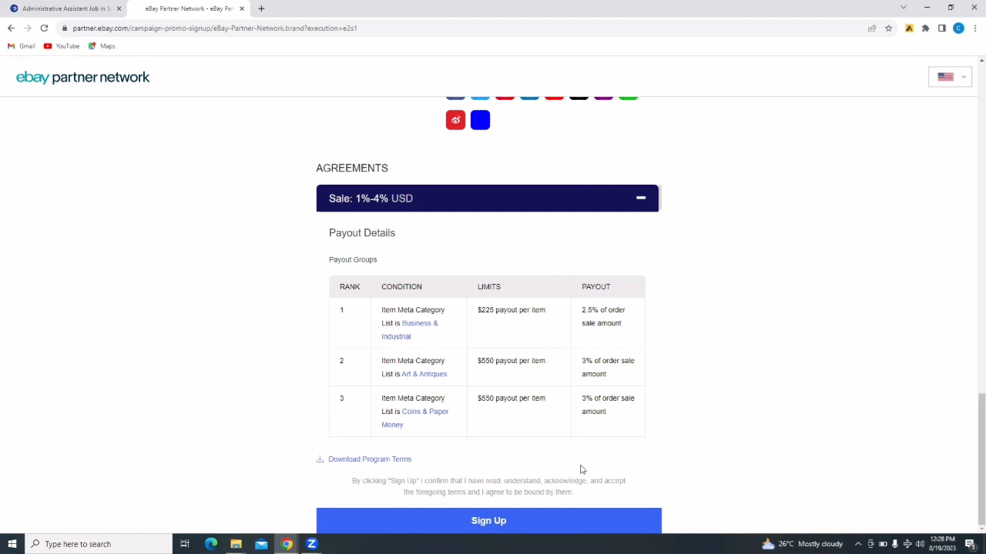
pyautogui.moveTo(572, 522)
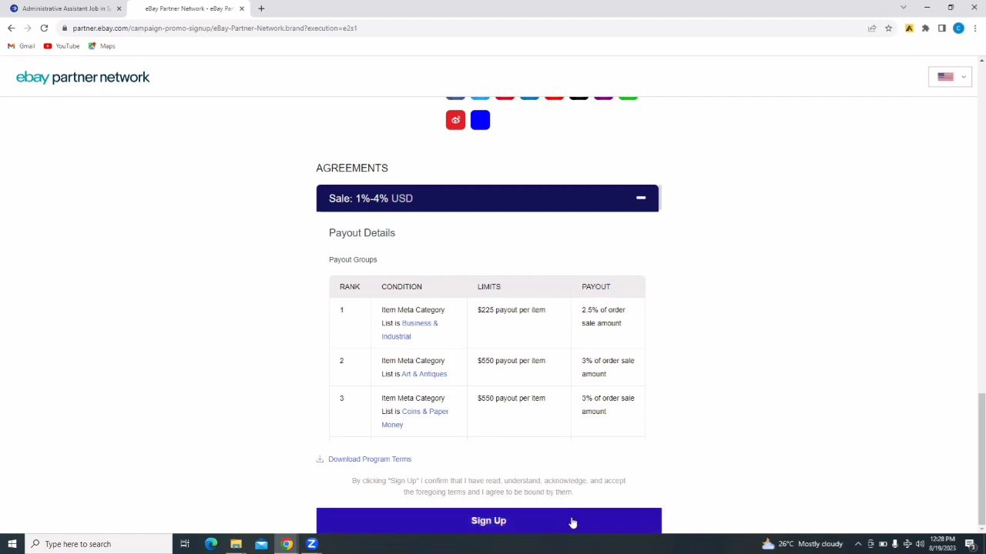
# Submit the sign-up form and continue with USD as payout currency.
pyautogui.click(488, 520)
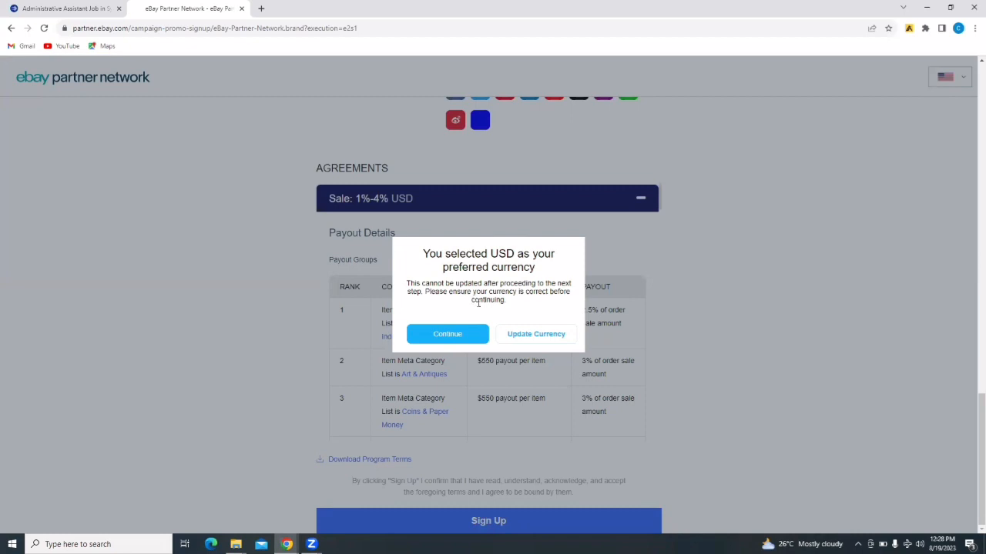
pyautogui.moveTo(516, 302)
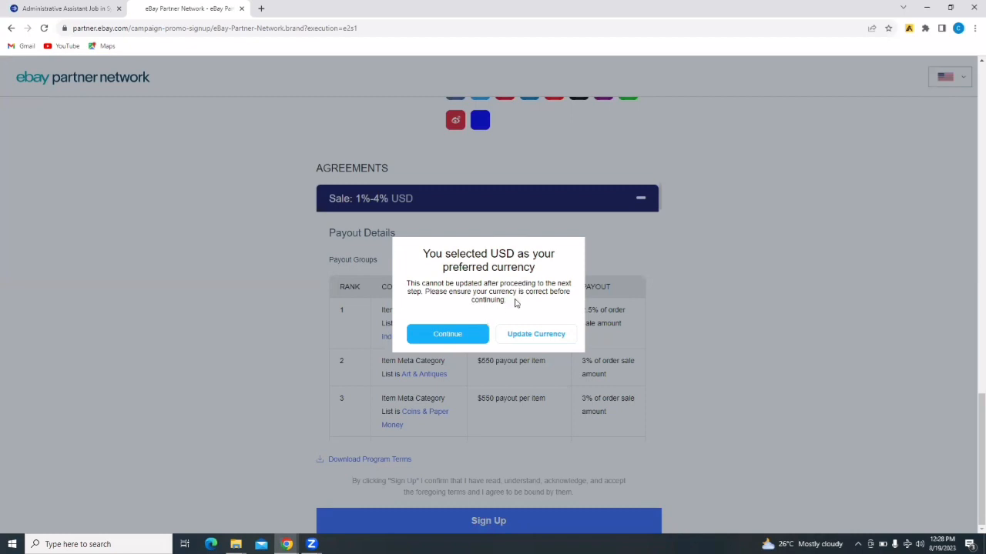
pyautogui.moveTo(536, 335)
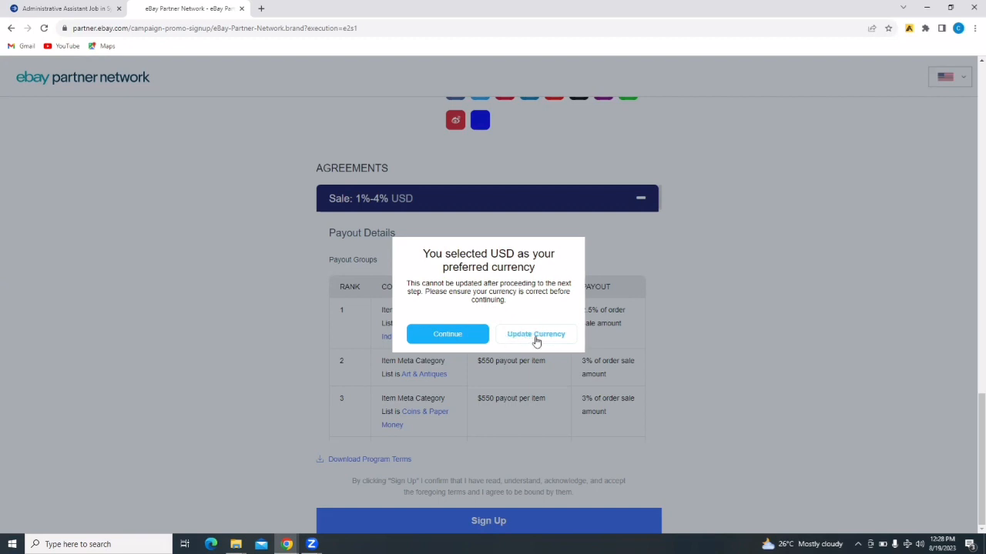
pyautogui.moveTo(447, 334)
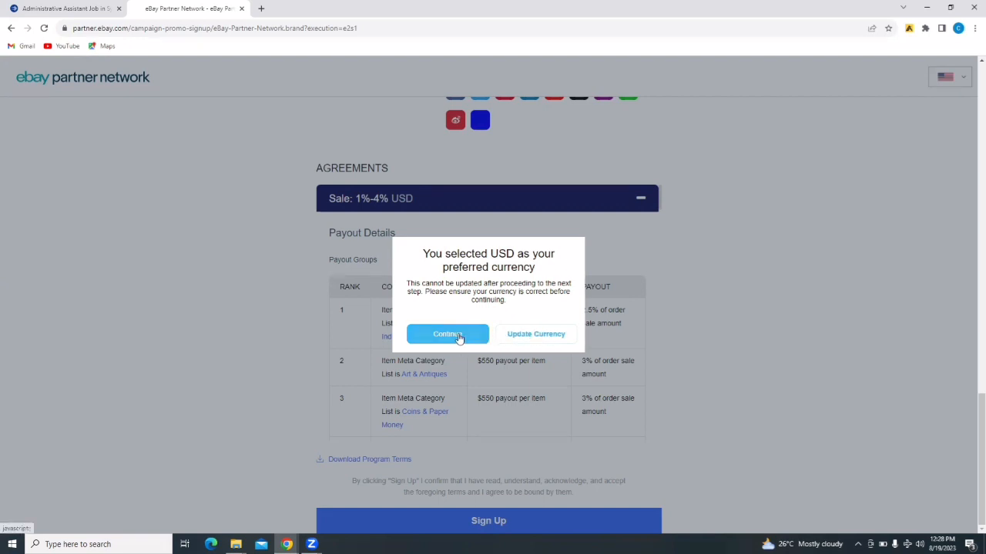
pyautogui.click(447, 333)
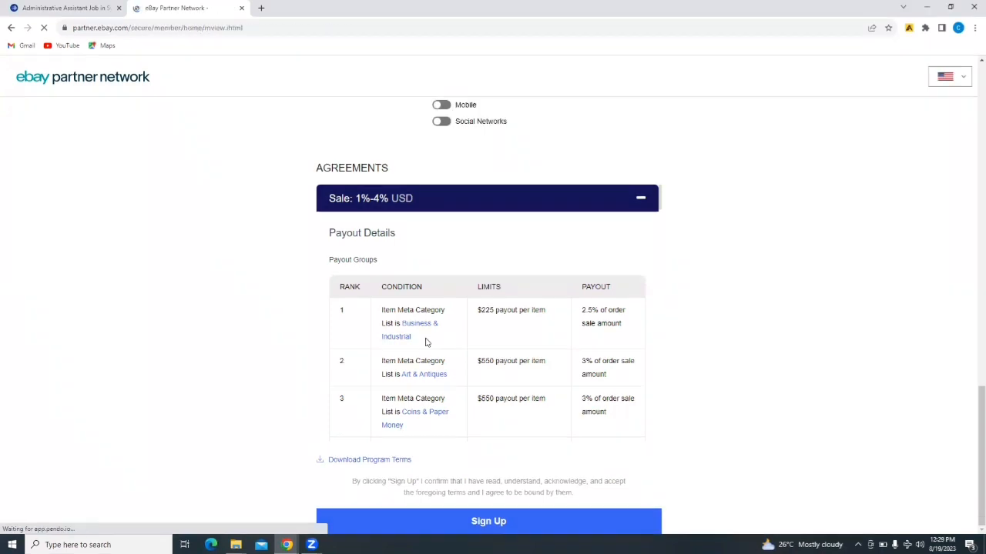
# Wait for the member home page showing the 'Thanks for applying!' message.
pyautogui.click(488, 521)
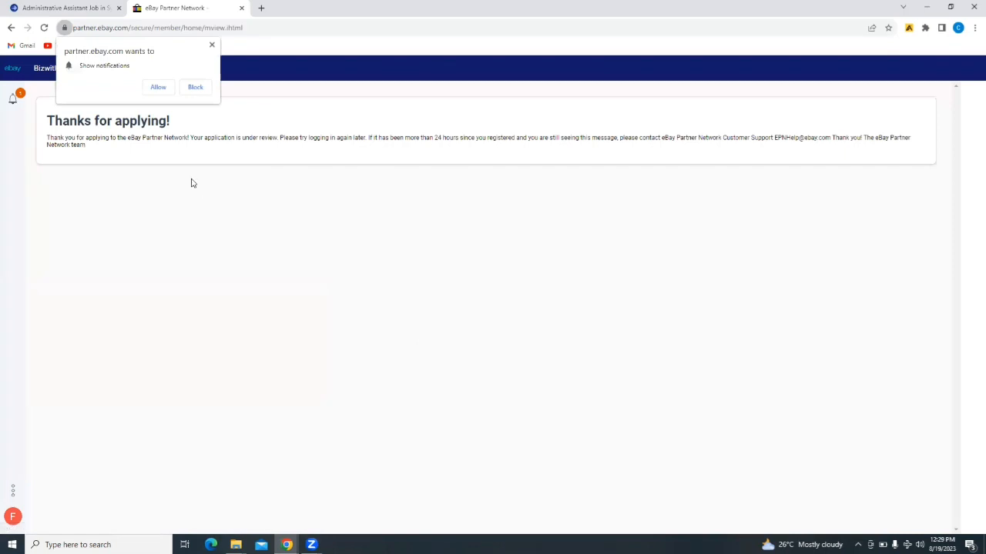
pyautogui.moveTo(166, 142)
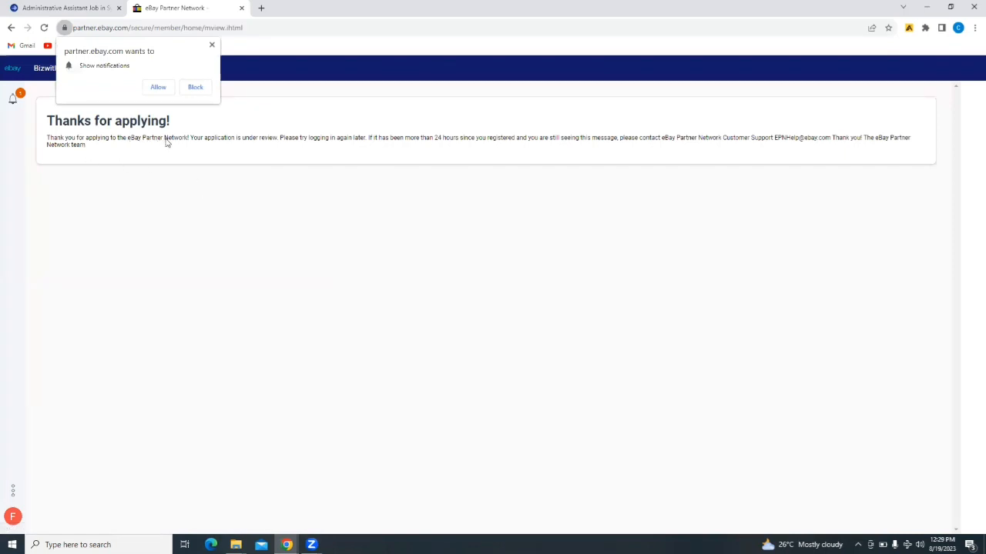
pyautogui.moveTo(260, 146)
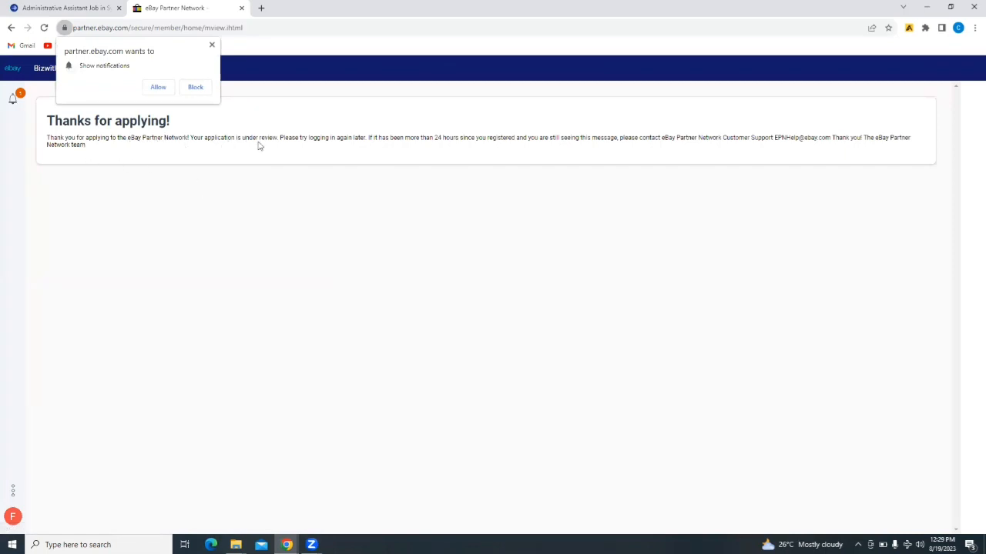
pyautogui.moveTo(321, 146)
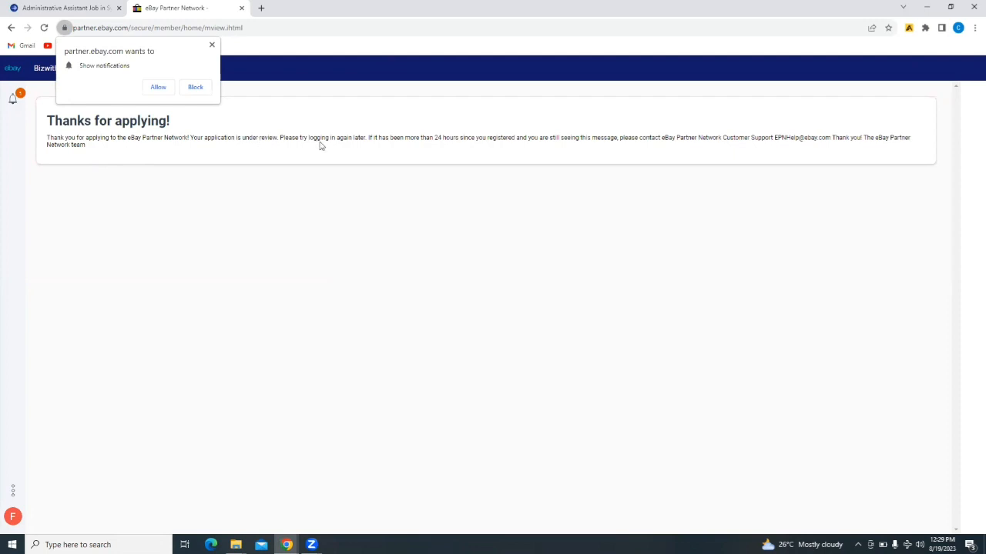
pyautogui.moveTo(387, 135)
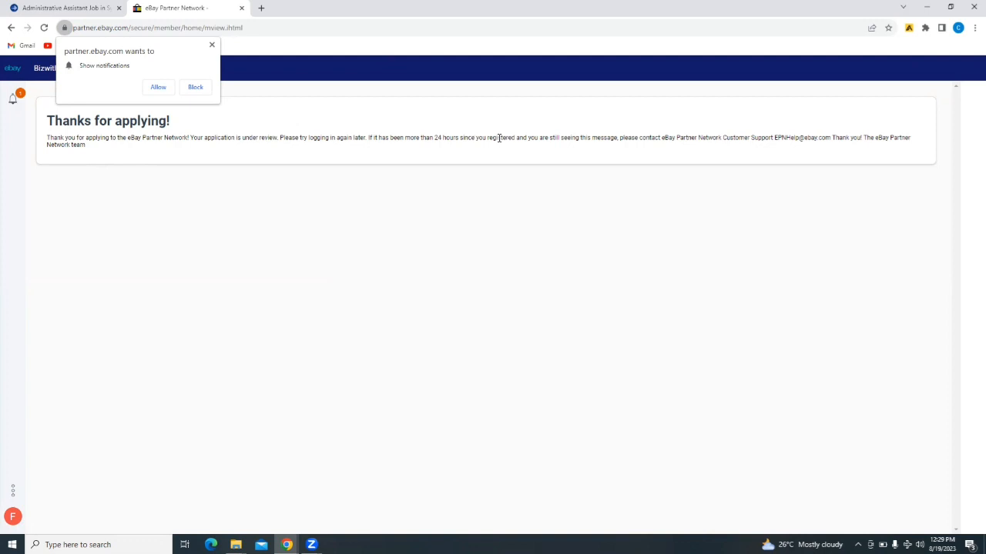
pyautogui.moveTo(607, 147)
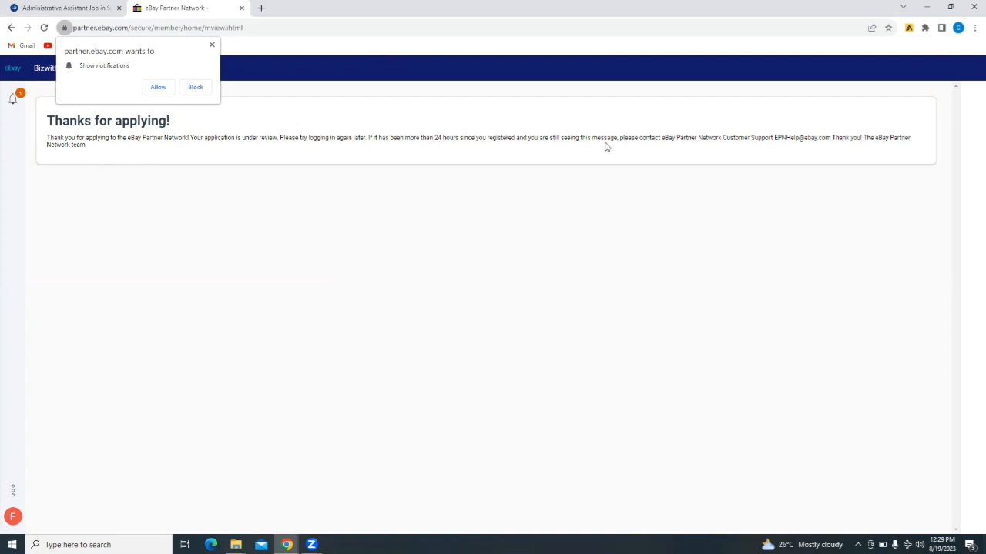
pyautogui.moveTo(729, 146)
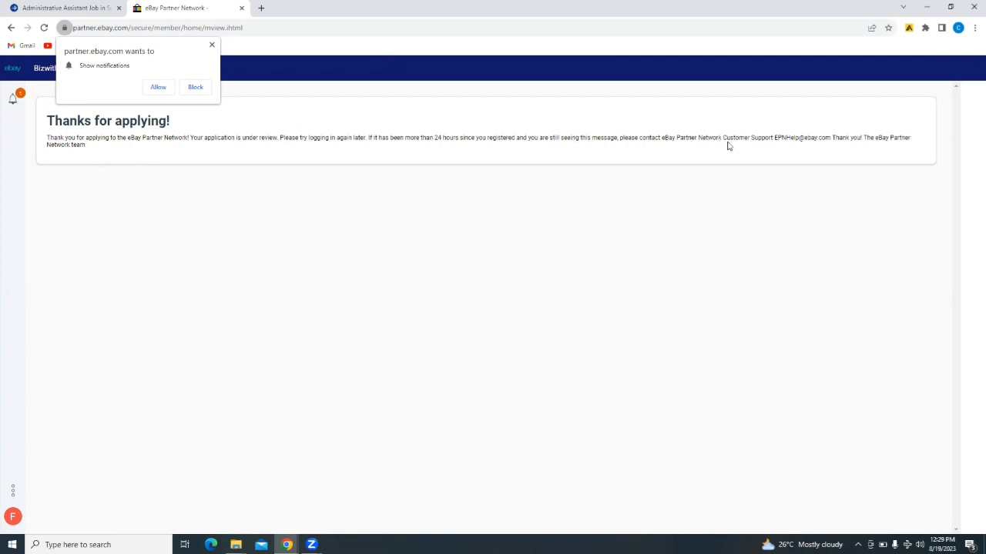
pyautogui.moveTo(119, 196)
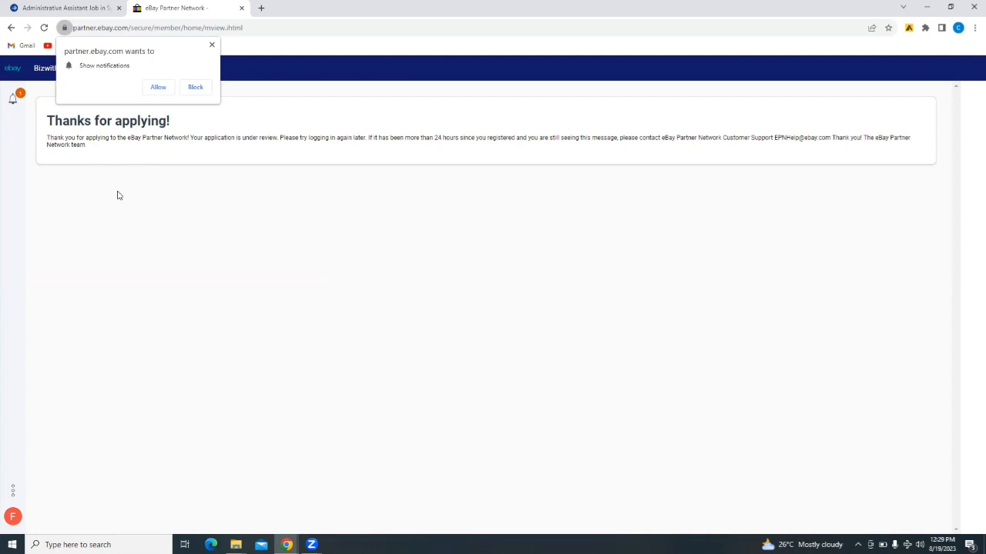
pyautogui.moveTo(158, 182)
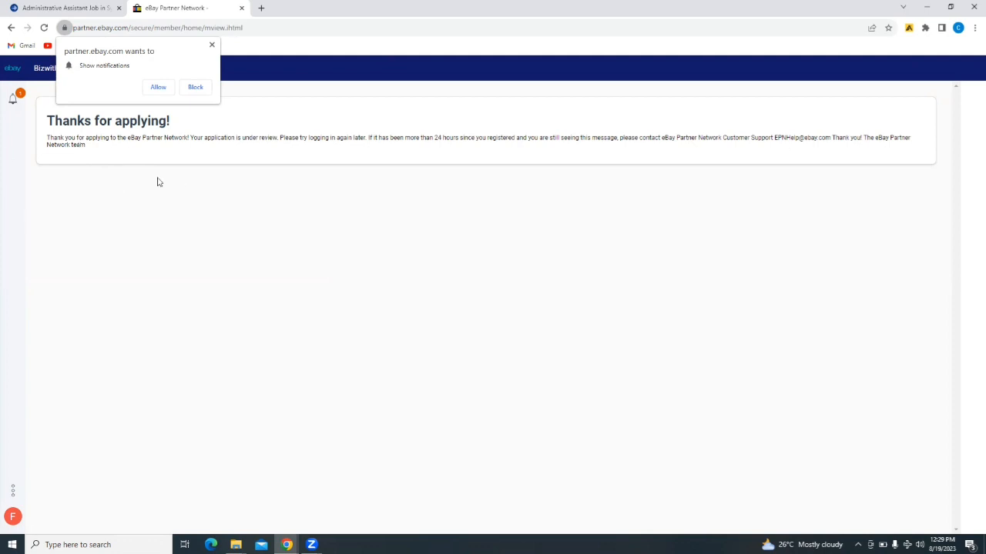